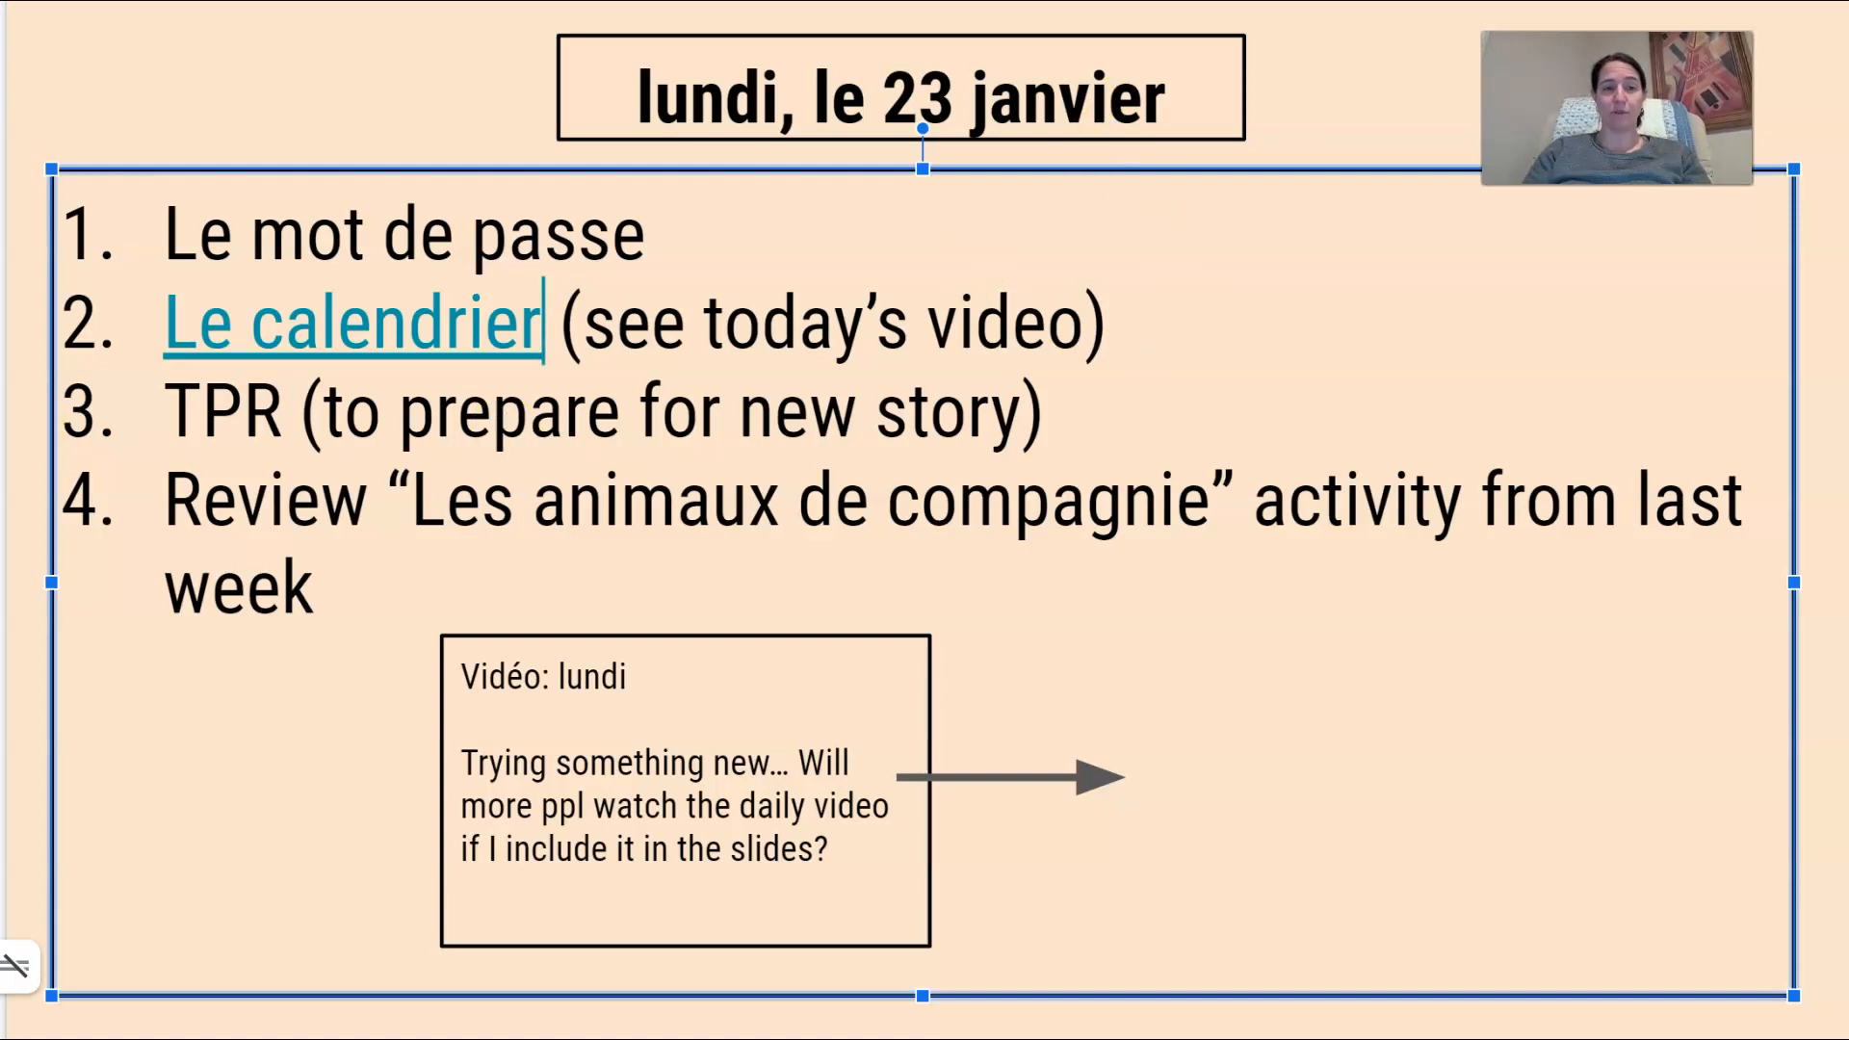
# Step: Advance to the weekly welcome slide with the color-coded checklist
pyautogui.press('Right')
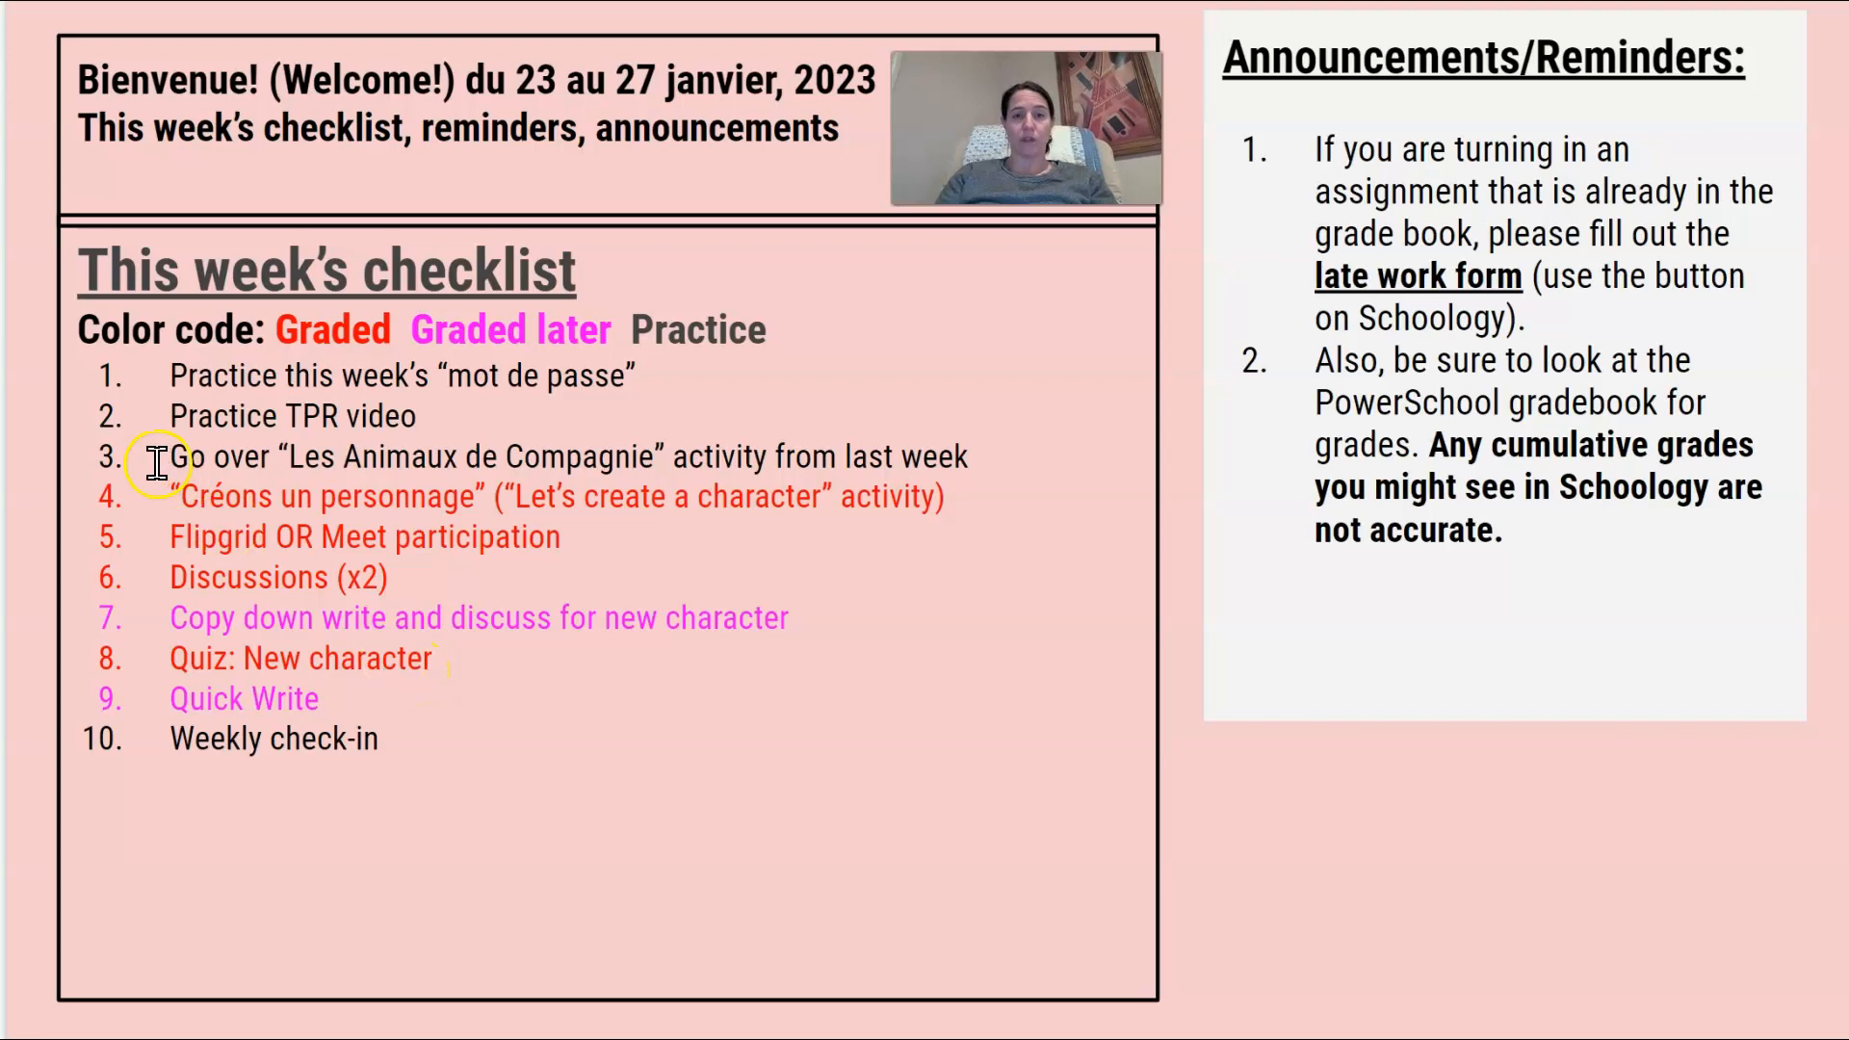
pyautogui.moveTo(214, 424)
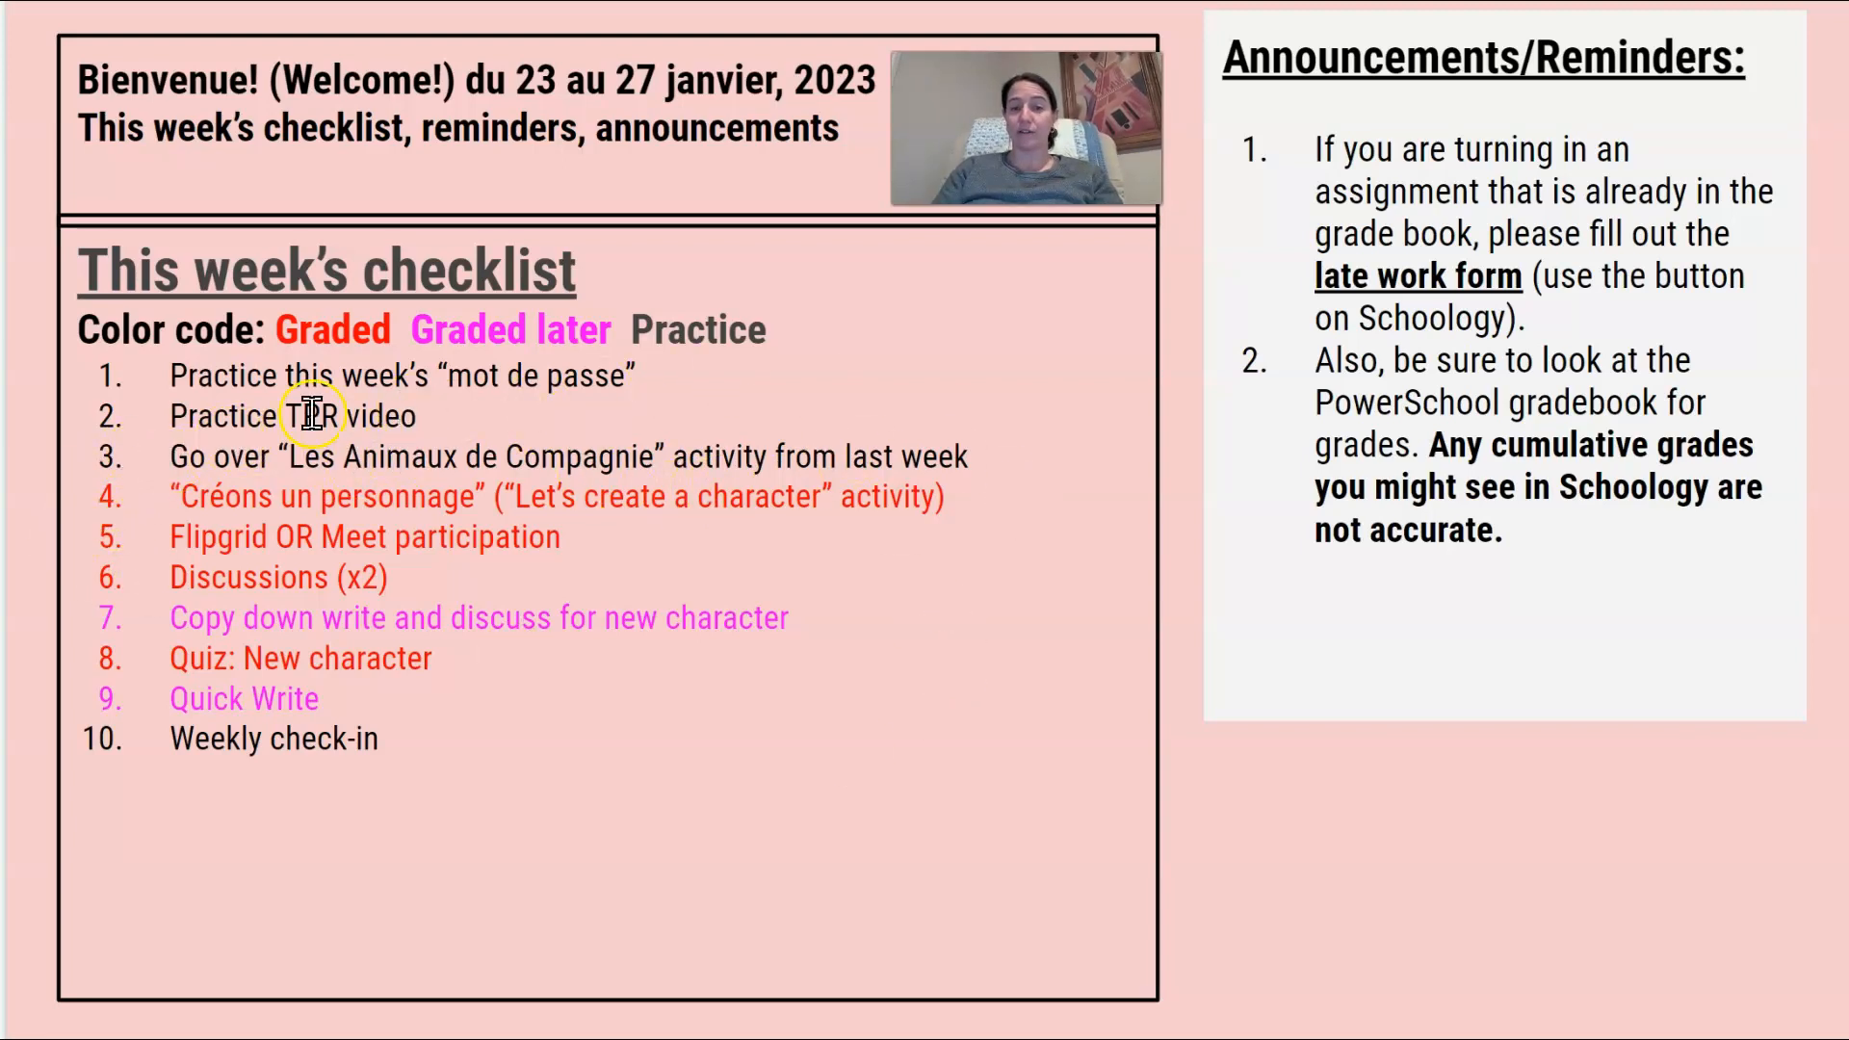
pyautogui.moveTo(1044, 260)
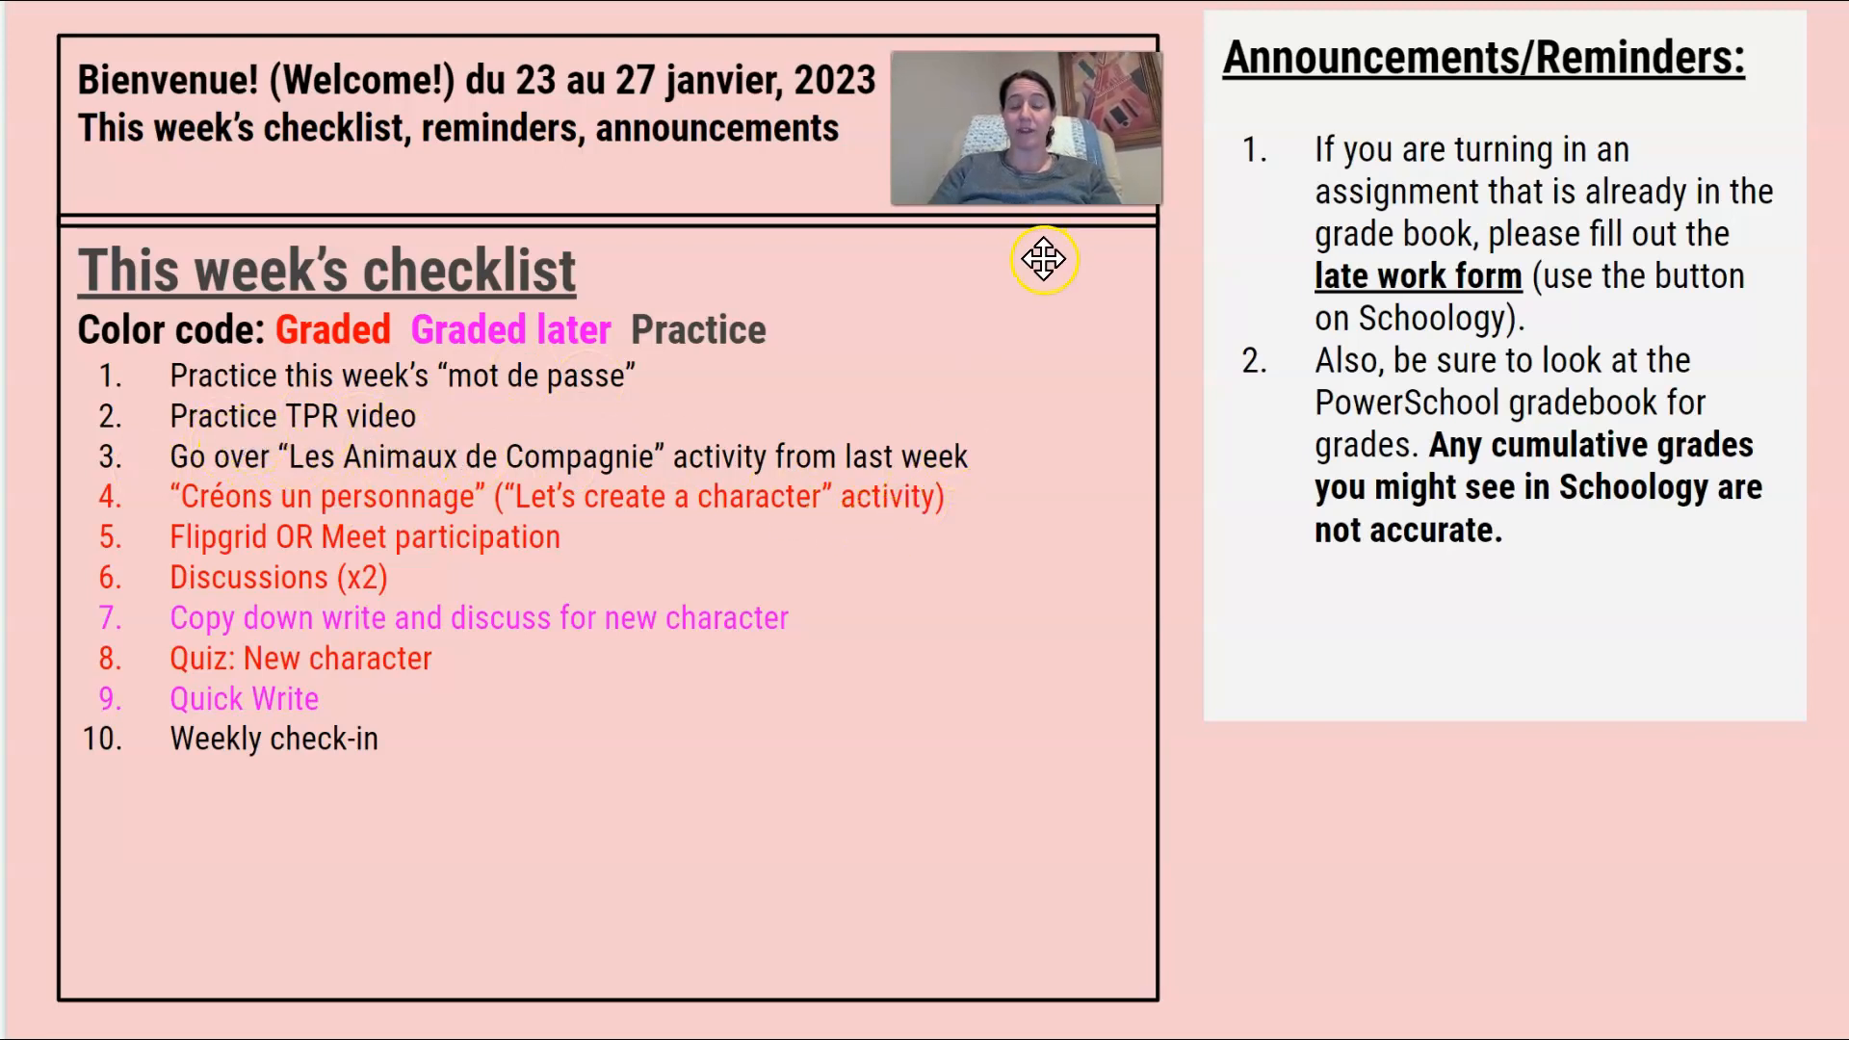
pyautogui.moveTo(959, 558)
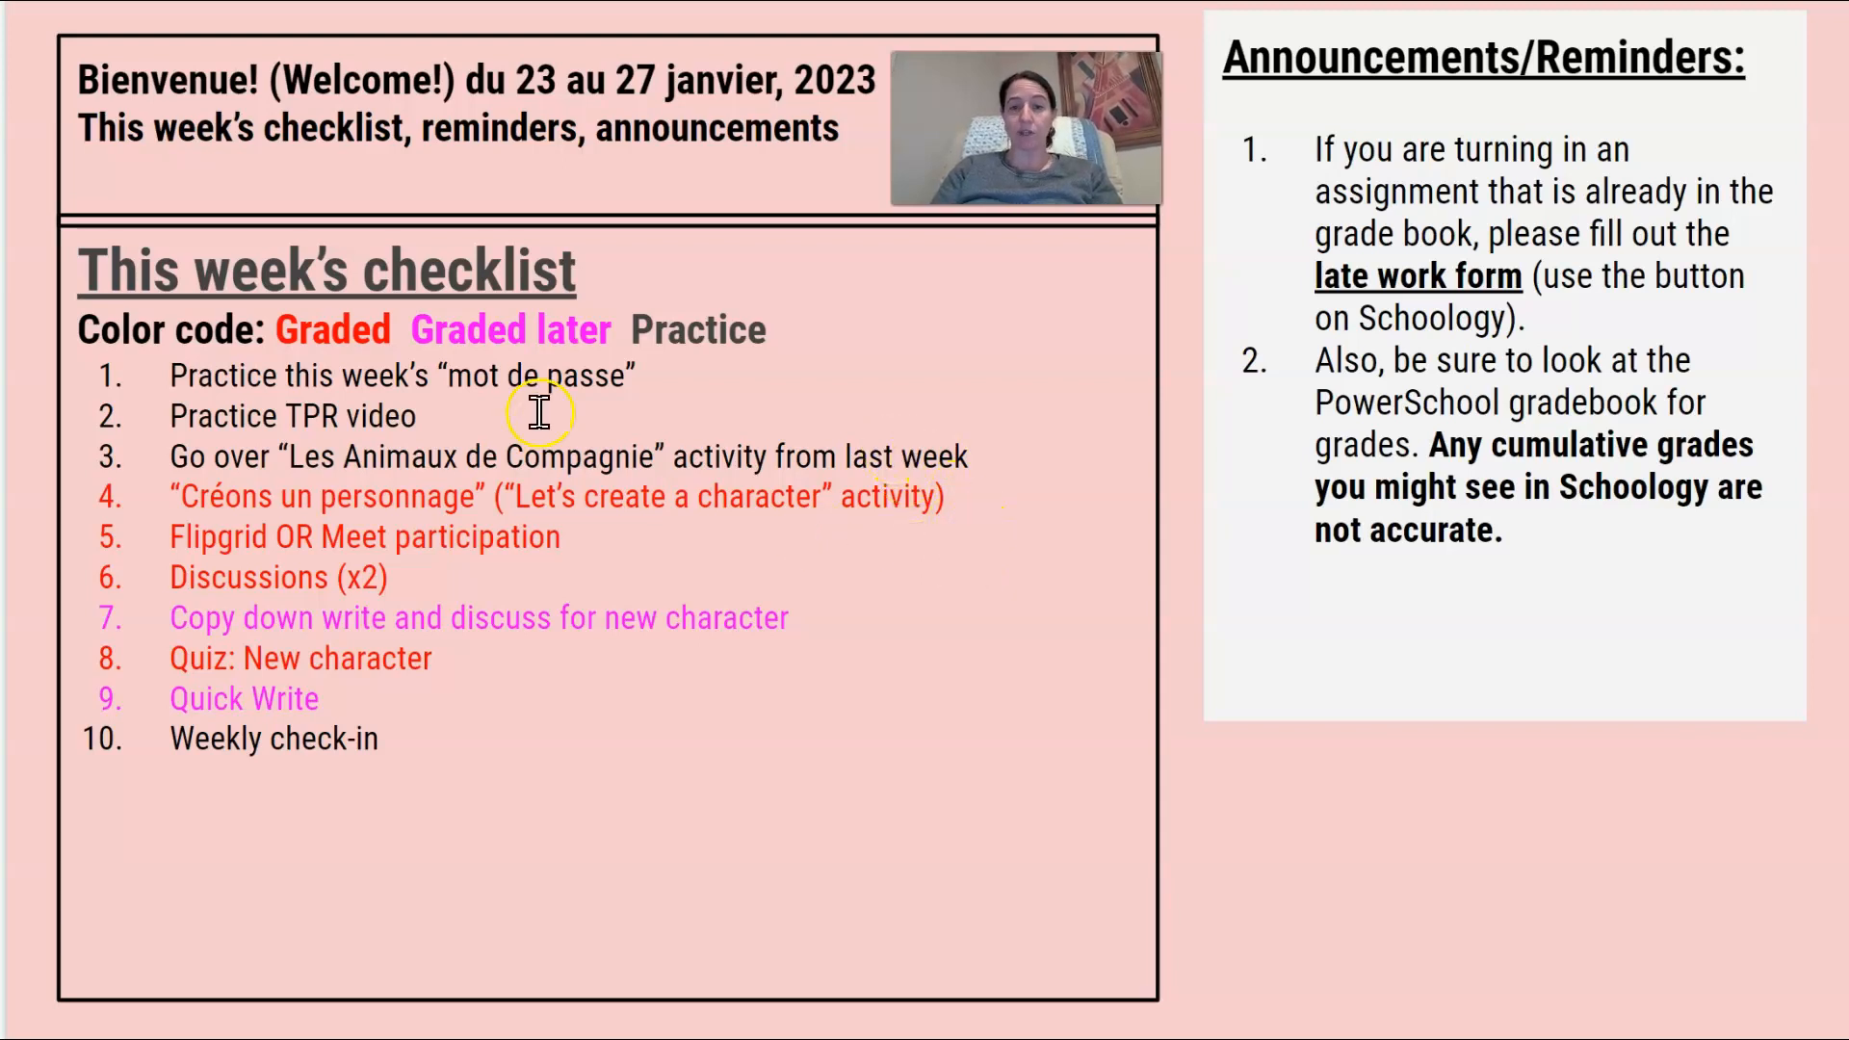
pyautogui.moveTo(508, 660)
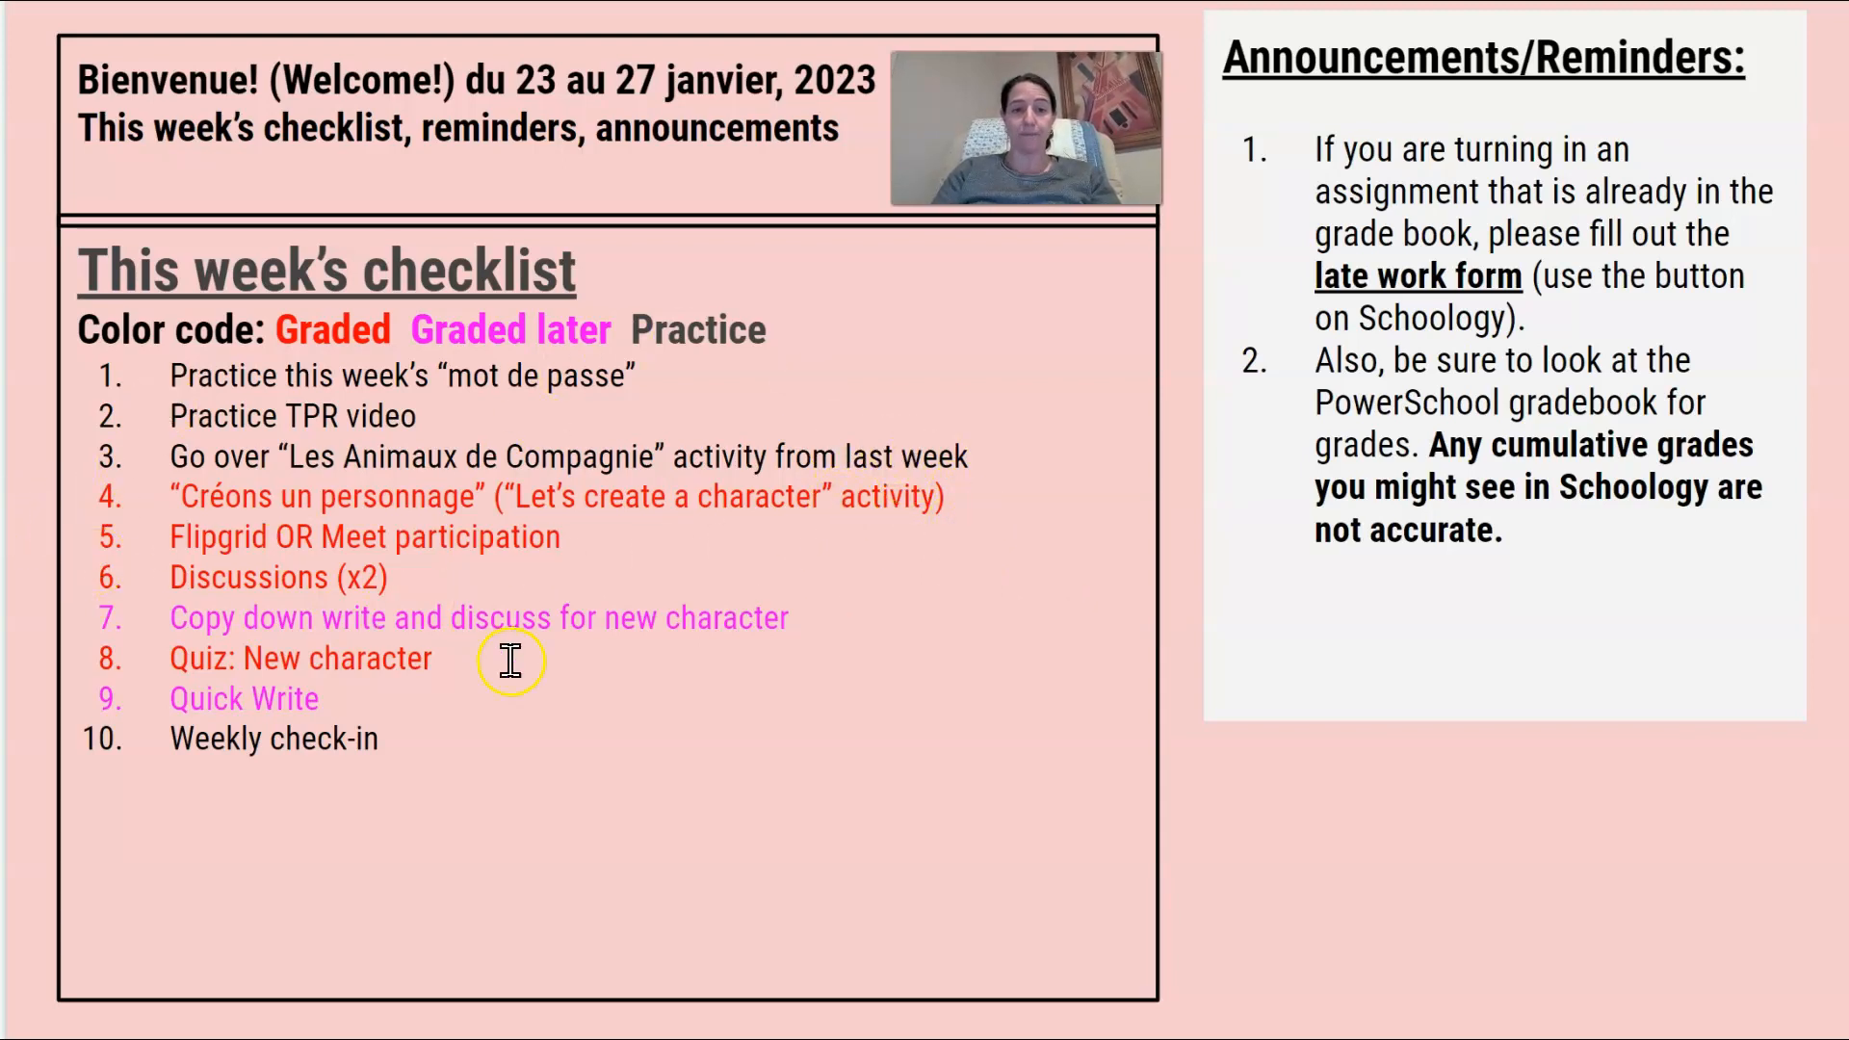
pyautogui.moveTo(672, 669)
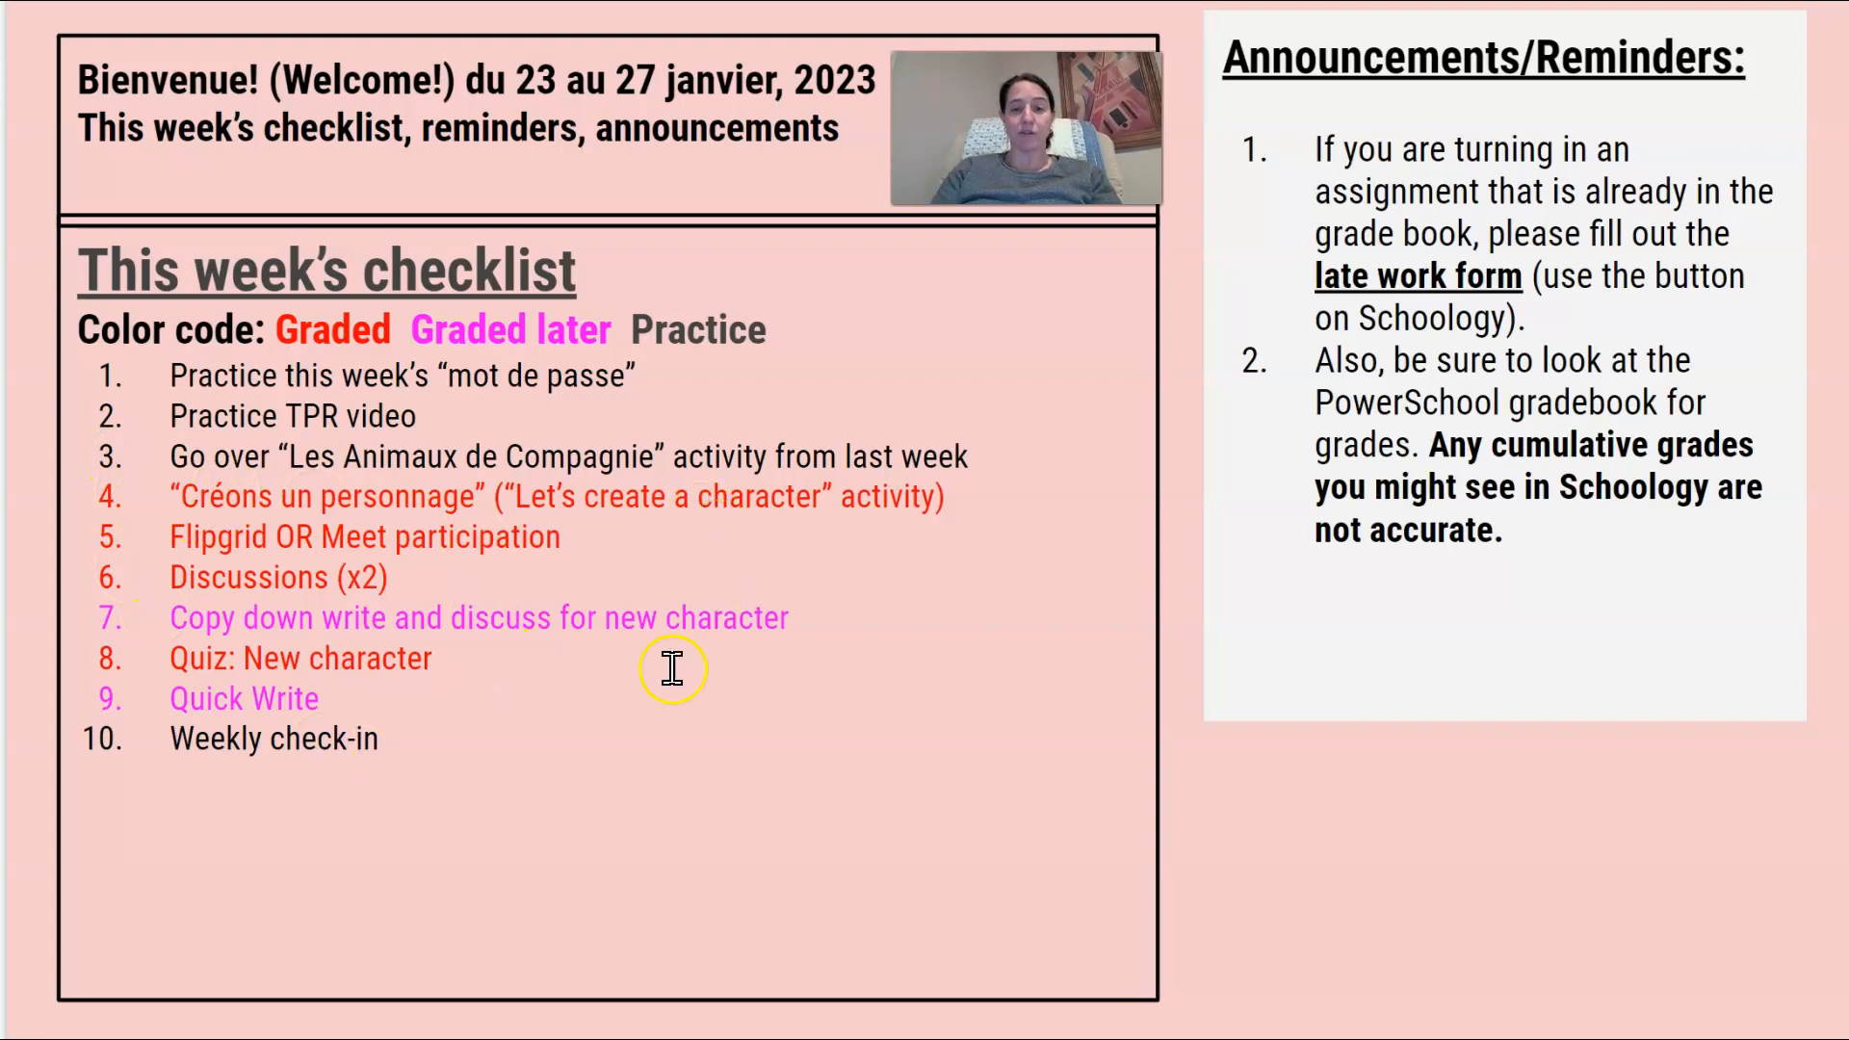
pyautogui.moveTo(545, 701)
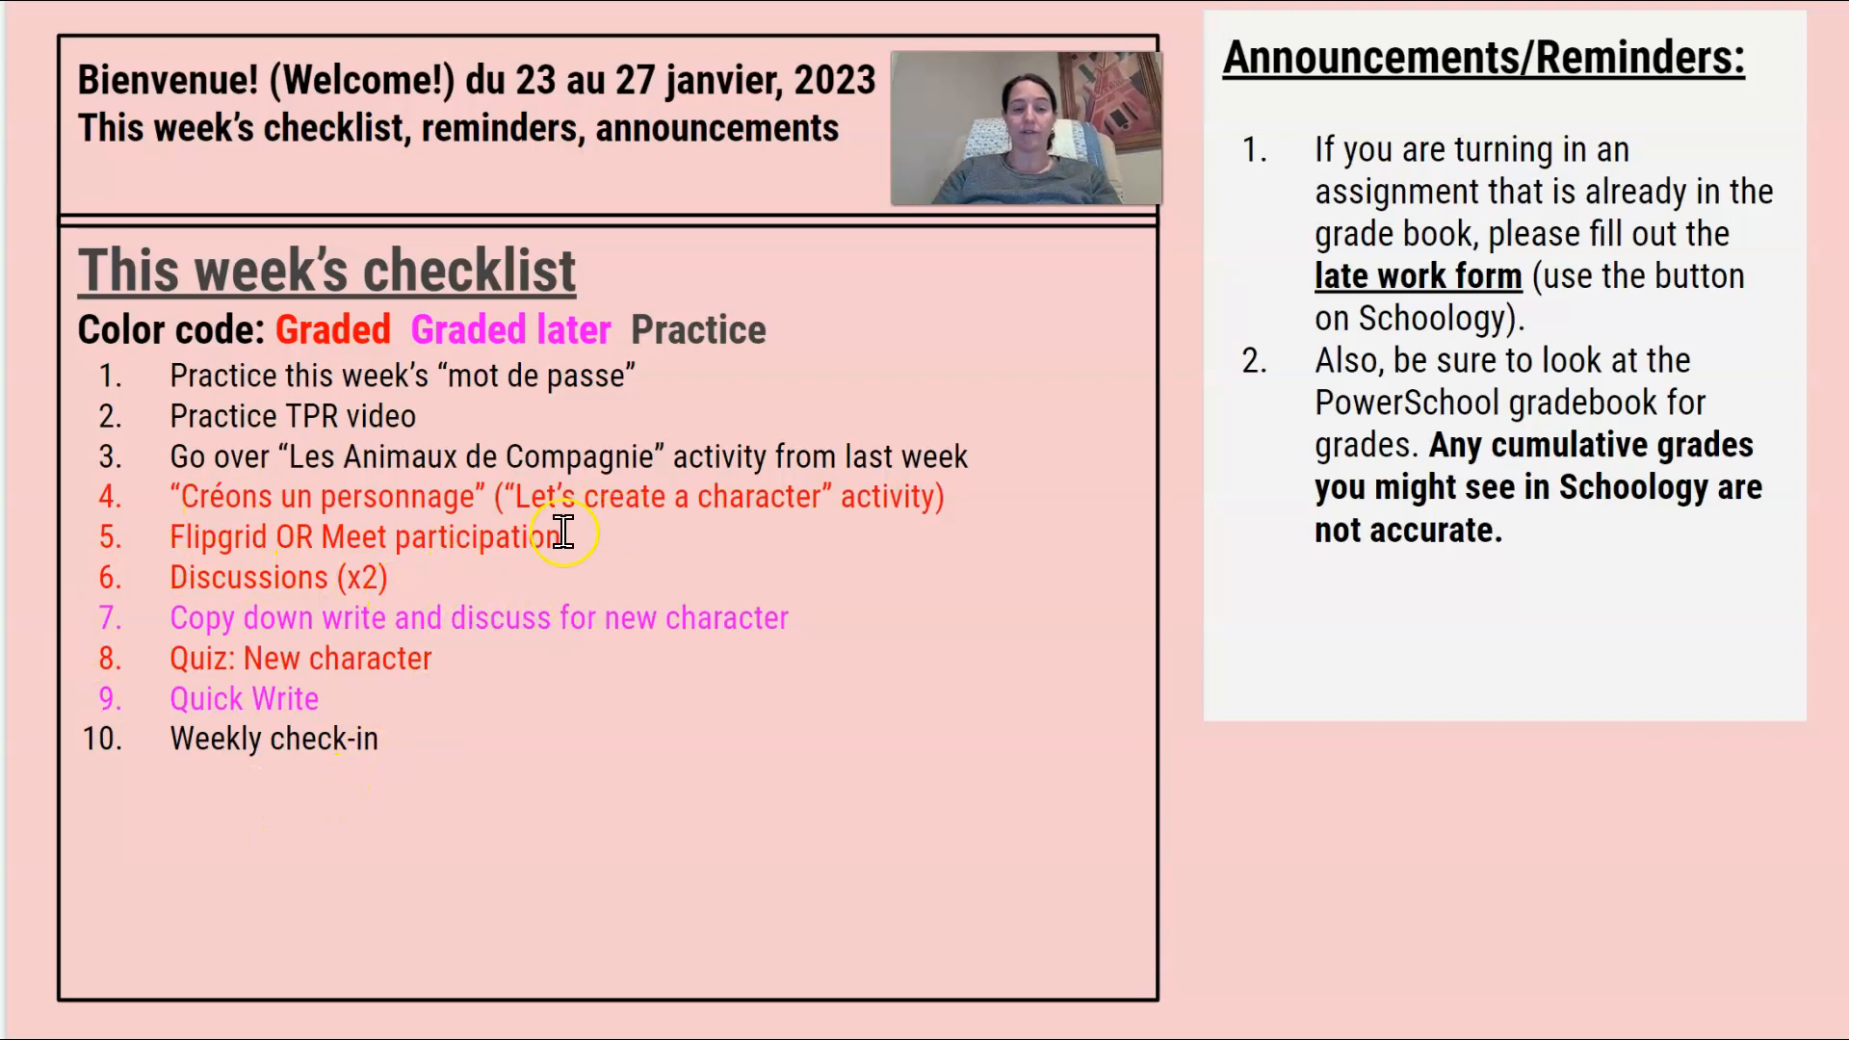
pyautogui.moveTo(455, 671)
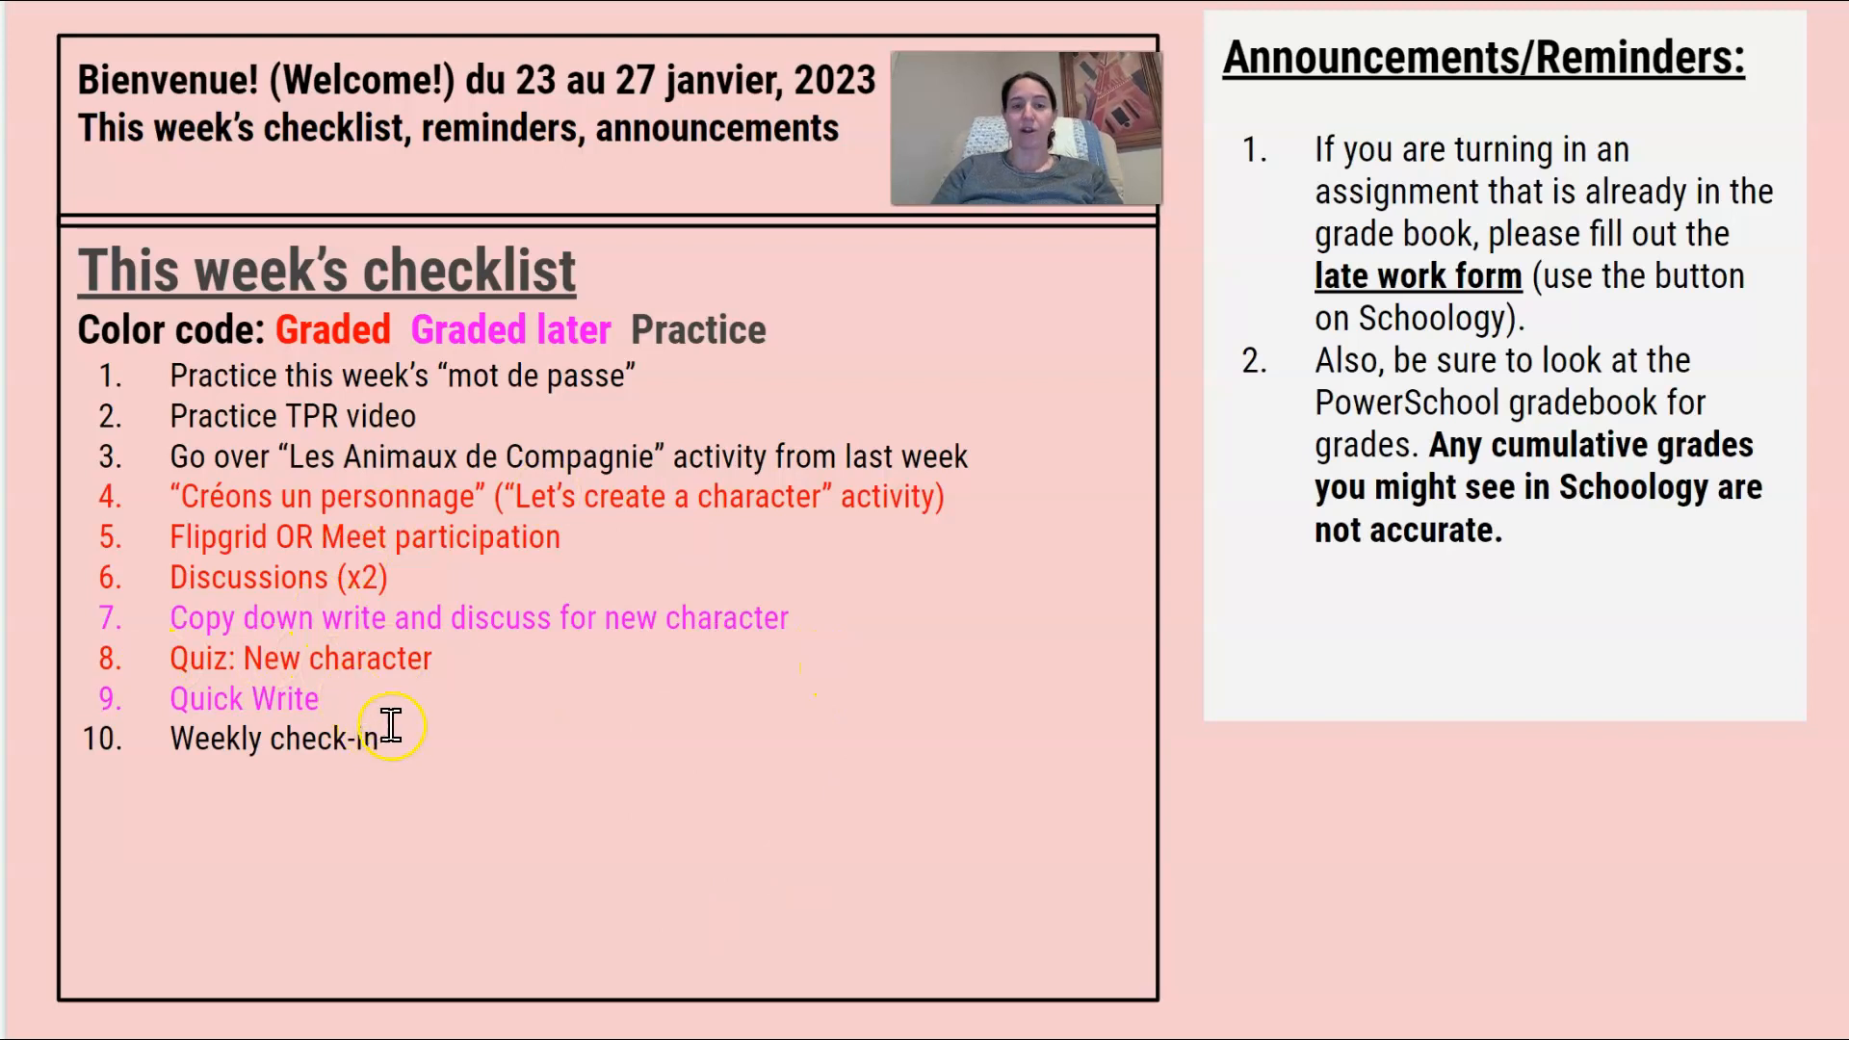
pyautogui.moveTo(611, 828)
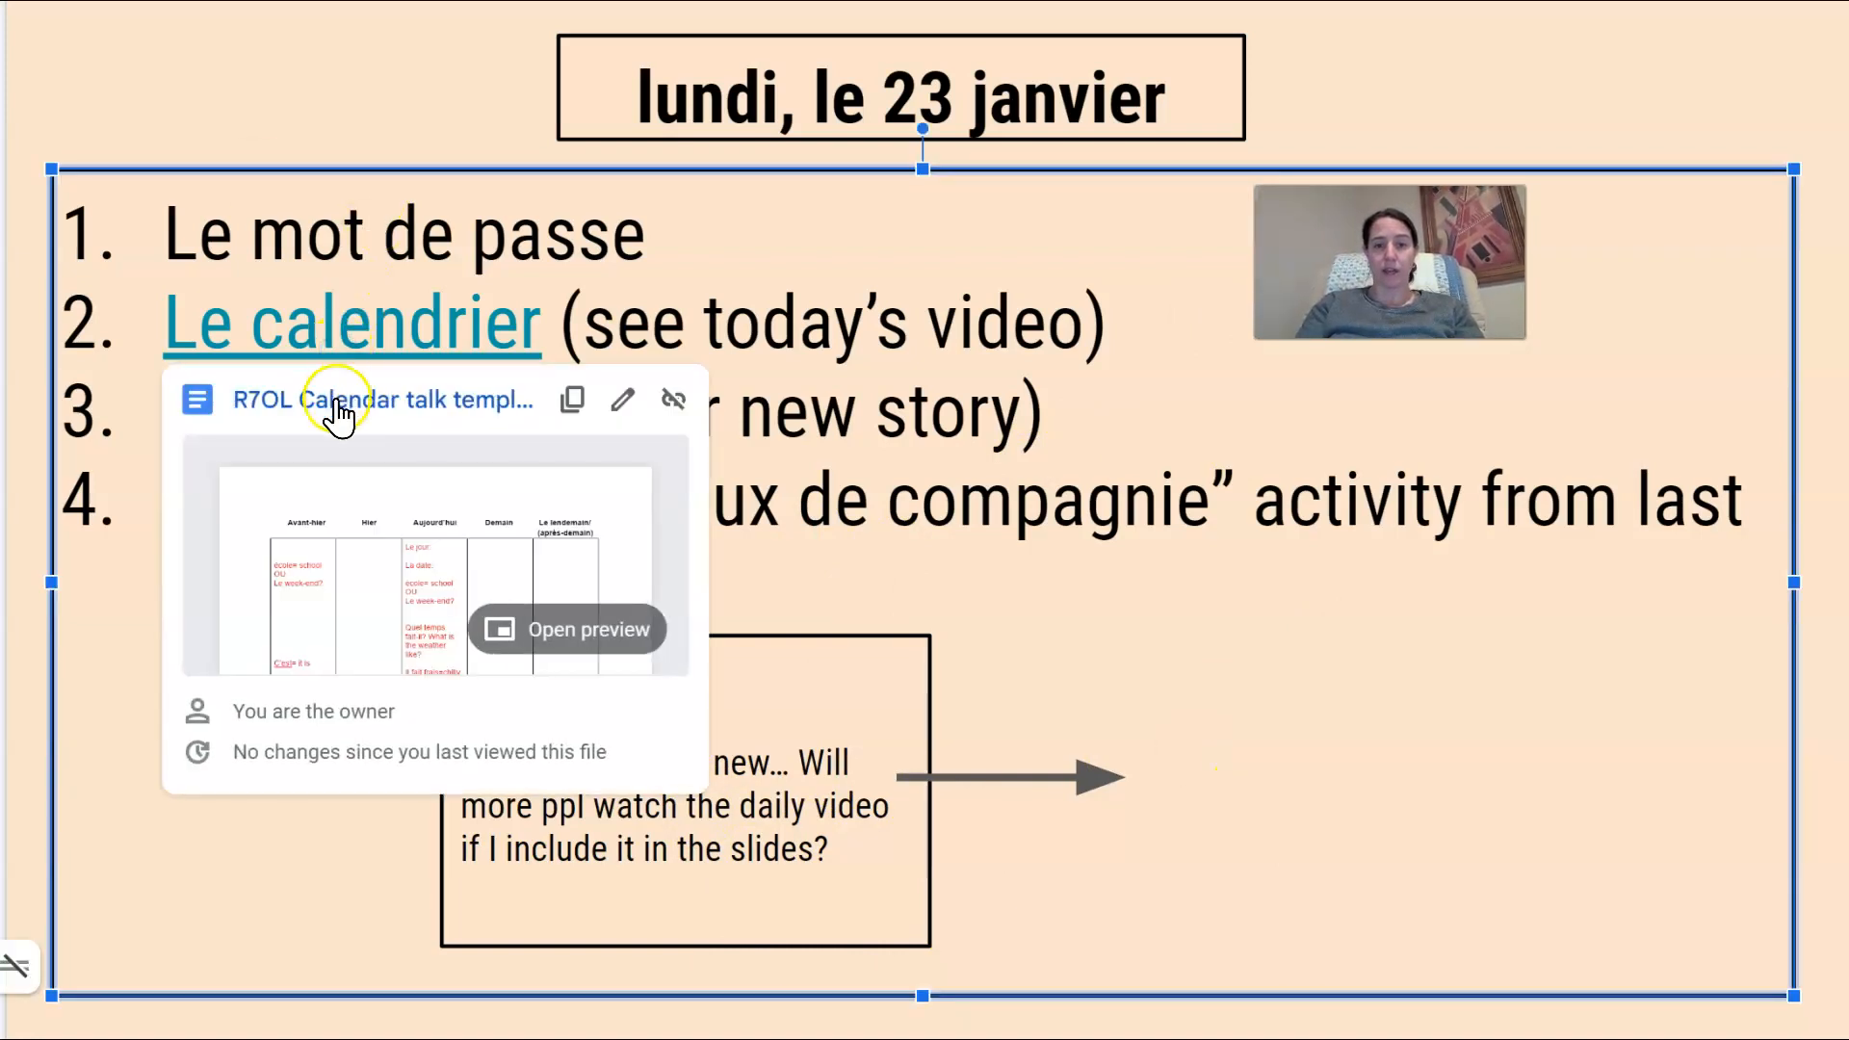
# Step: In the linked calendar talk document, fill today's Le jour: cell with lundi
pyautogui.click(355, 401)
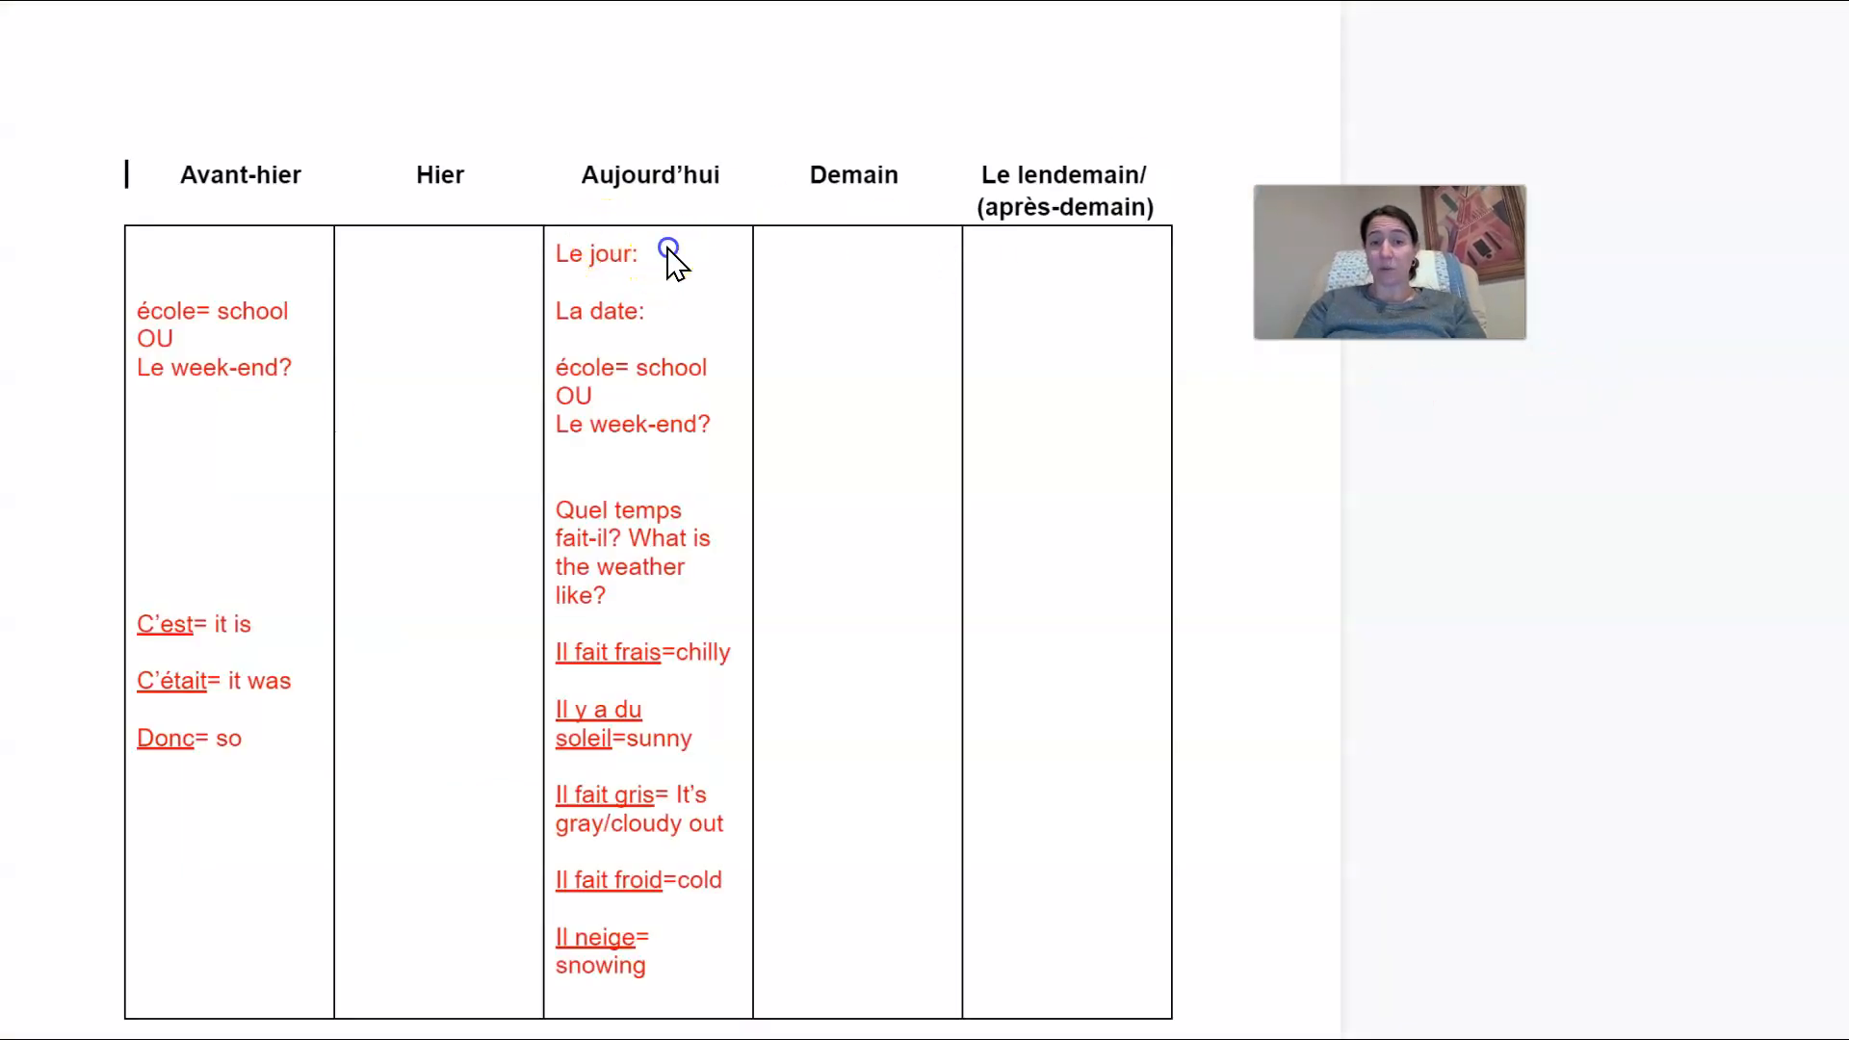
pyautogui.click(661, 254)
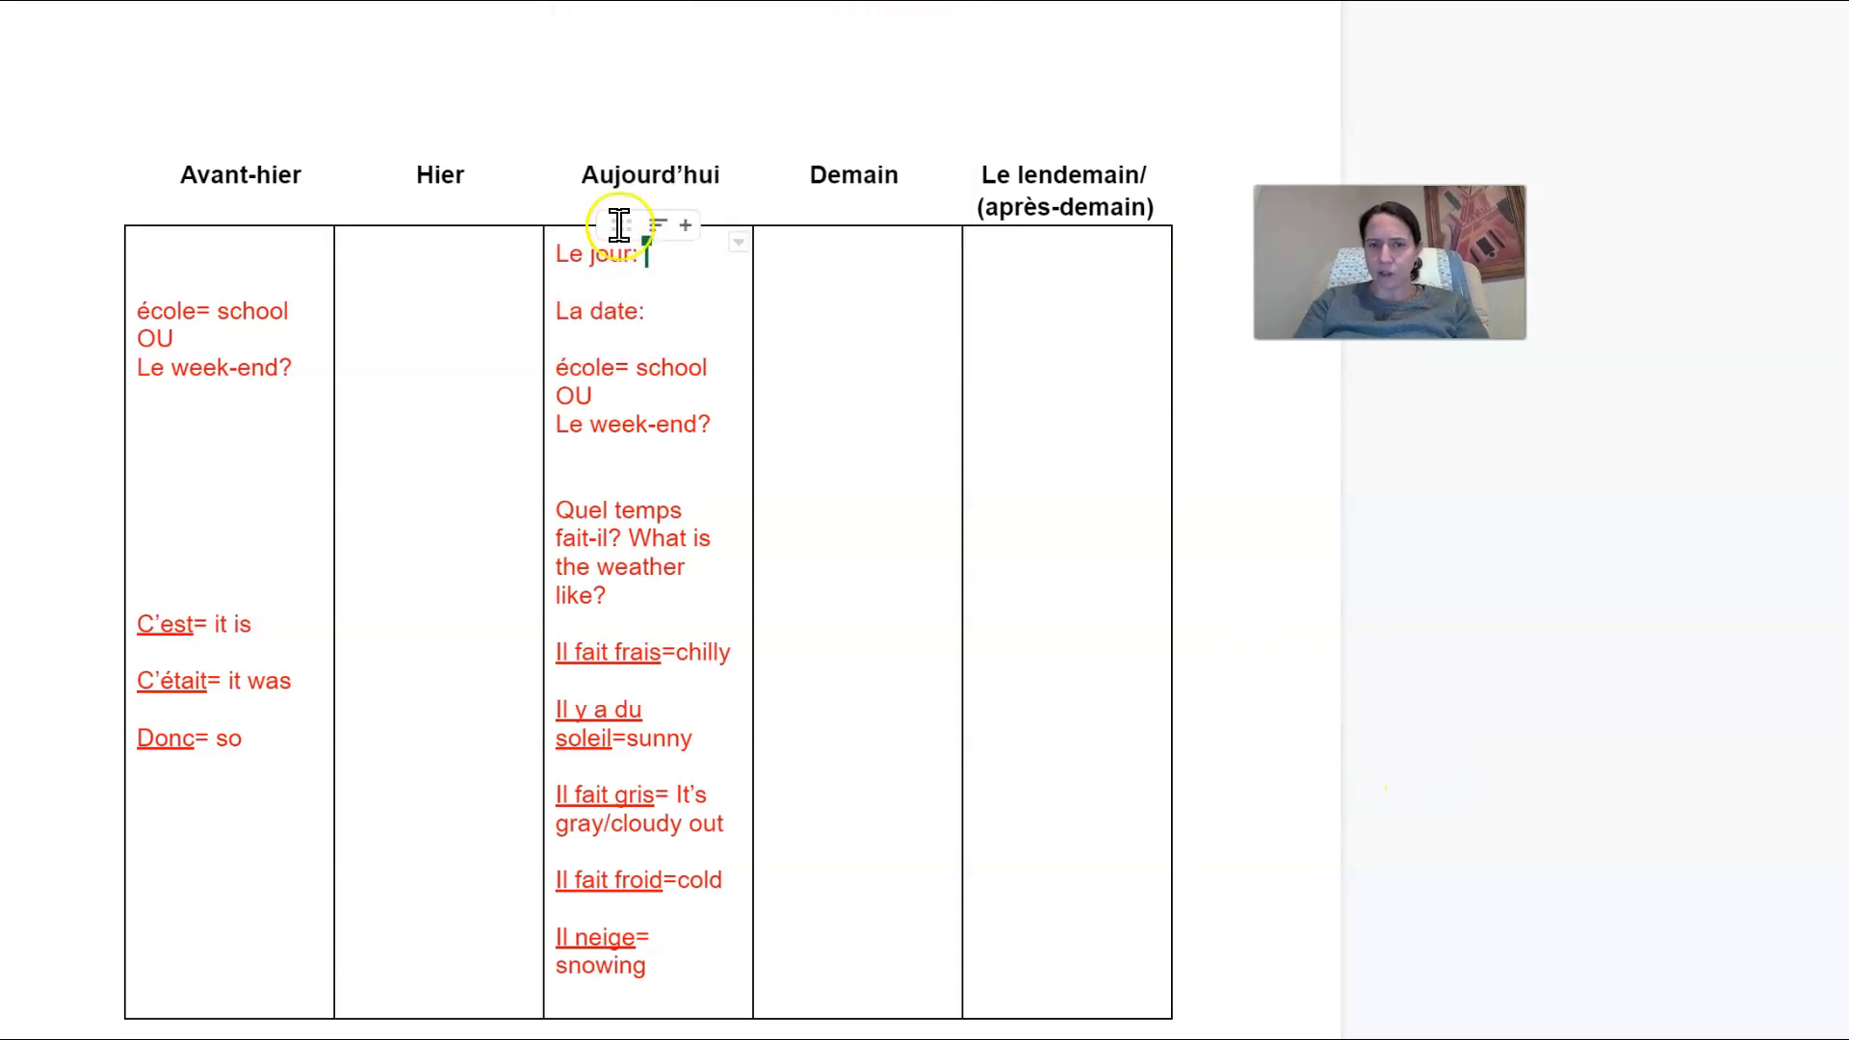
pyautogui.moveTo(1379, 727)
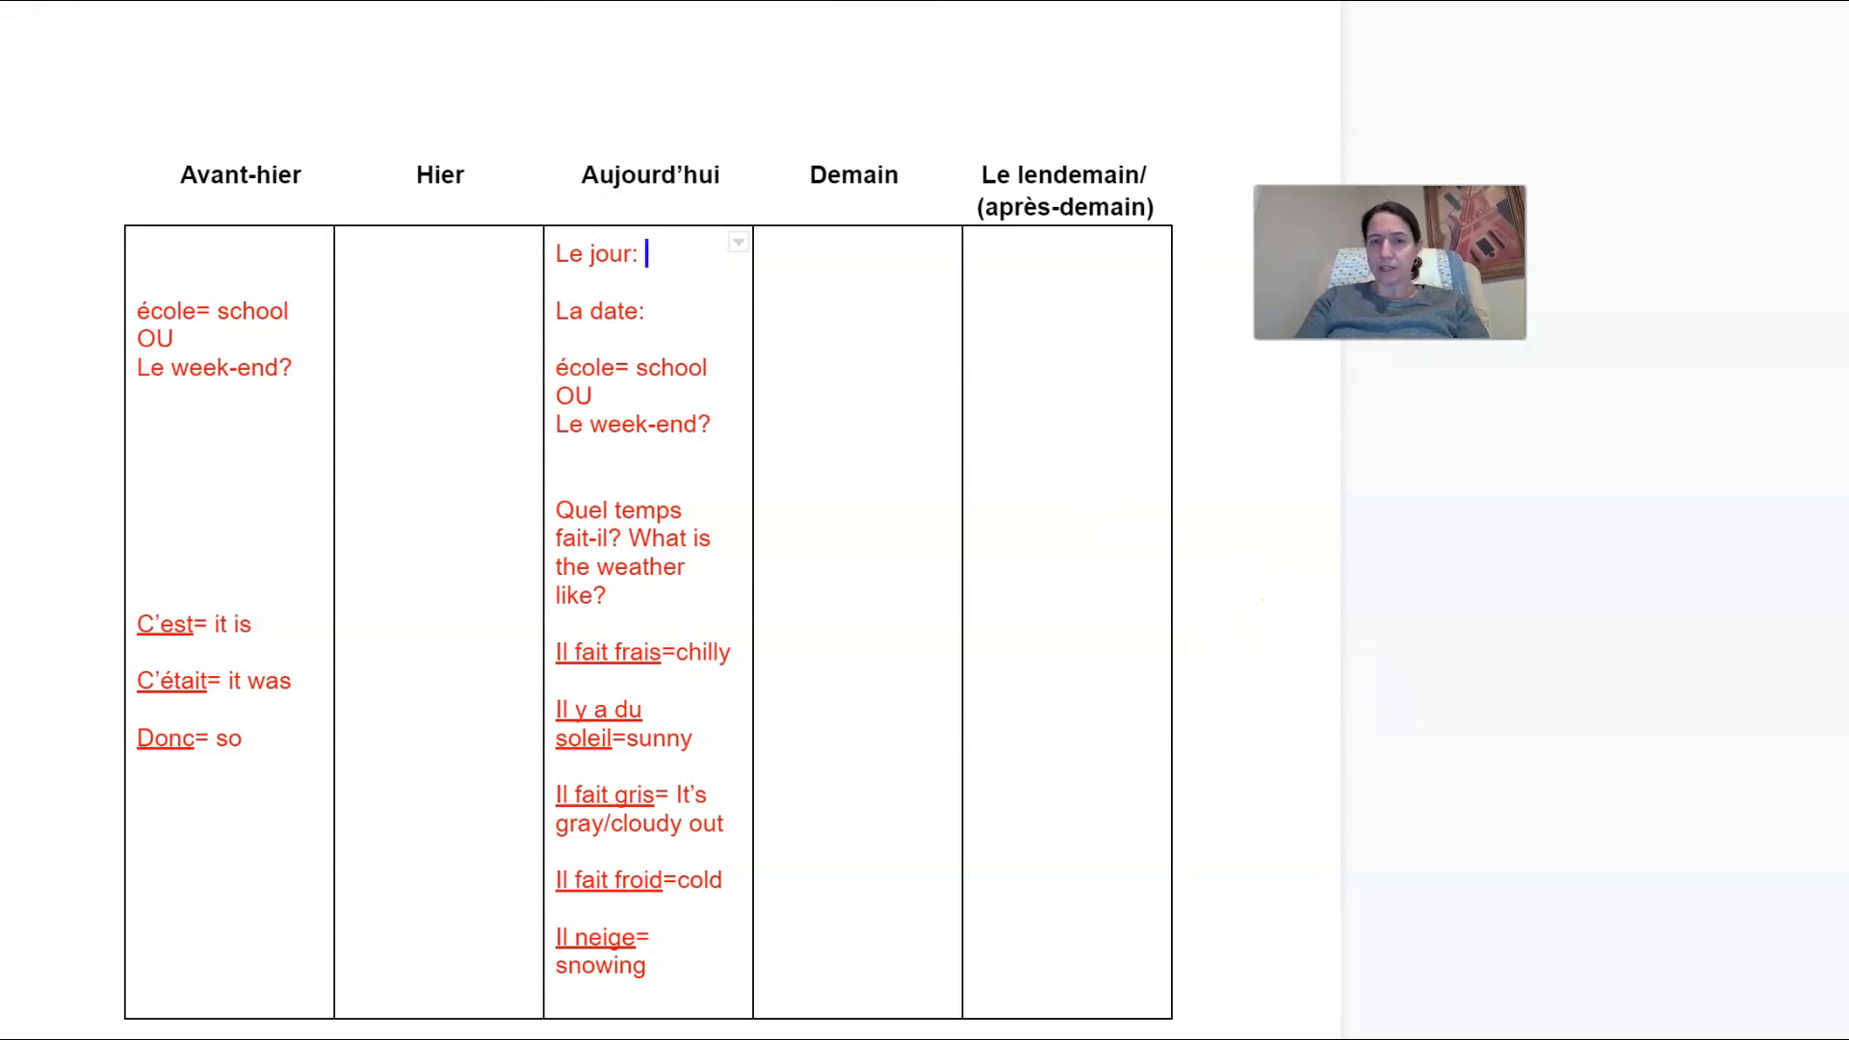
pyautogui.write('lund')
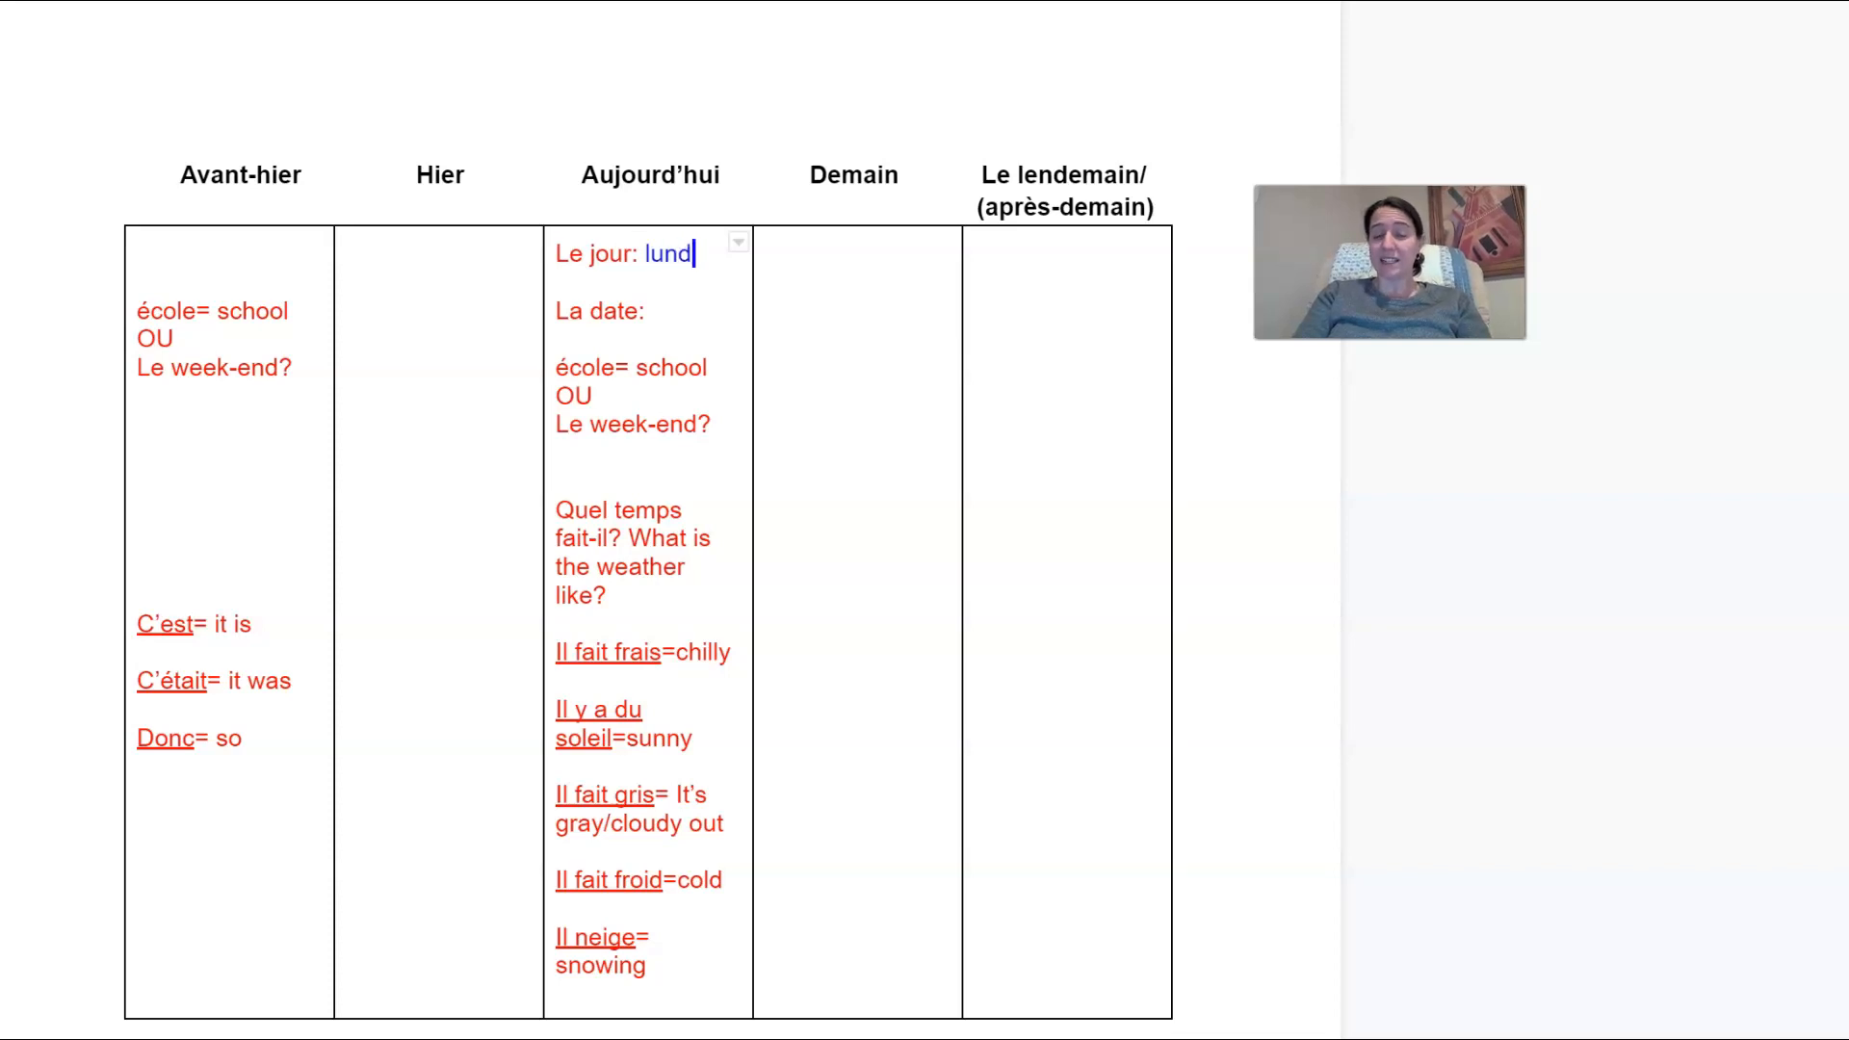
pyautogui.write('i')
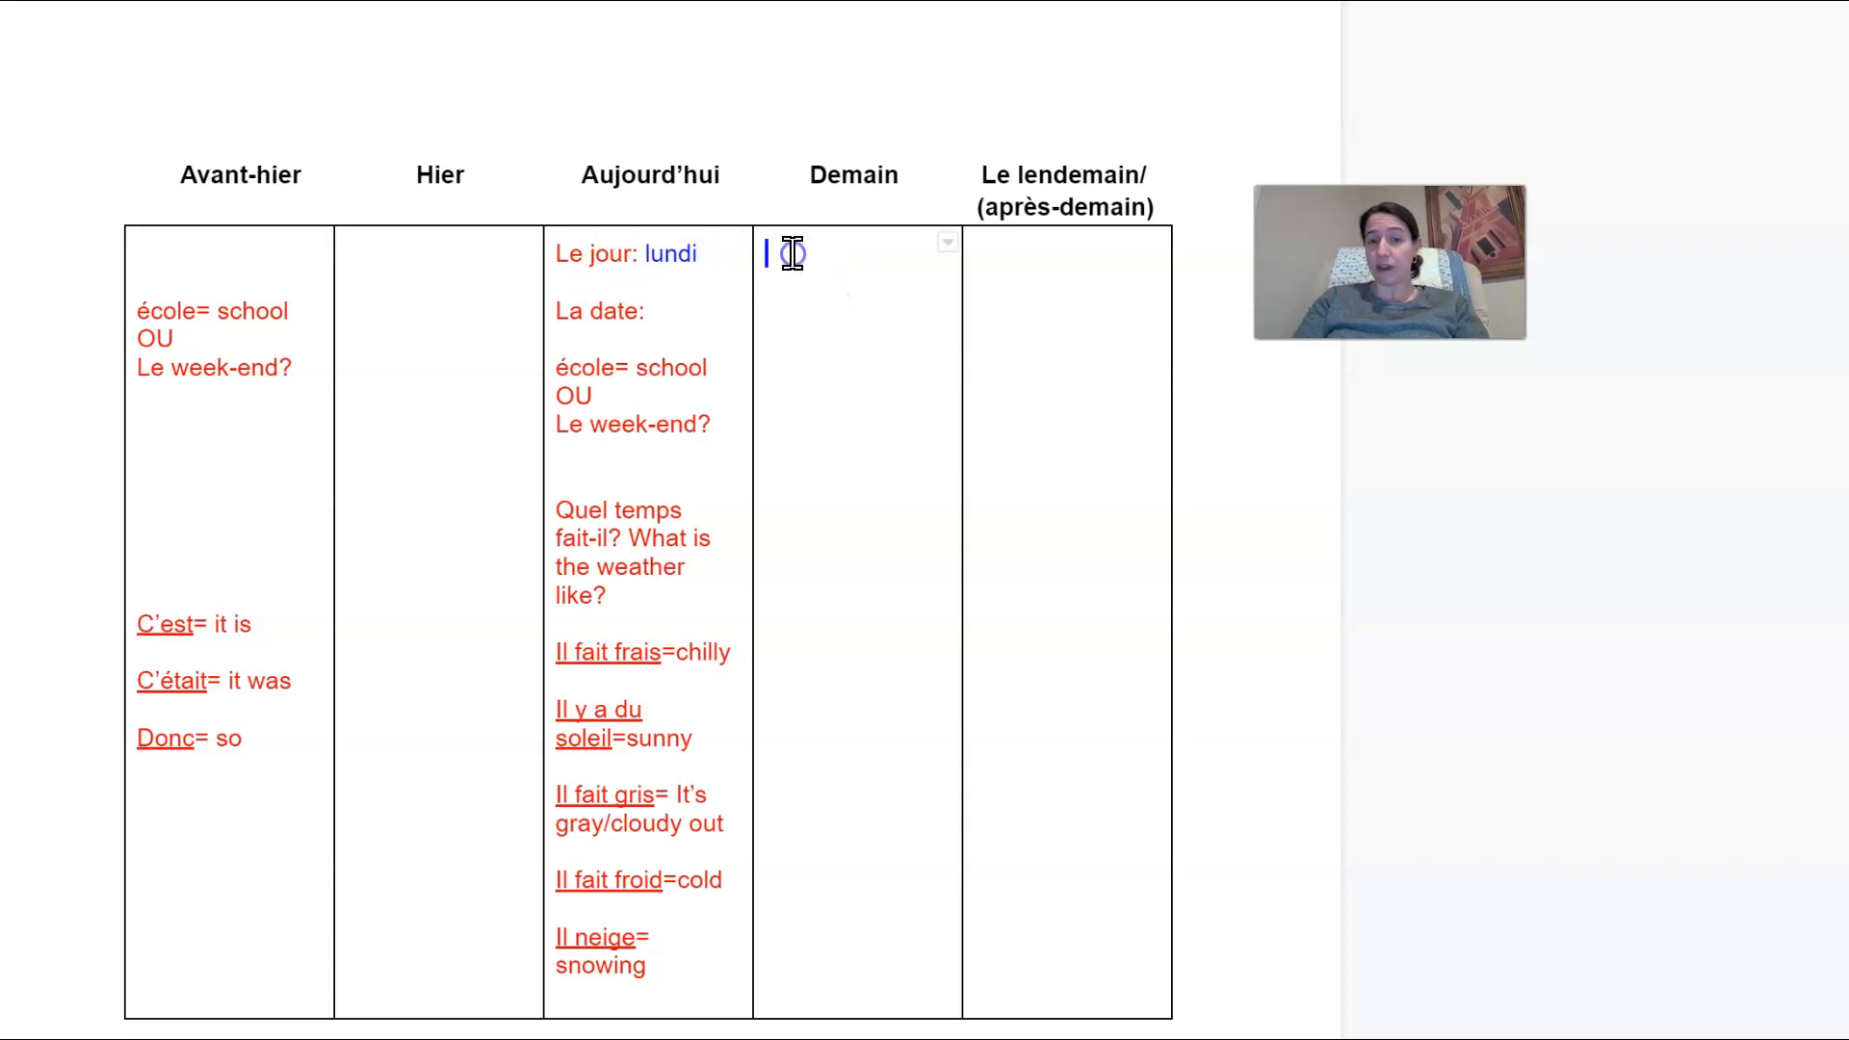
pyautogui.moveTo(1367, 867)
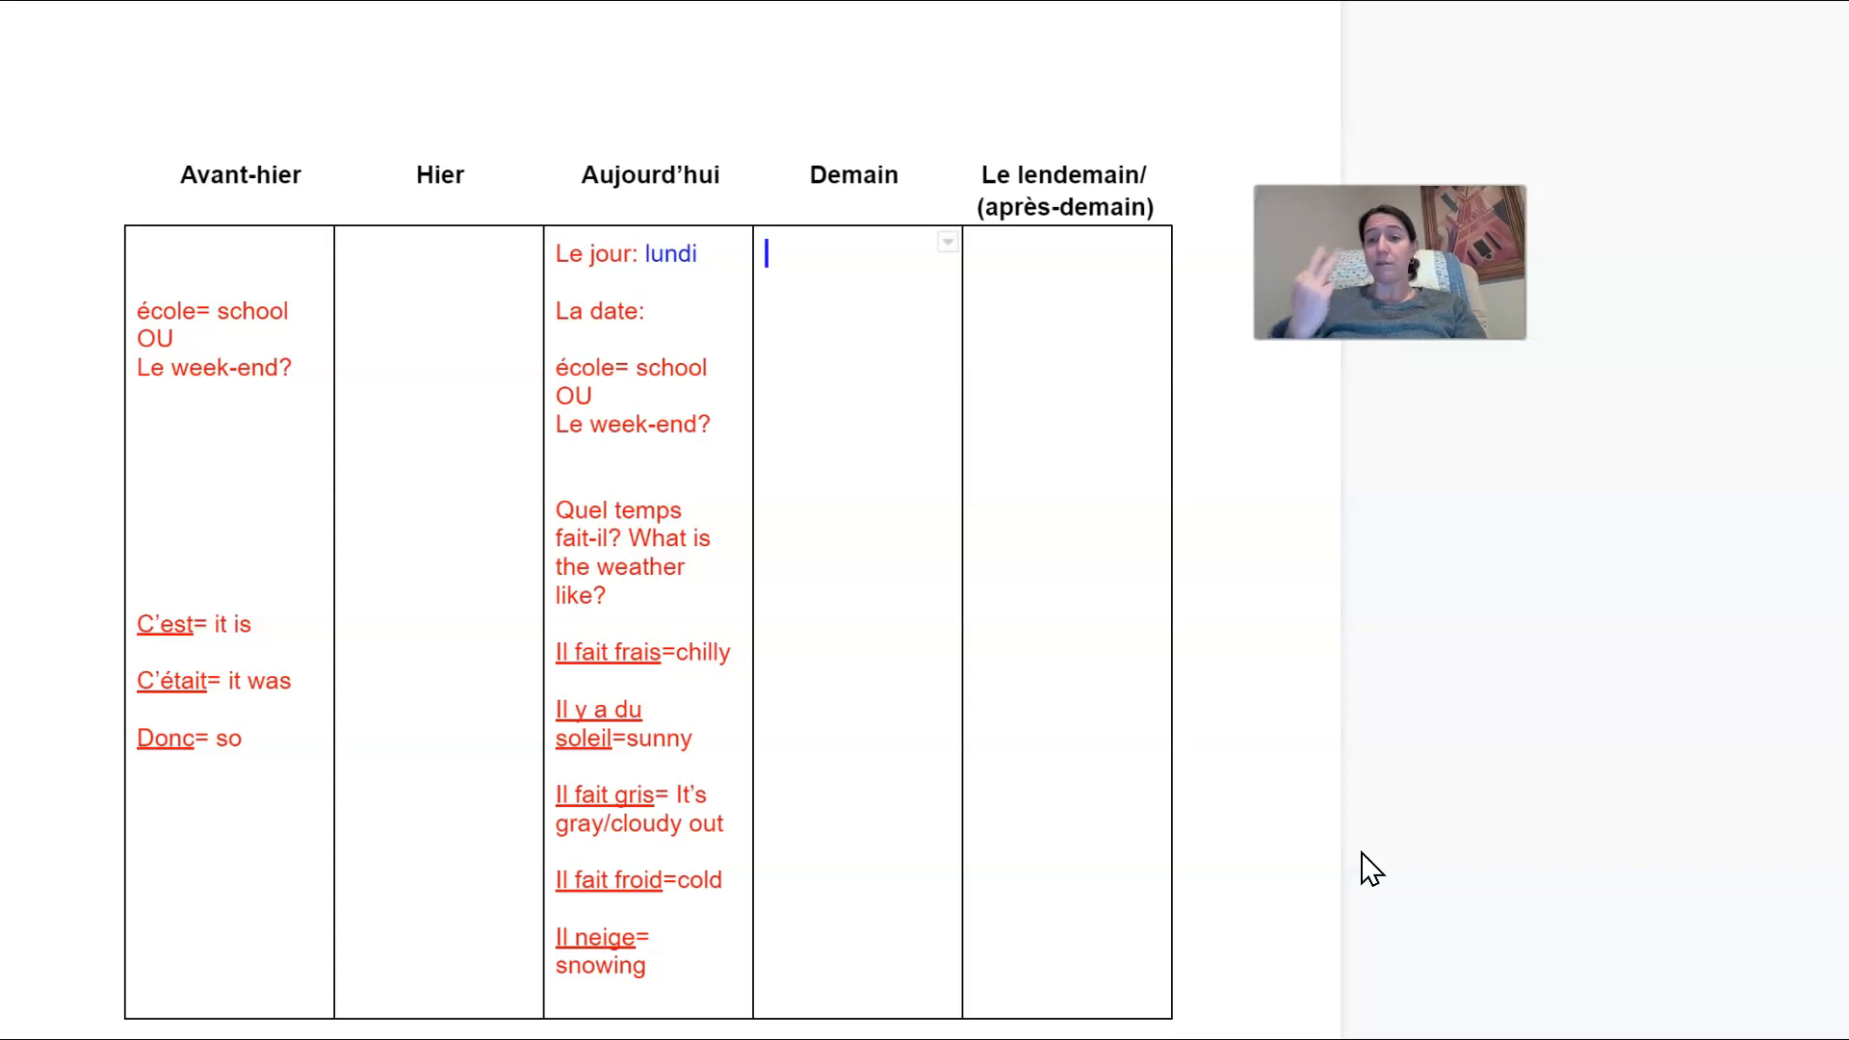
# Step: Fill mardi under Demain and merdredi (mercredi) under Le lendemain
pyautogui.write('mardi')
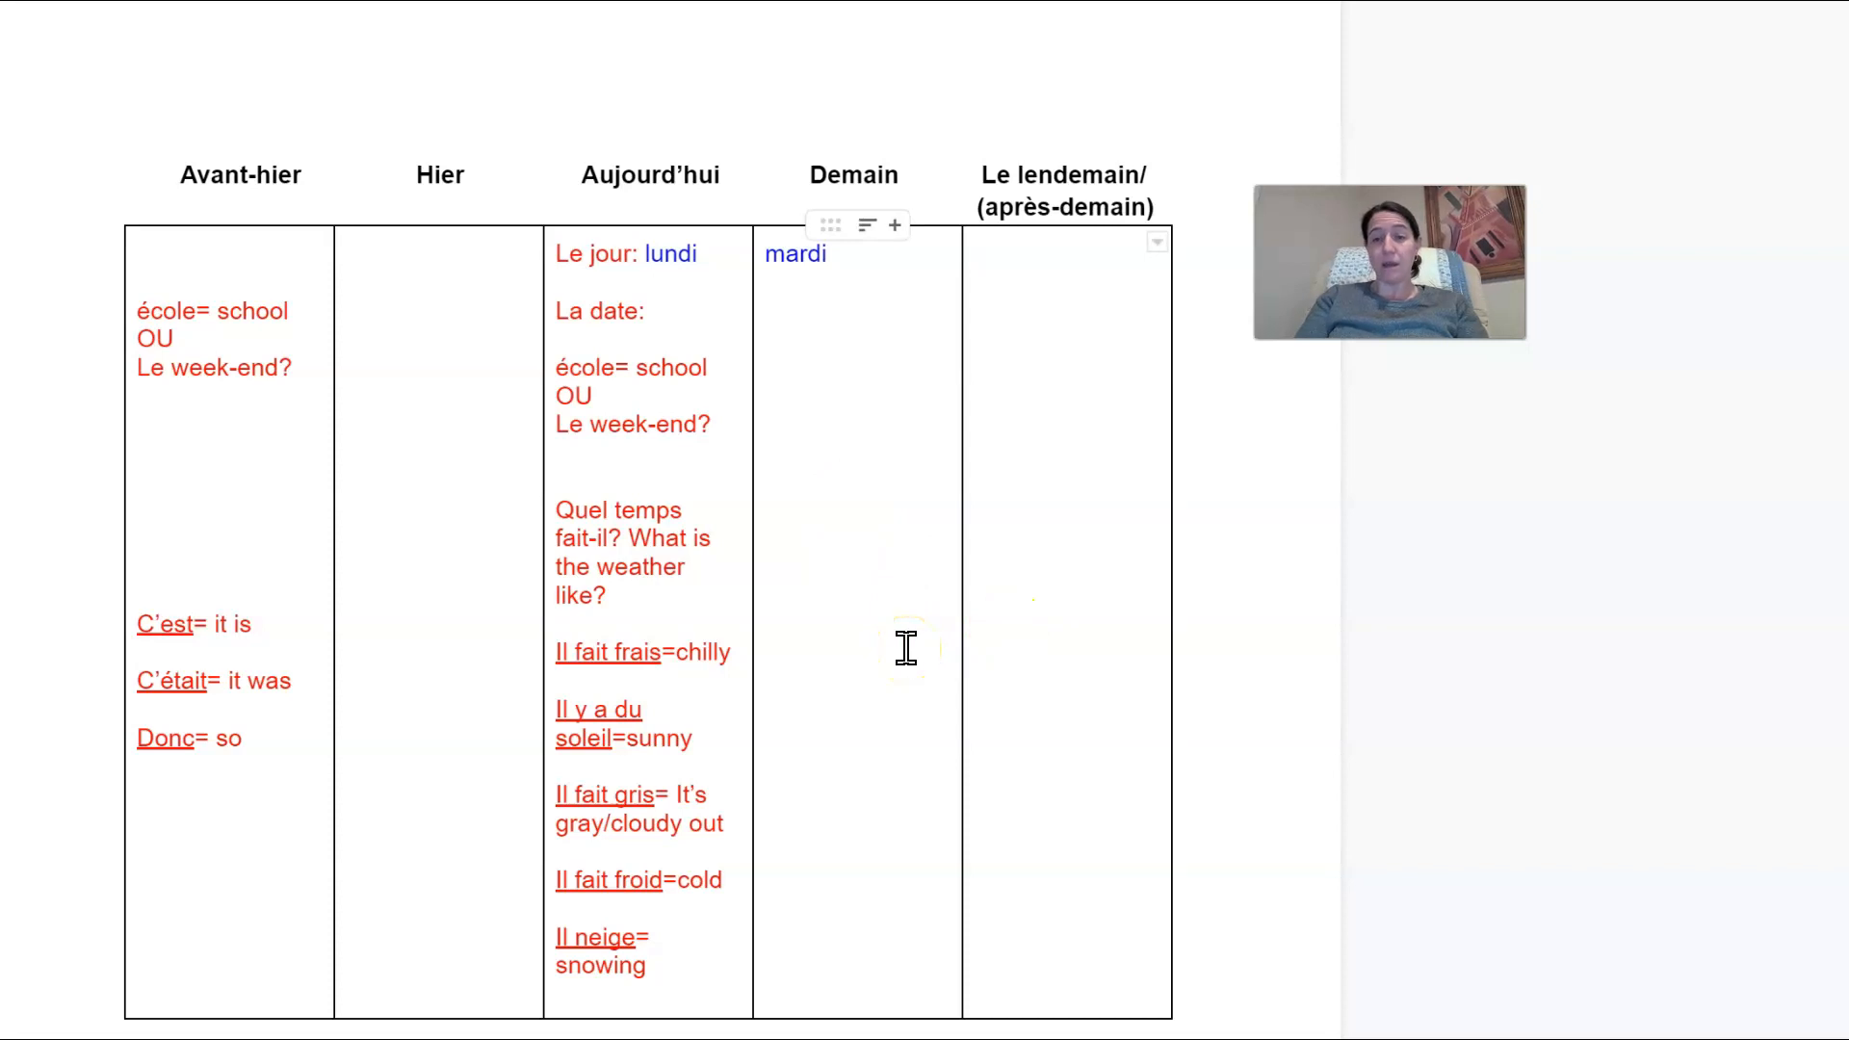
pyautogui.write('merdri')
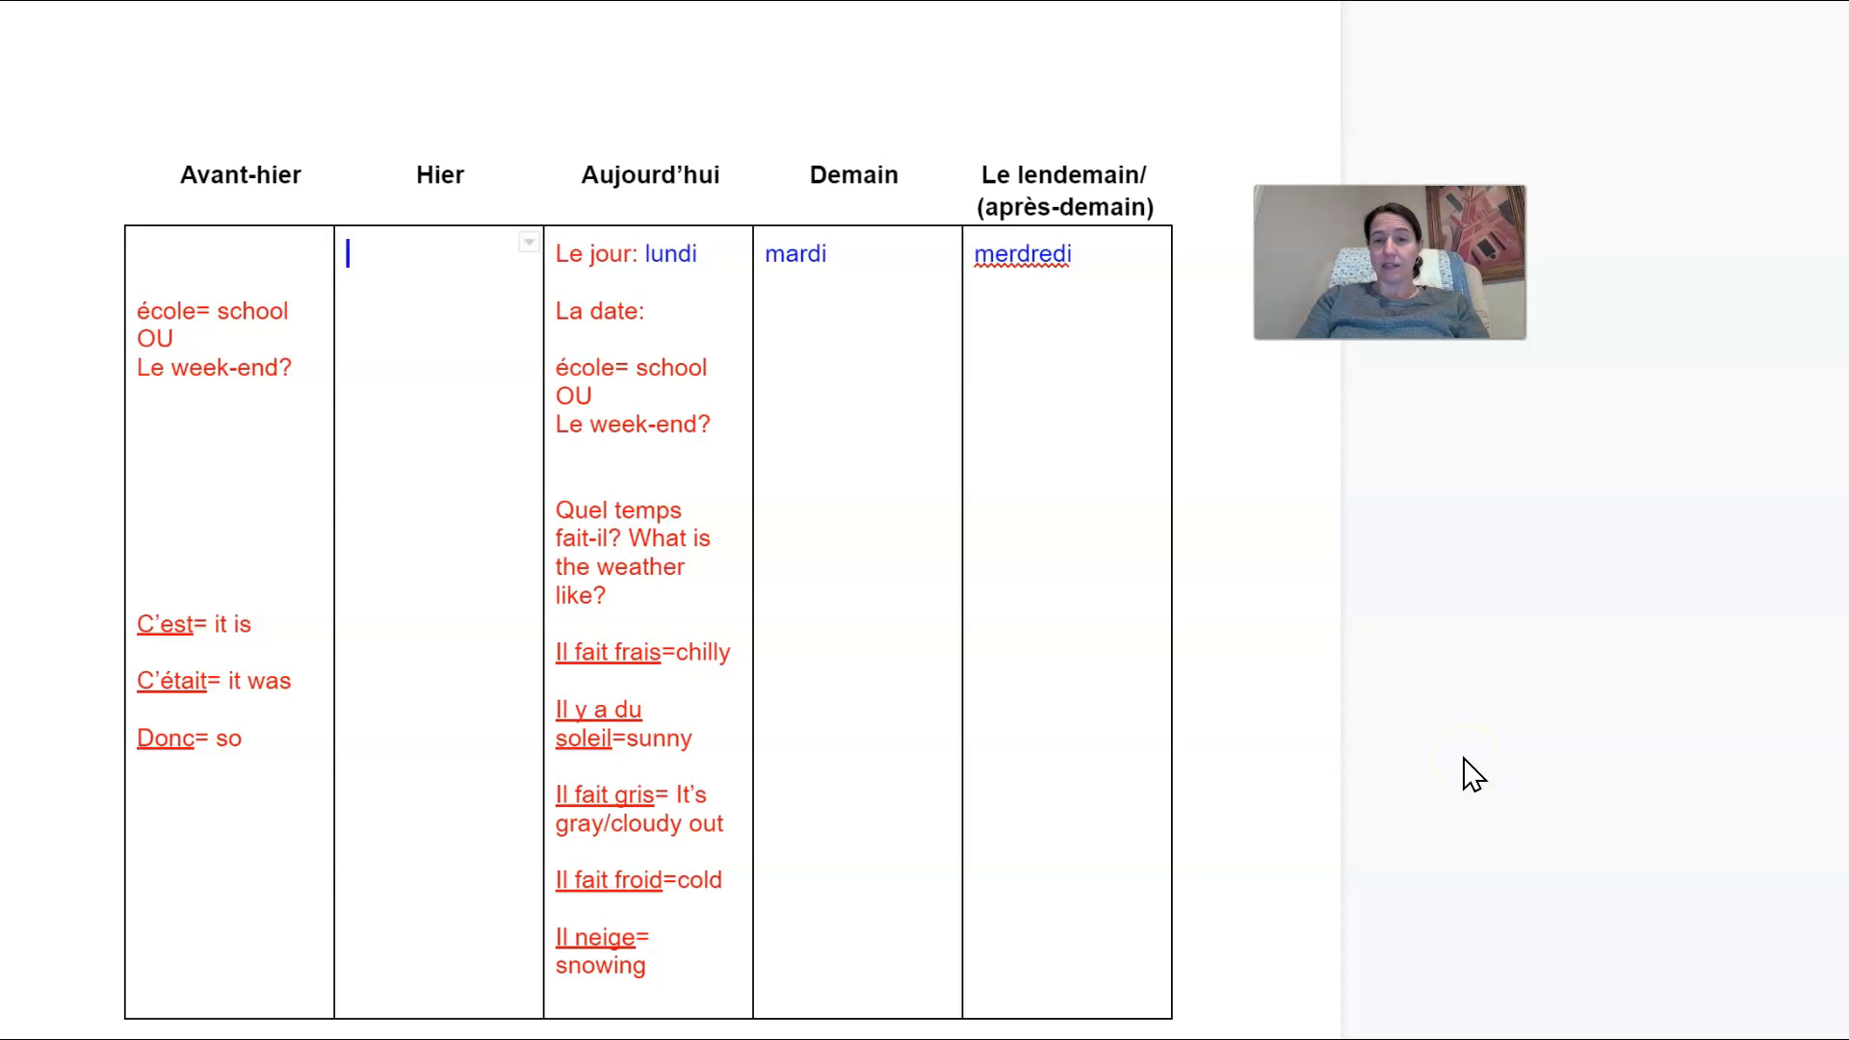
# Step: Fill dimanche under Hier and samedi under Avant-hier
pyautogui.write('diman')
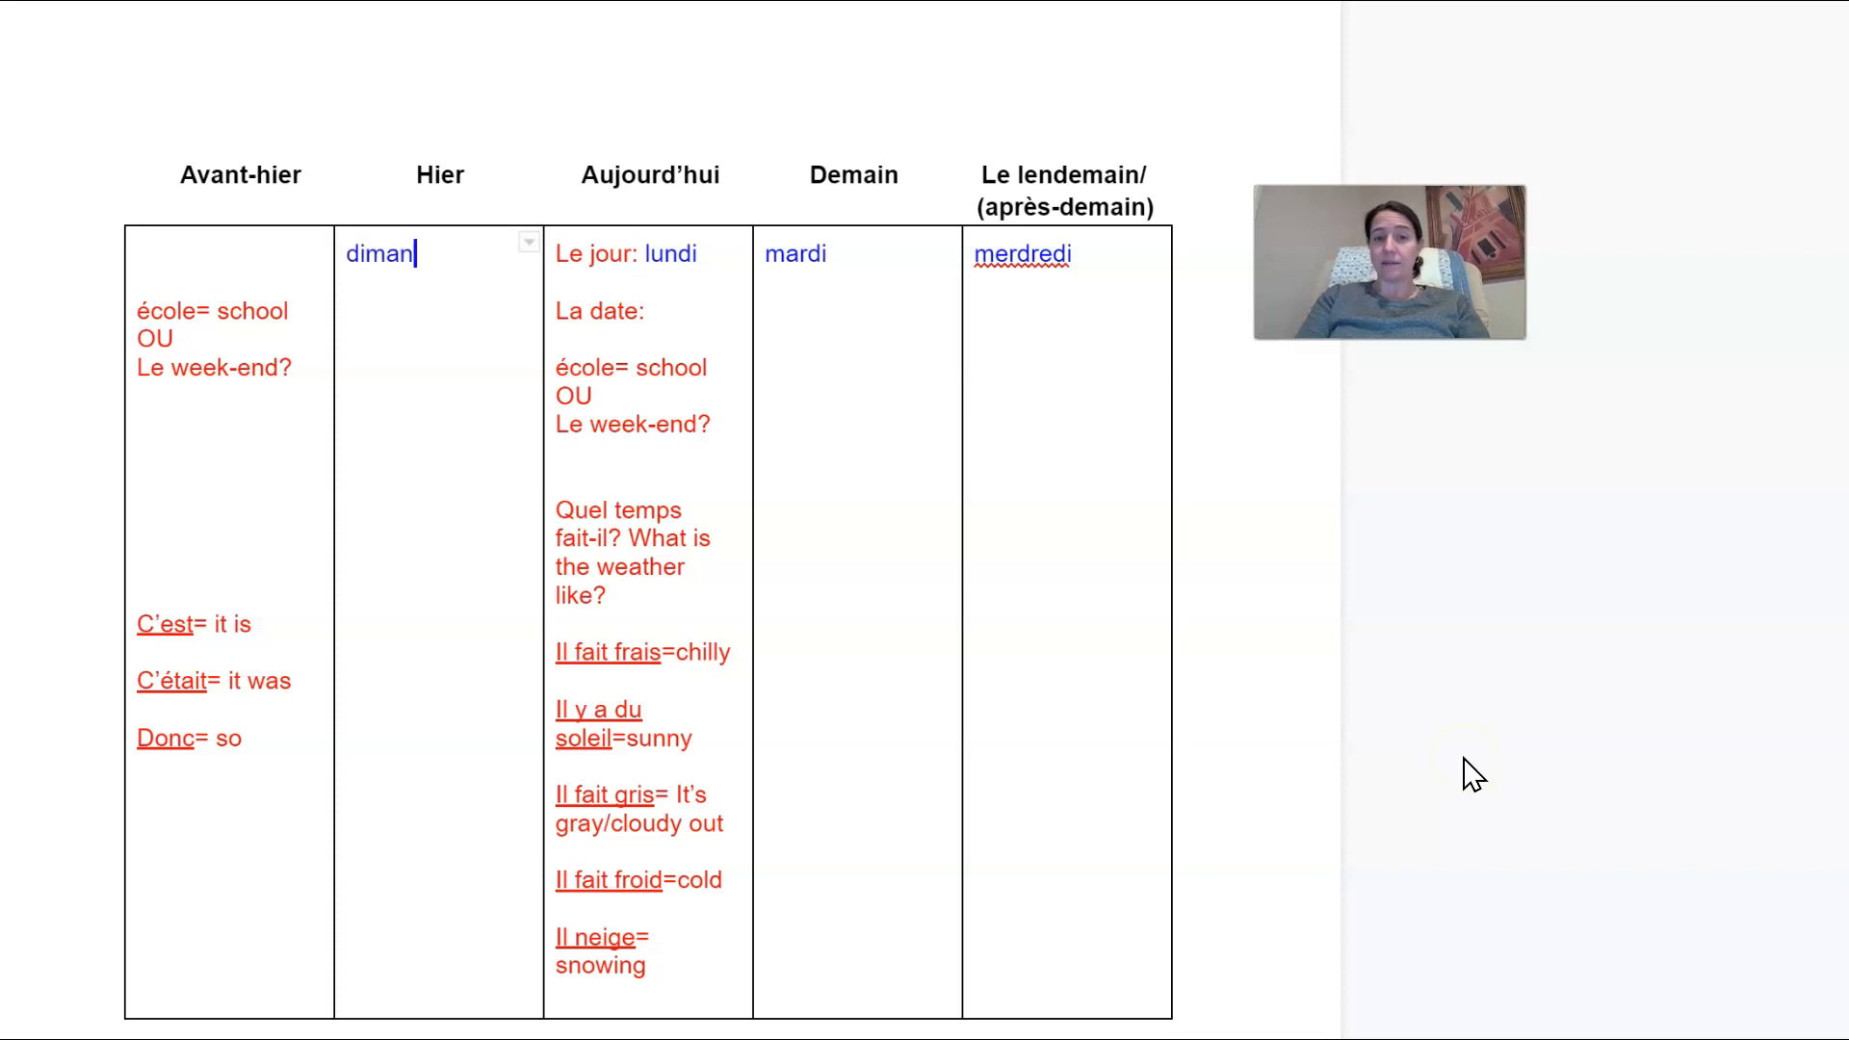
pyautogui.write('che')
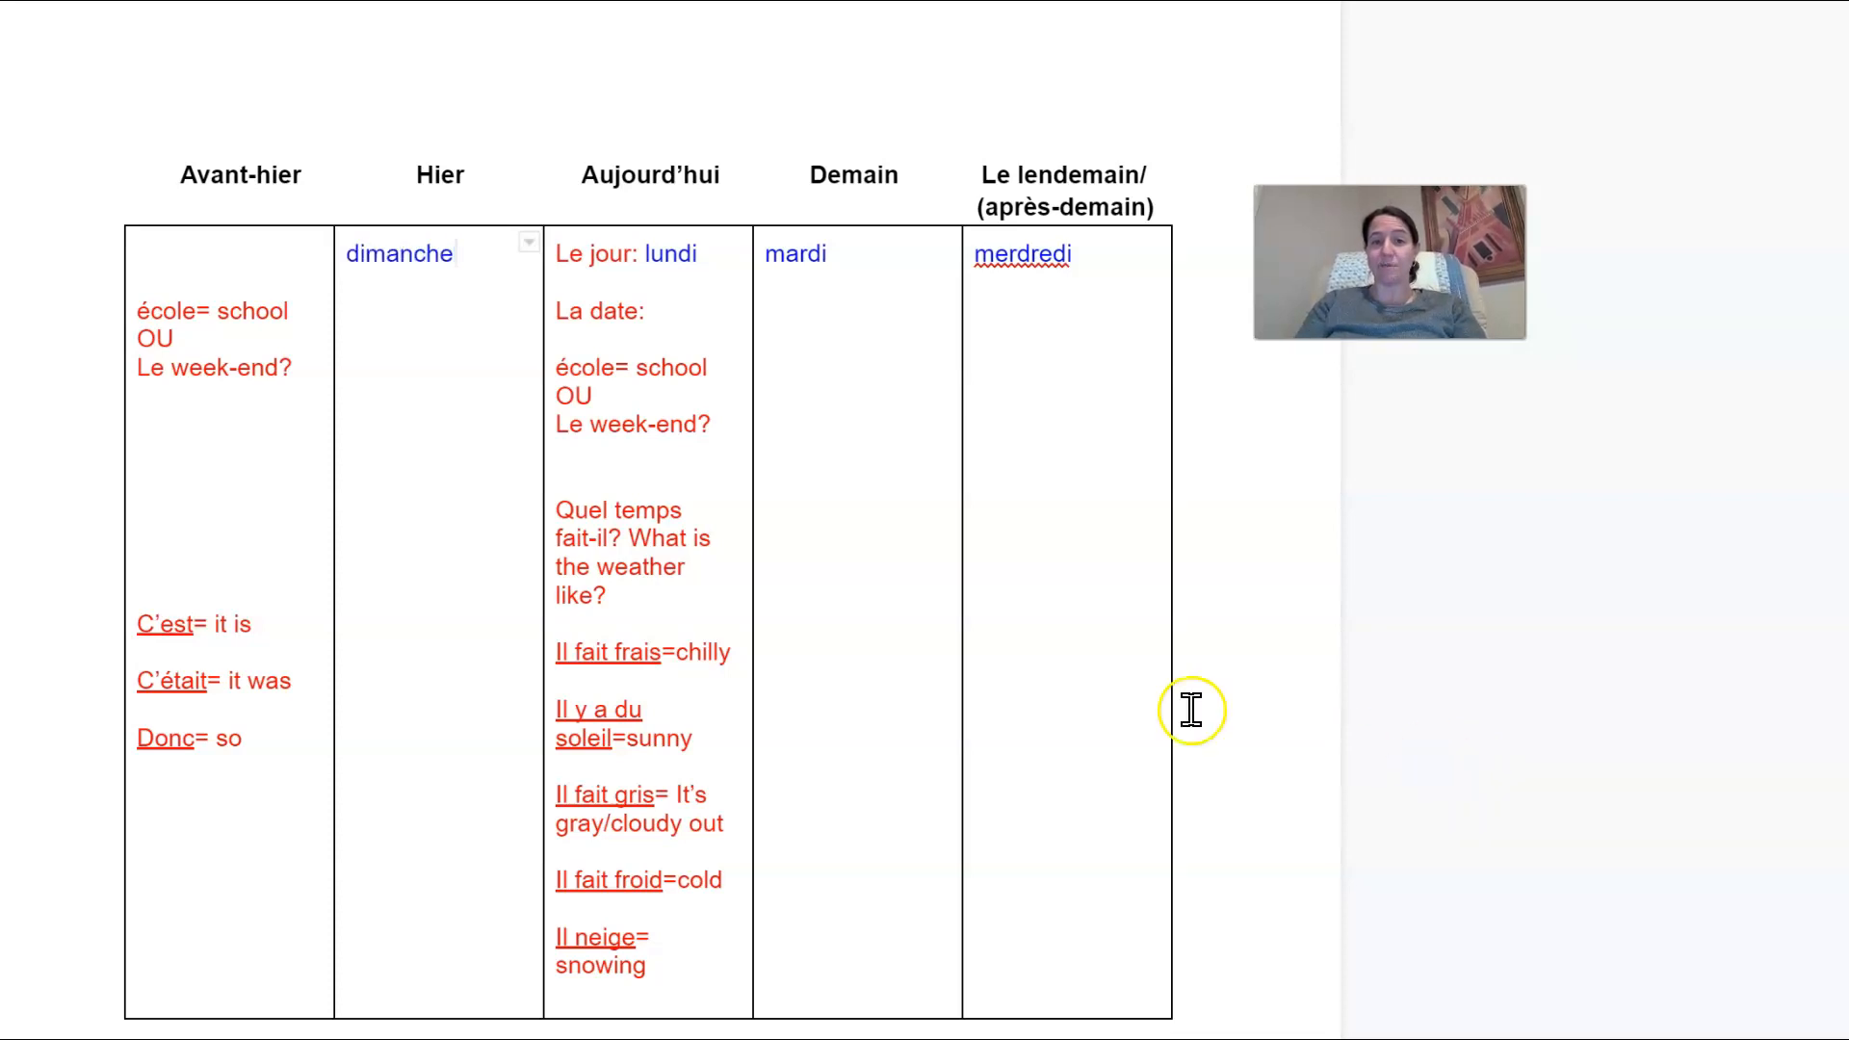
pyautogui.click(159, 256)
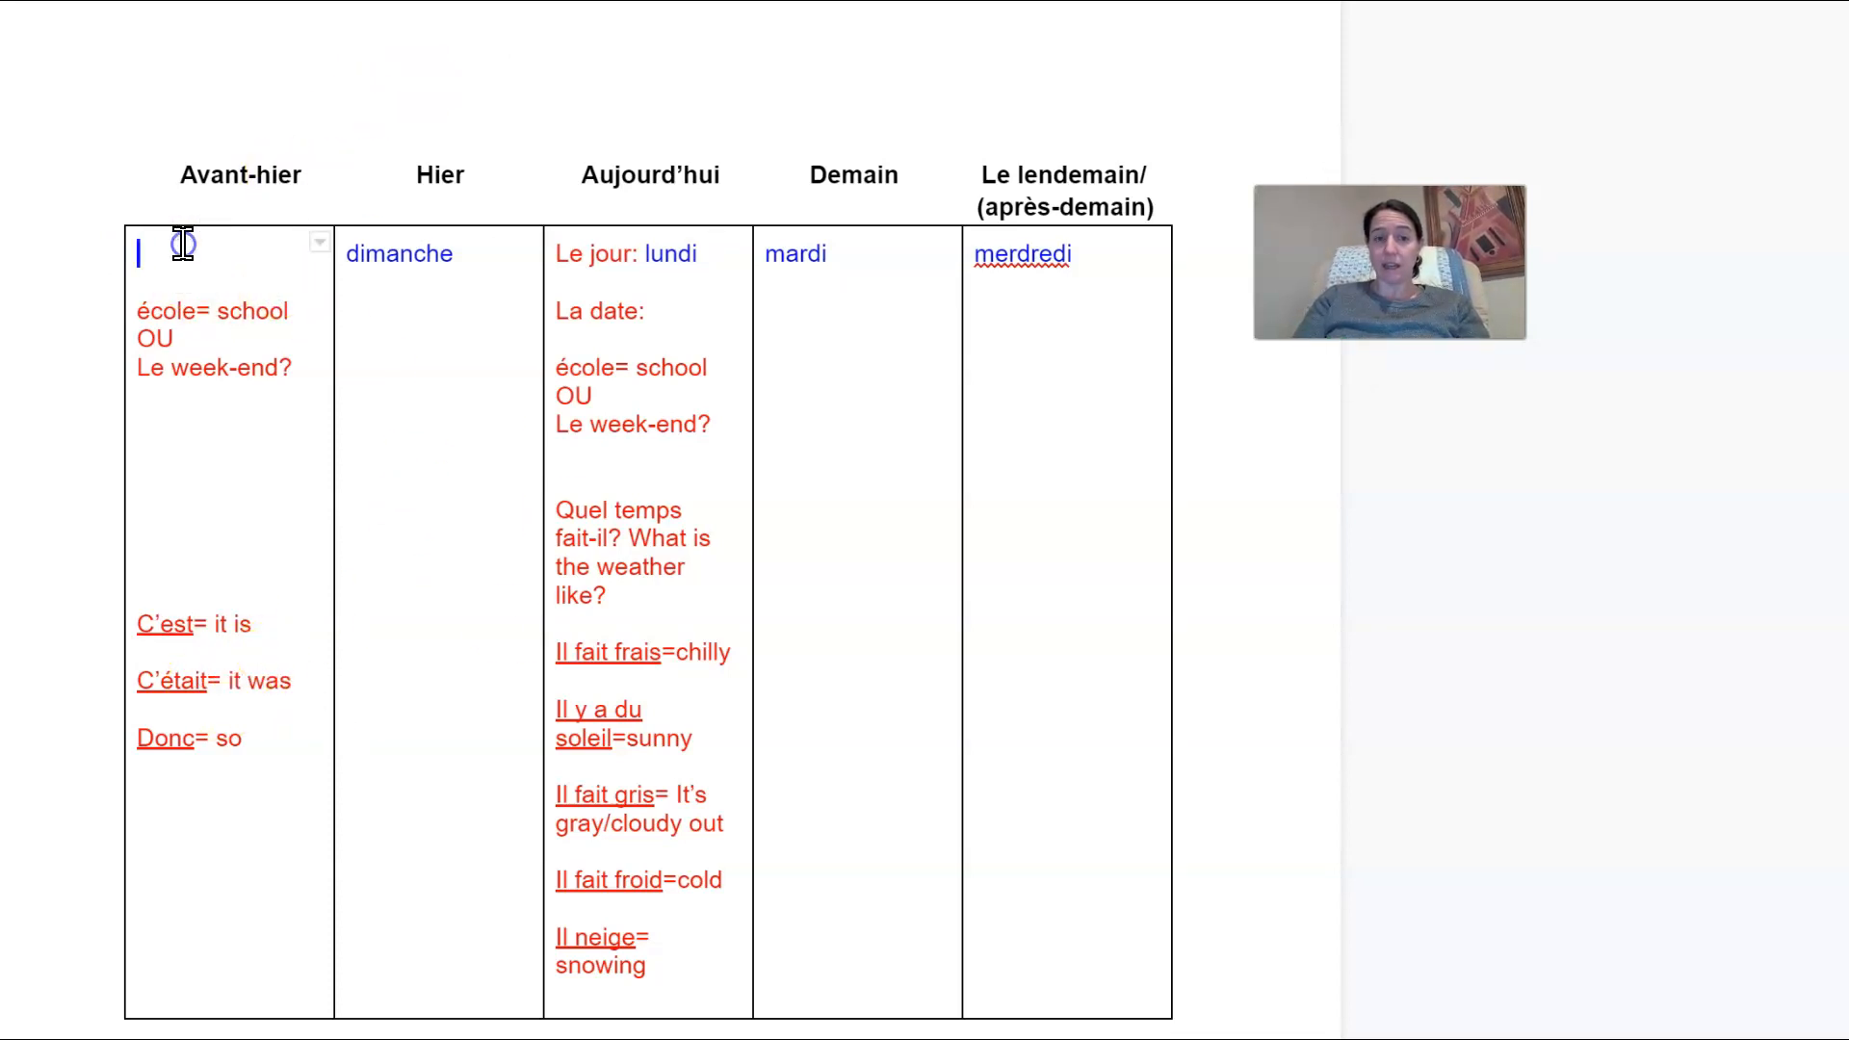
pyautogui.write('samedi')
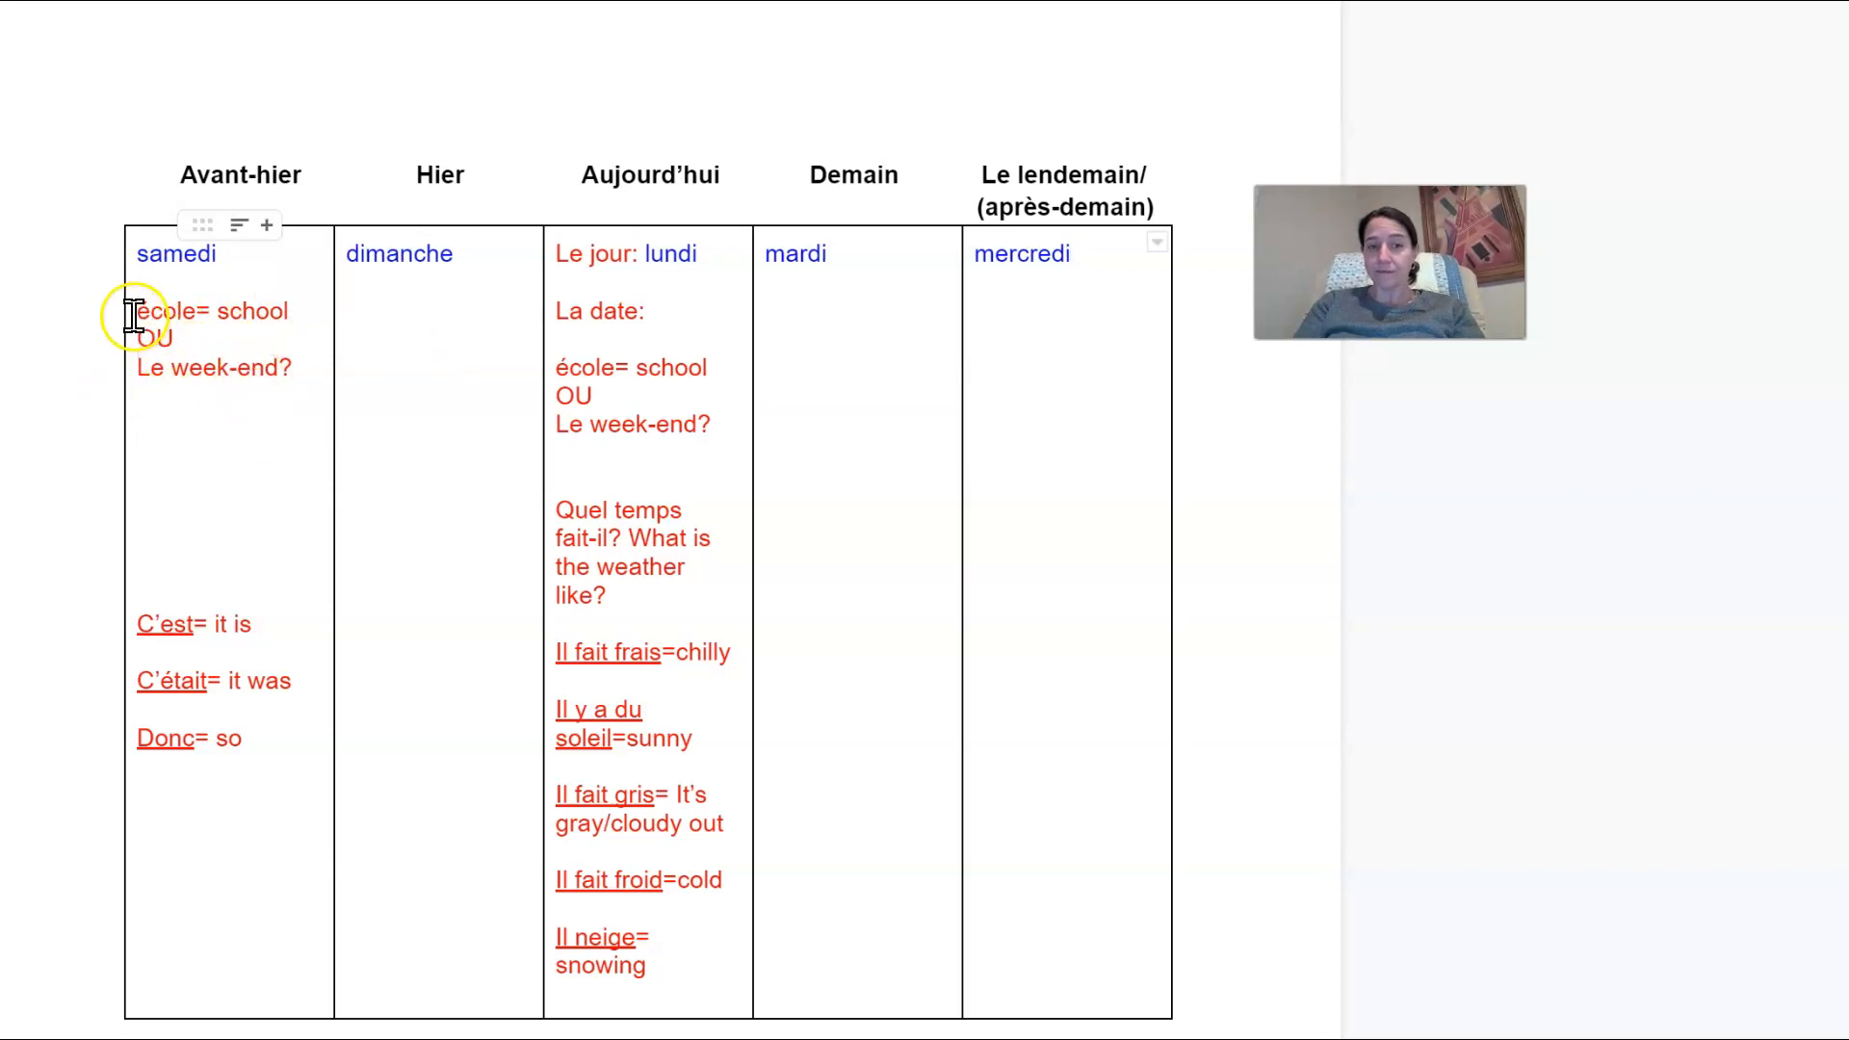
# Step: Strike through école= school under Avant-hier and Le week-end? under Aujourd'hui
pyautogui.moveTo(136, 310); pyautogui.dragTo(308, 310)
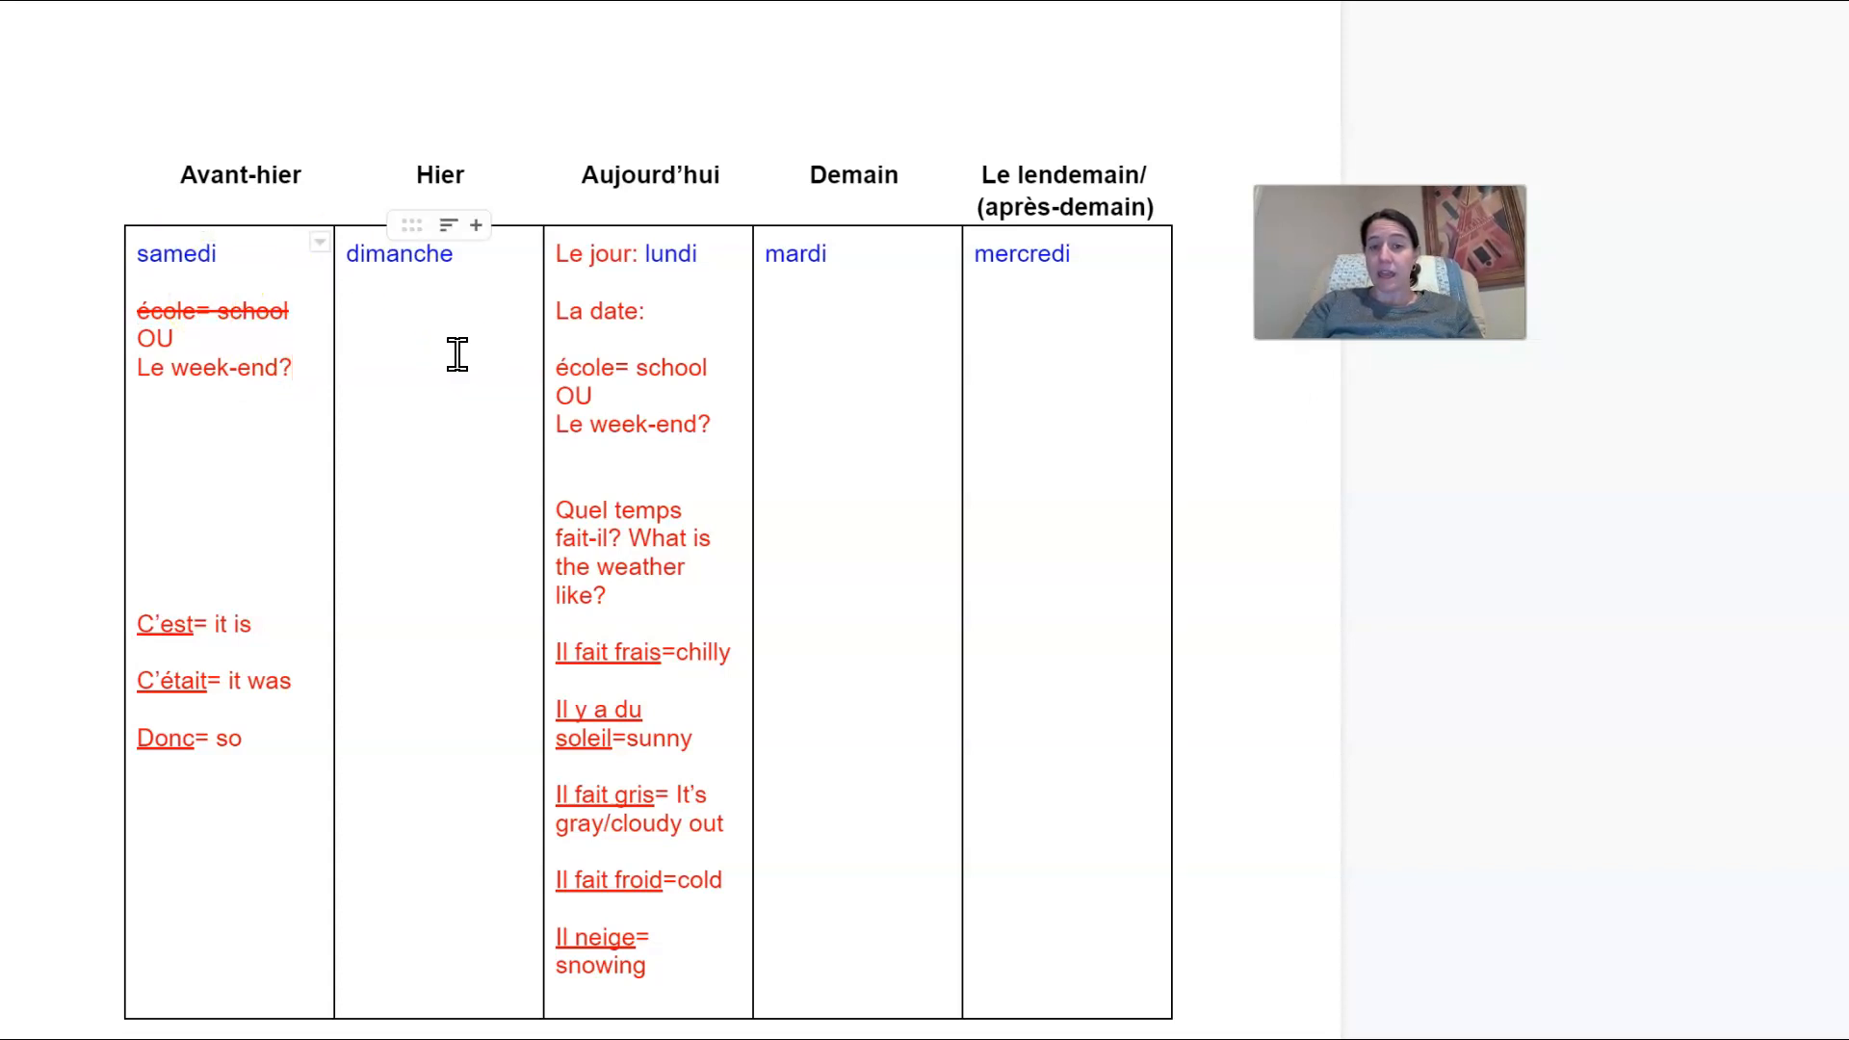
pyautogui.moveTo(859, 285)
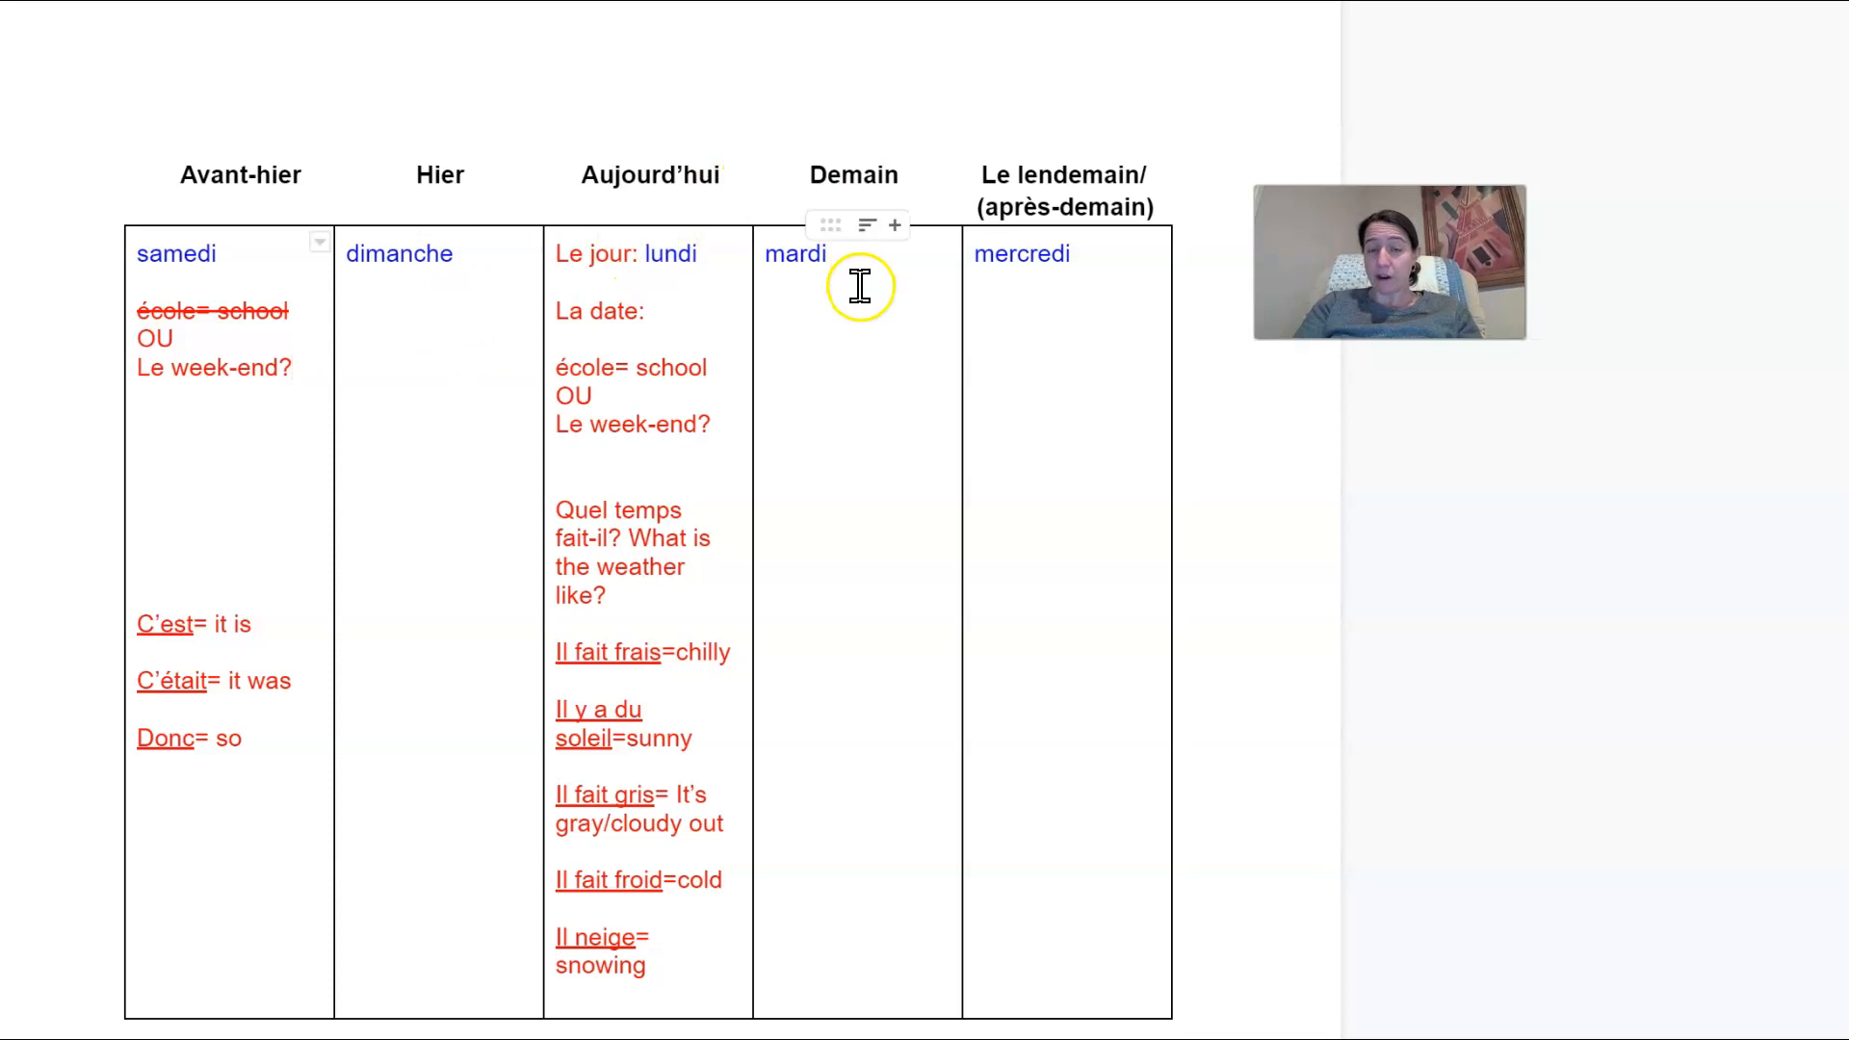
pyautogui.moveTo(603, 370)
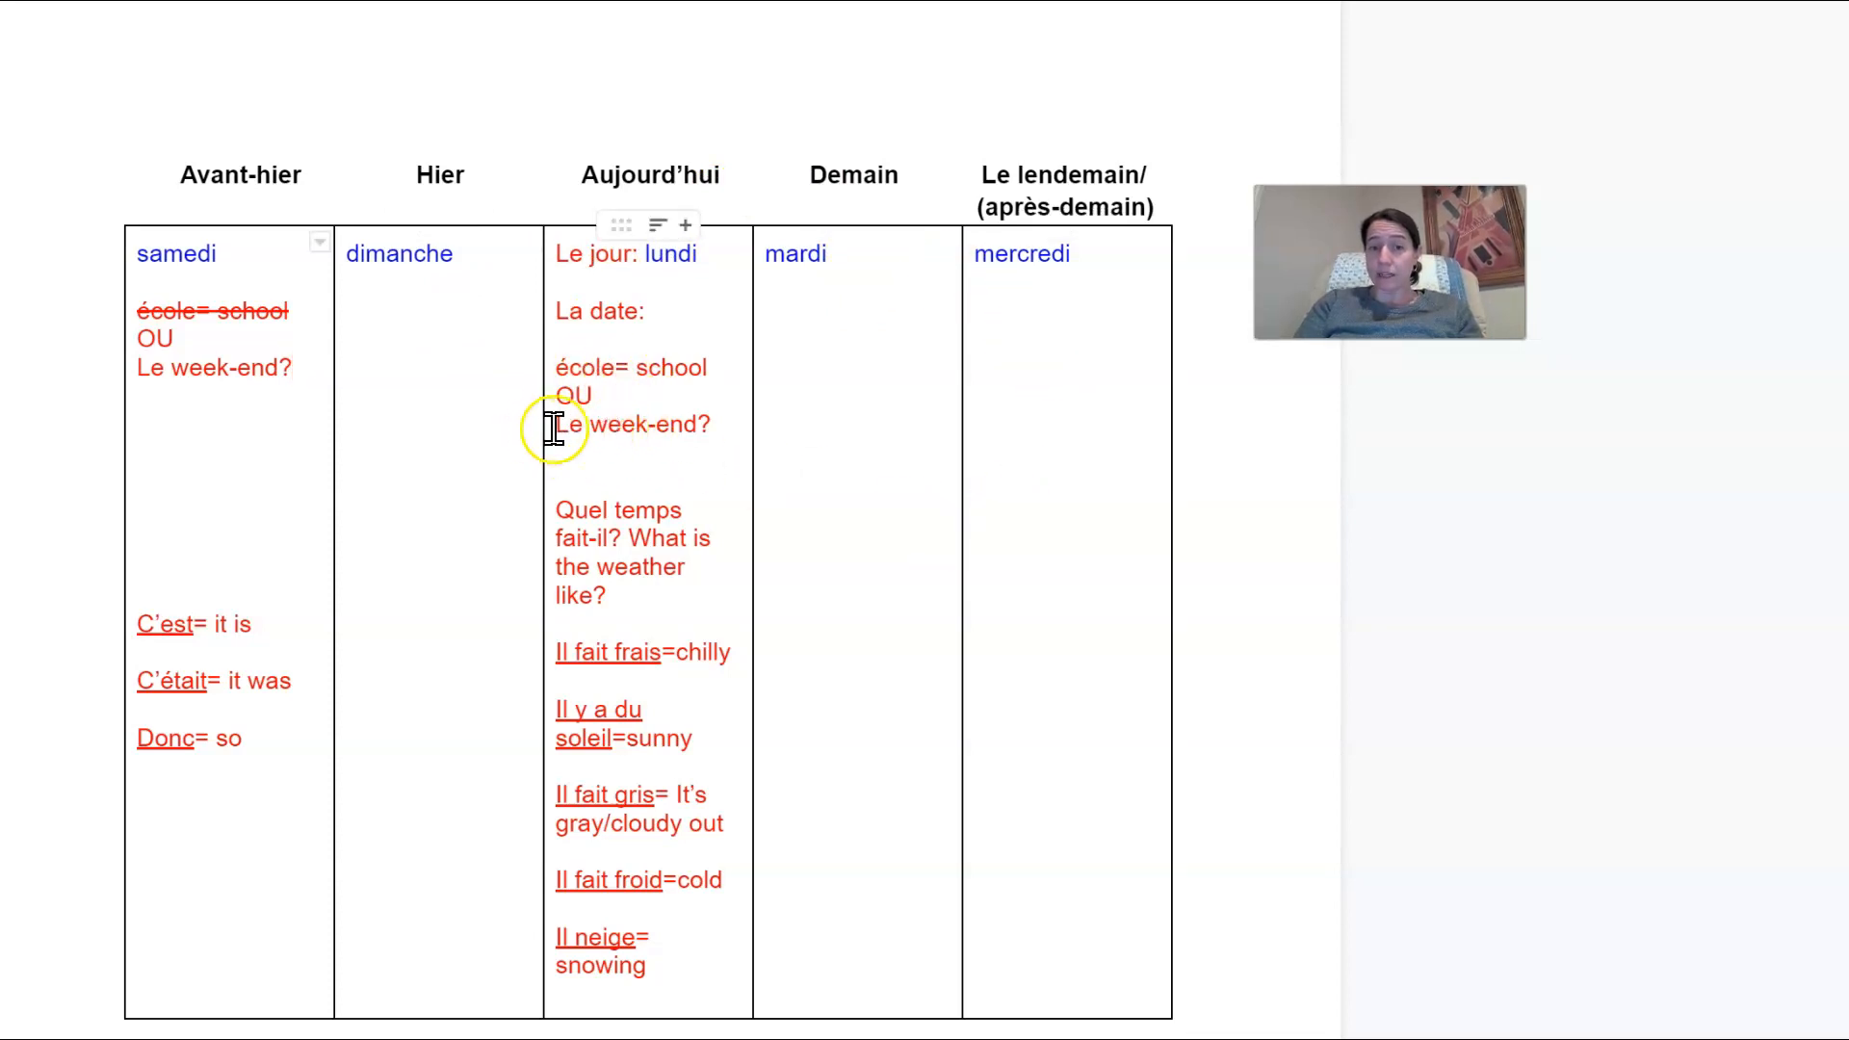
pyautogui.moveTo(555, 424); pyautogui.dragTo(709, 424)
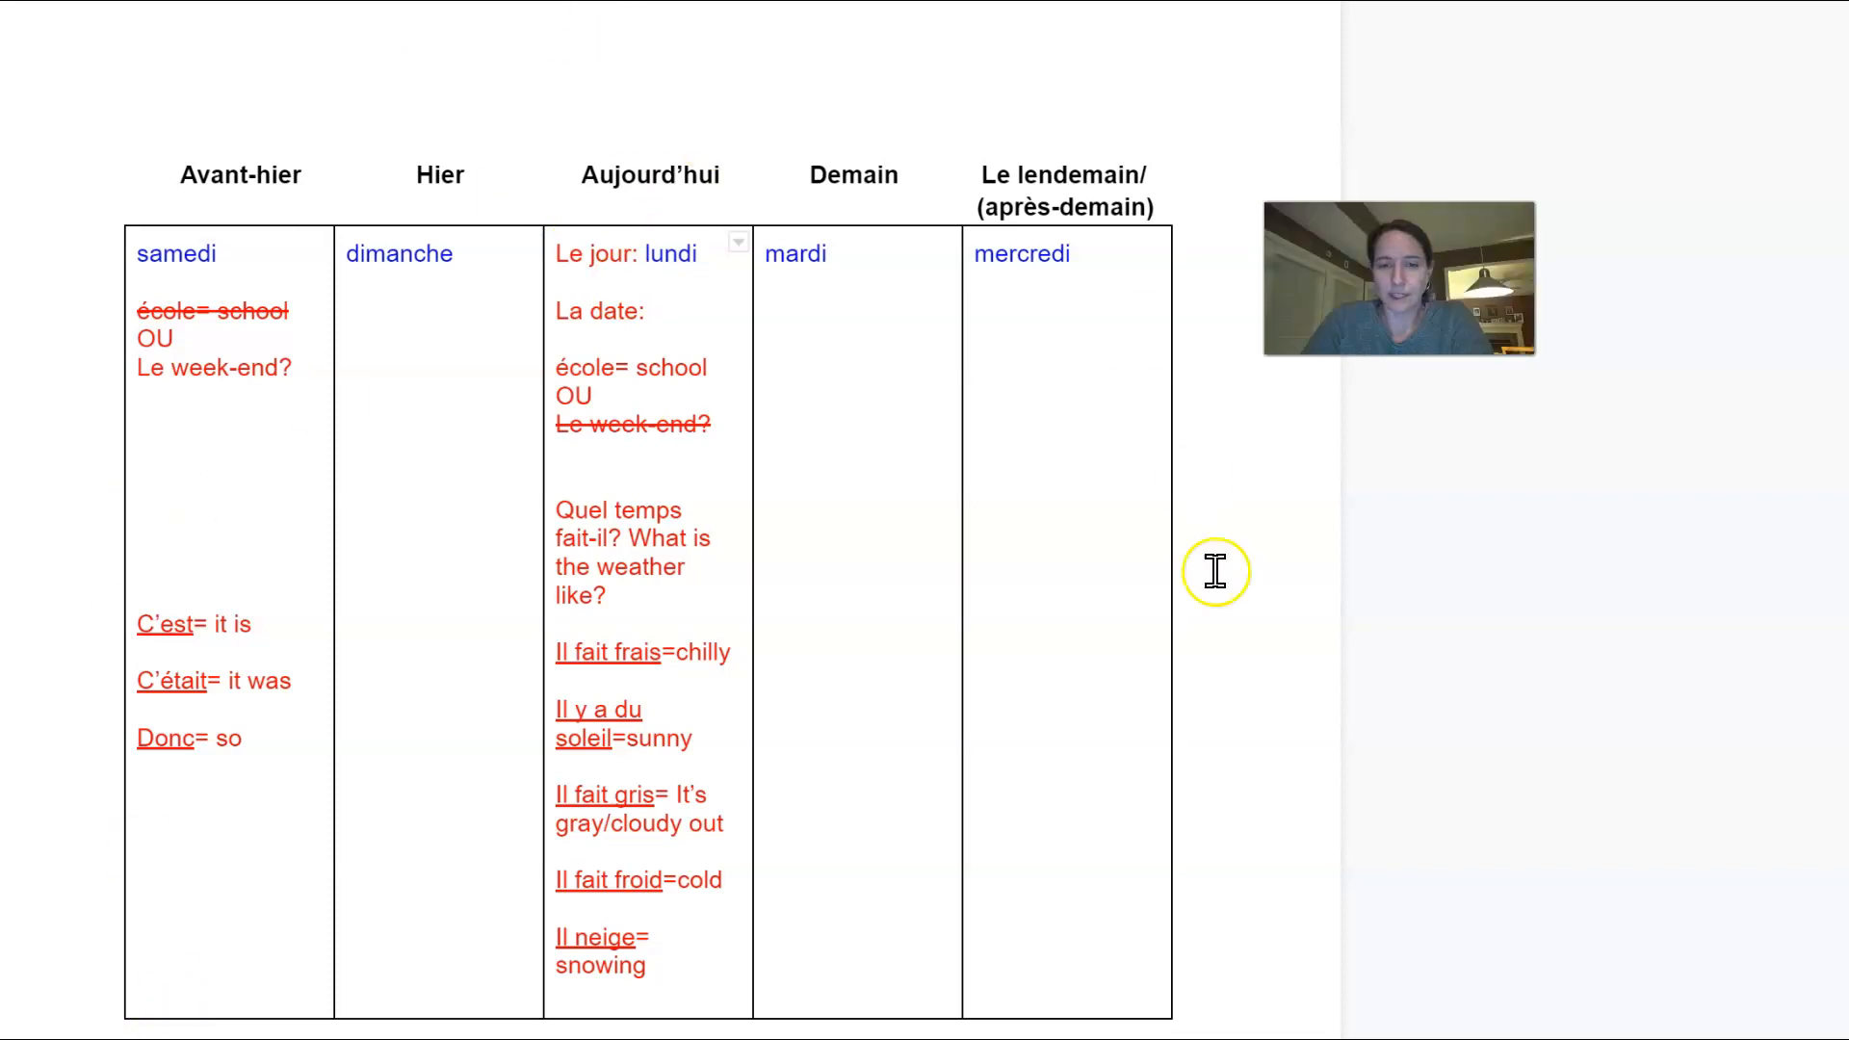
# Step: Complete the La date: line to read le 23 janvier, 2023
pyautogui.click(657, 310)
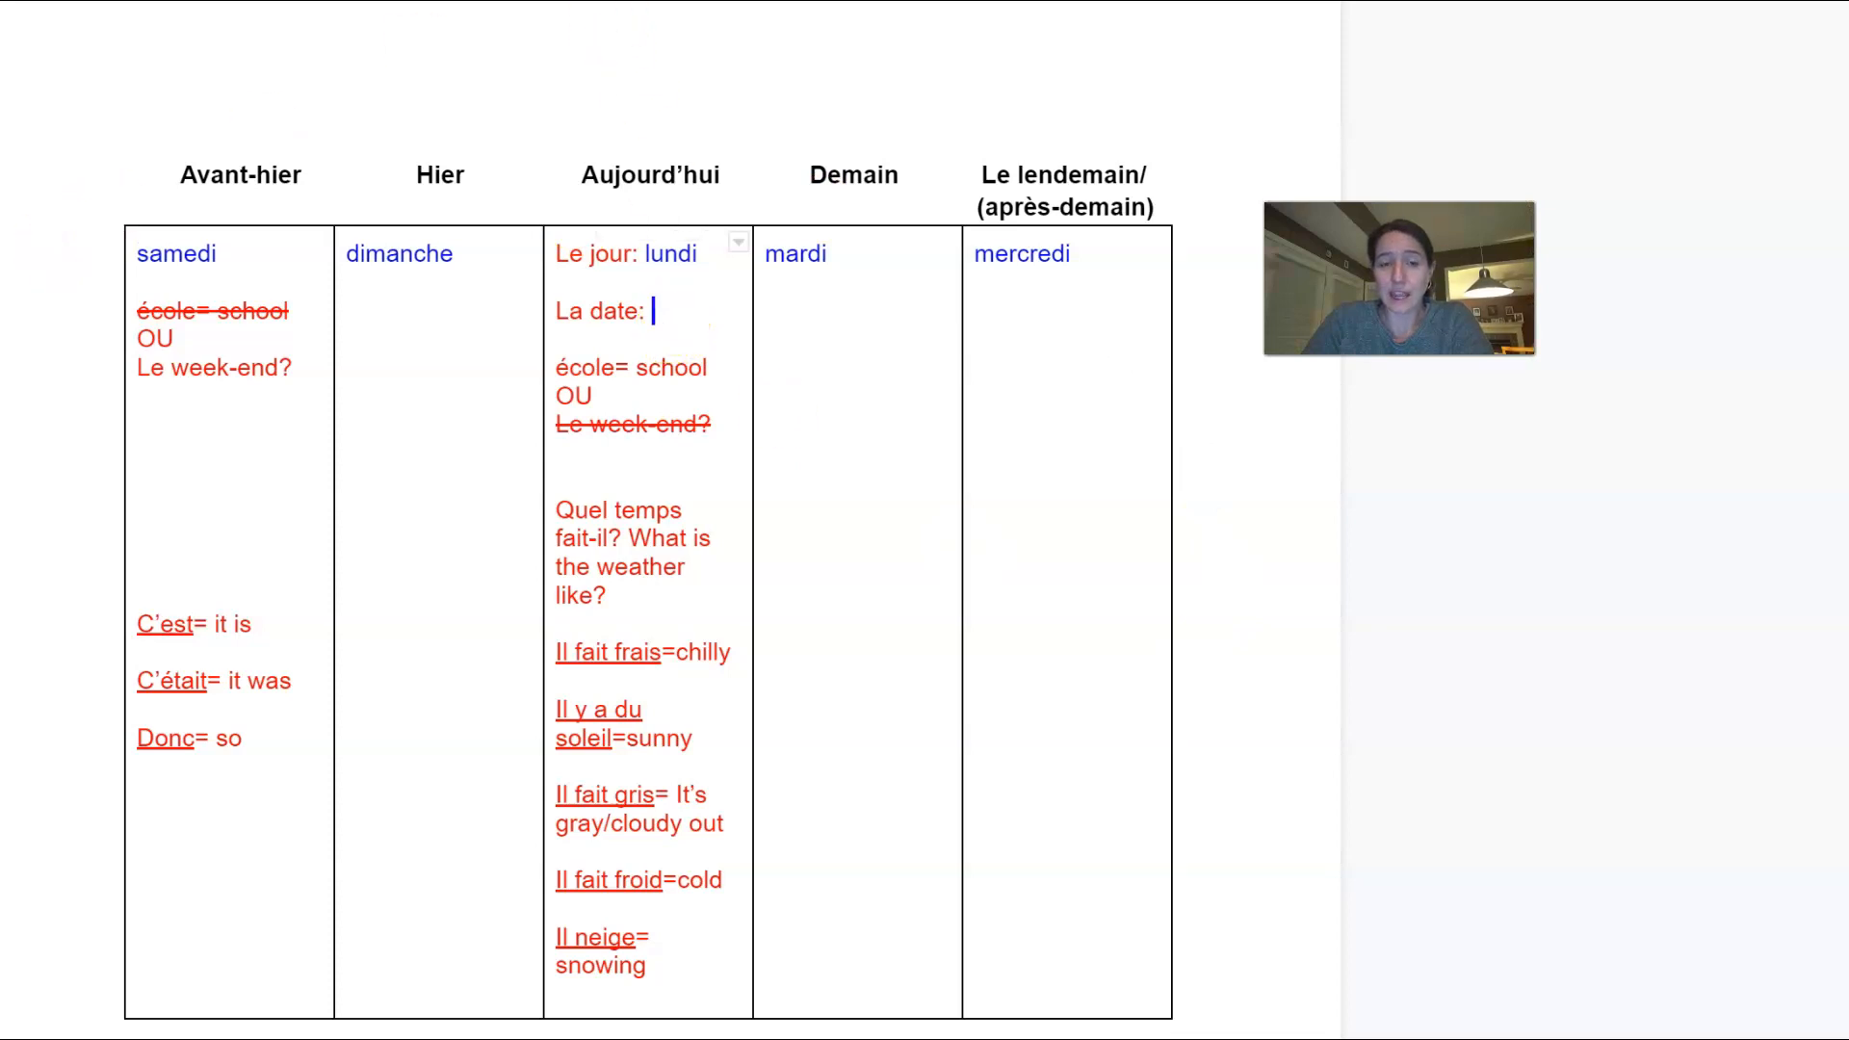
pyautogui.write('le 2')
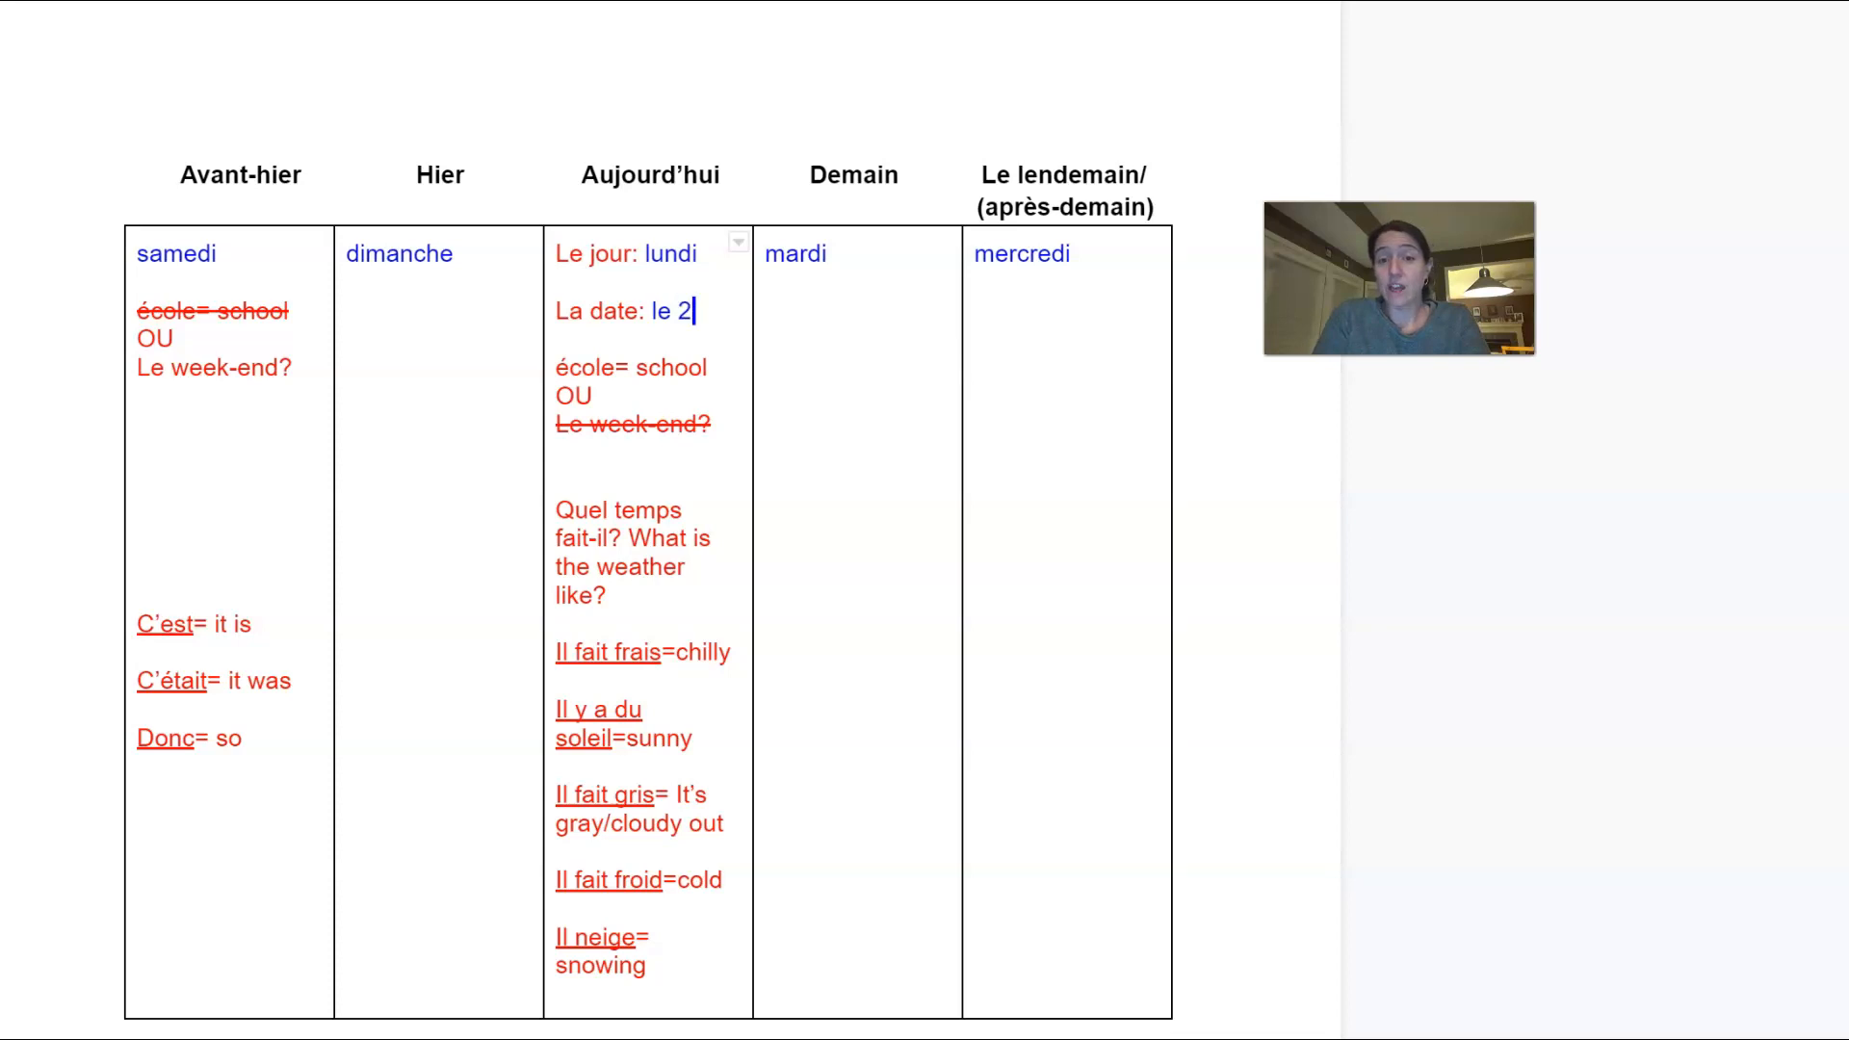
pyautogui.write('3 j')
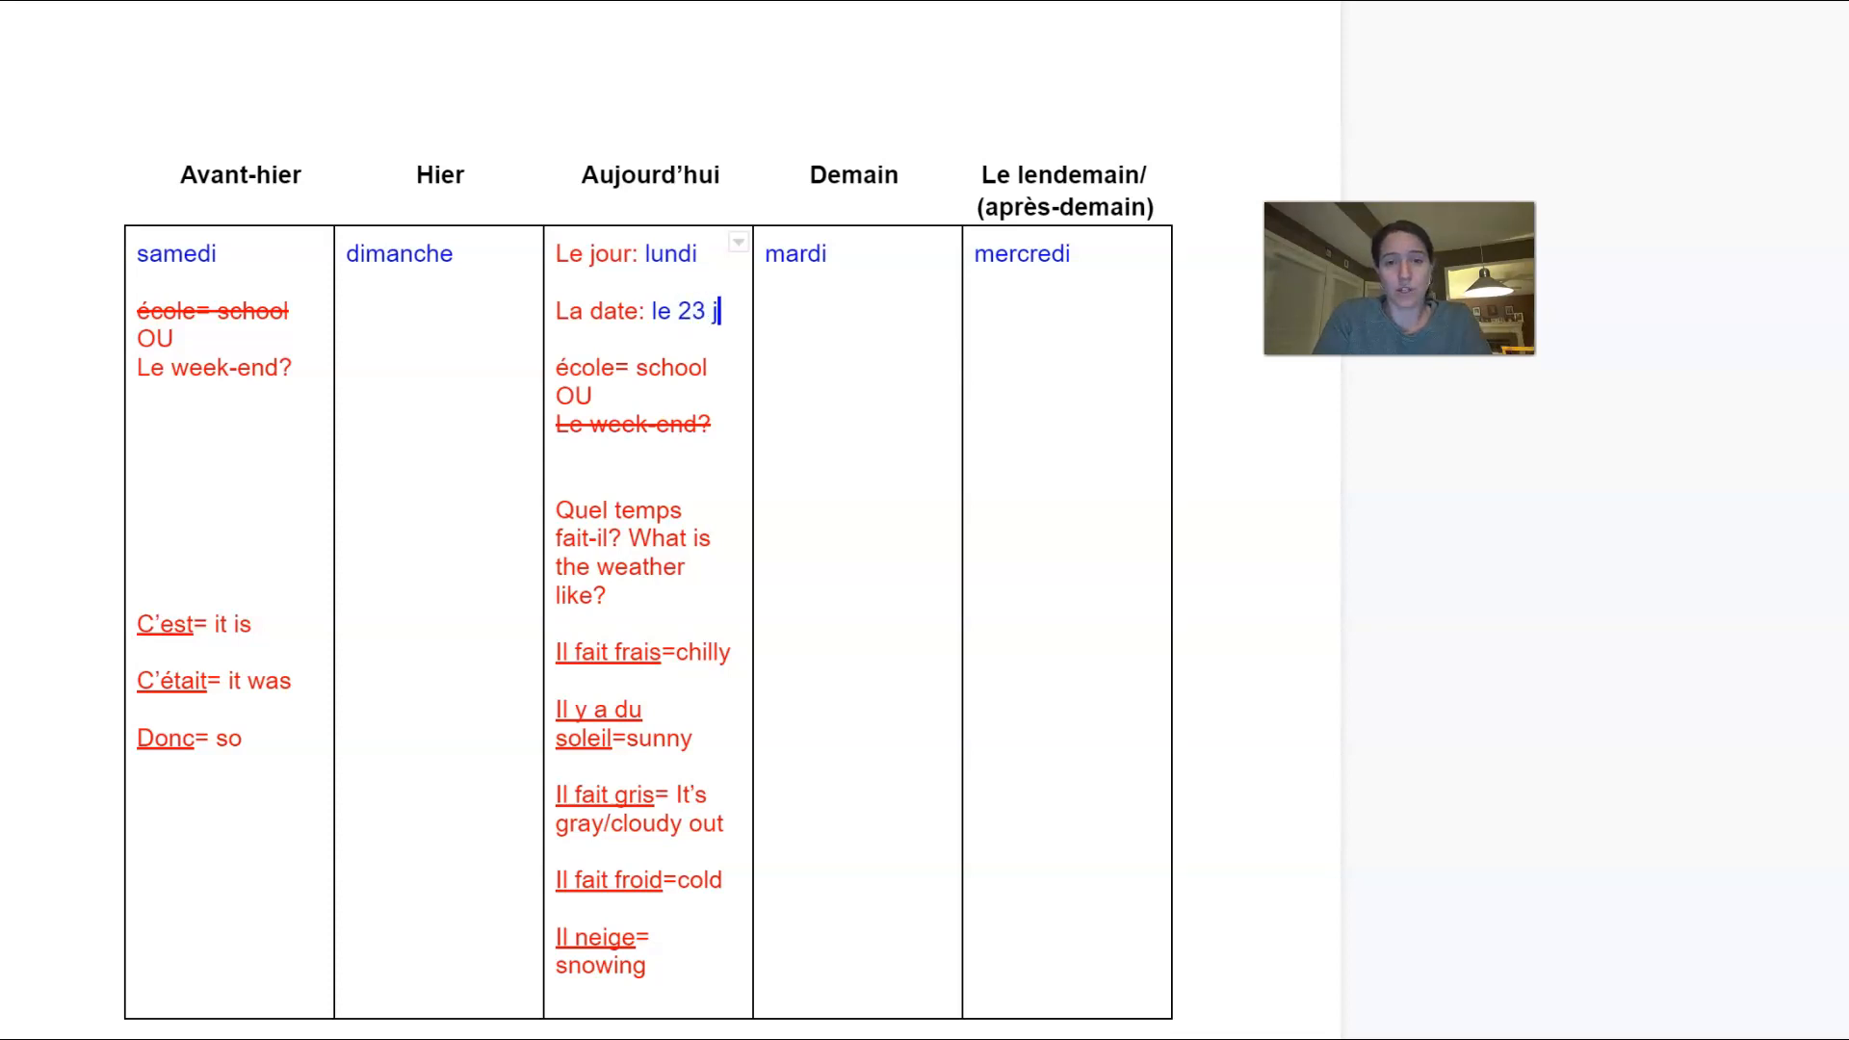
pyautogui.write('anvier')
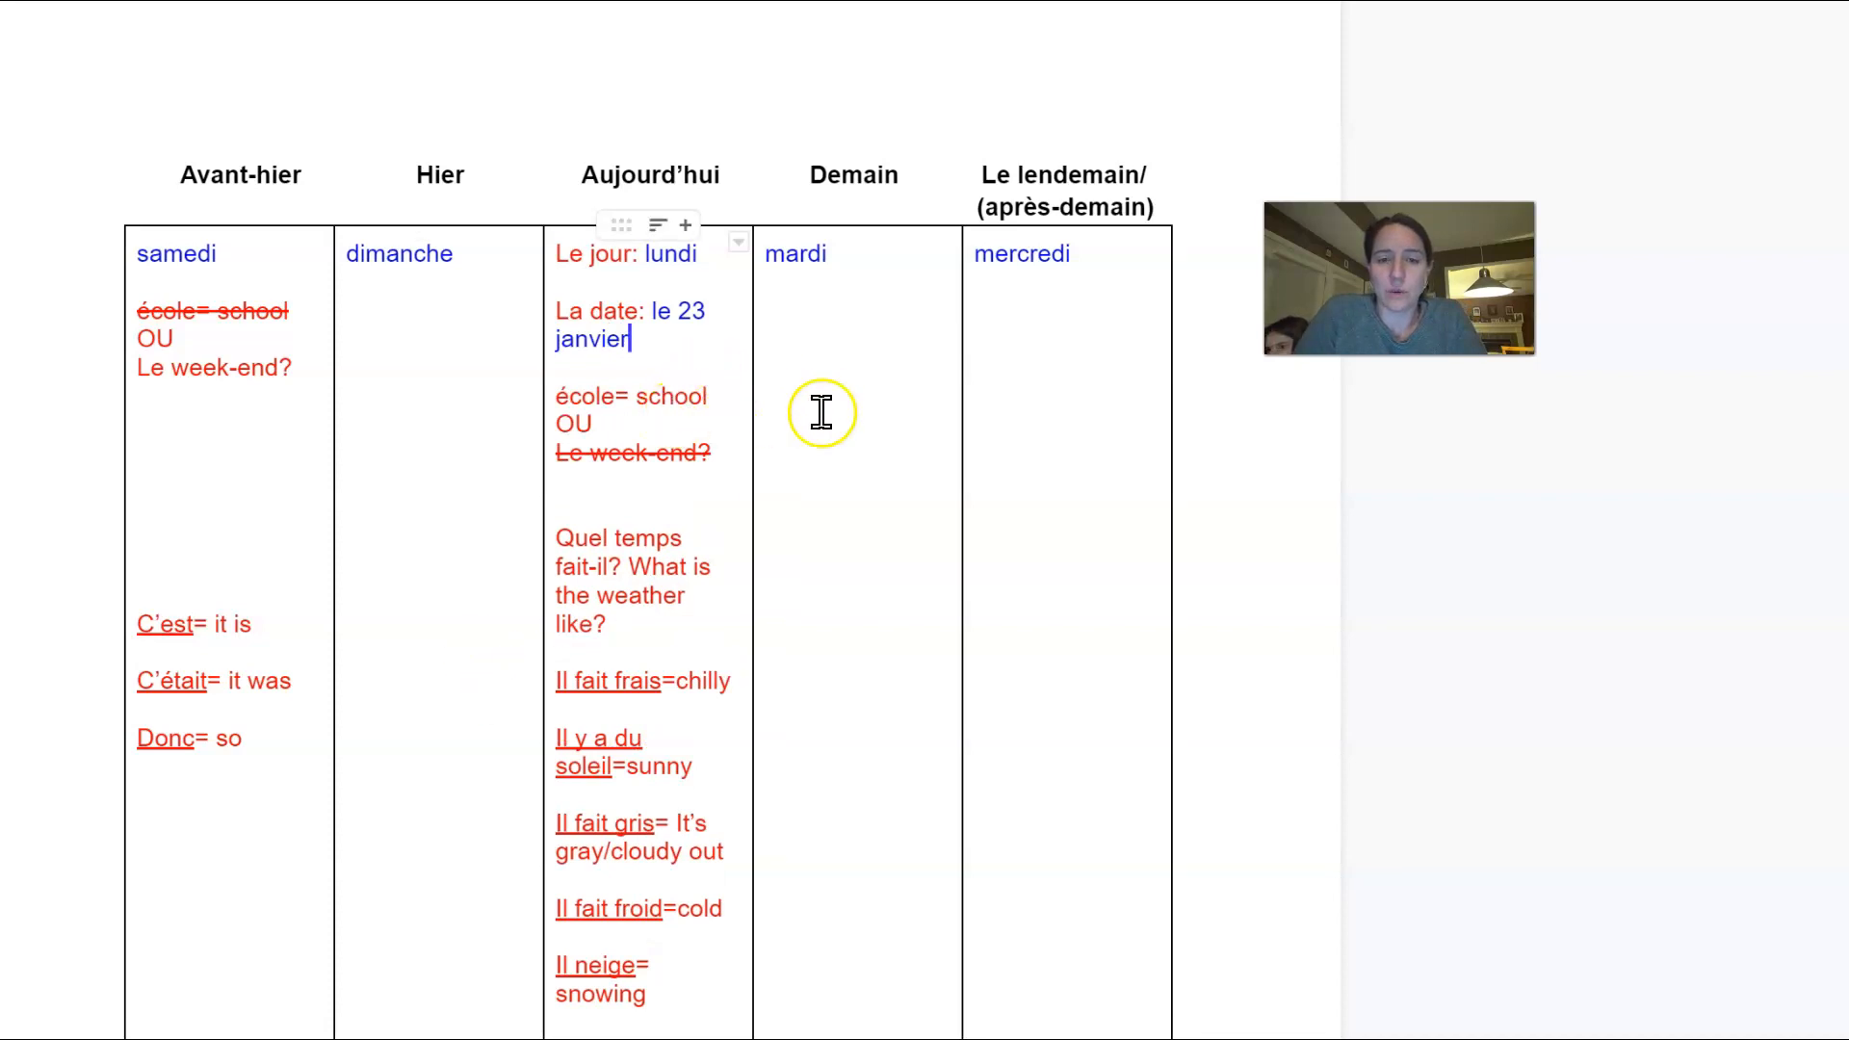
pyautogui.write(',')
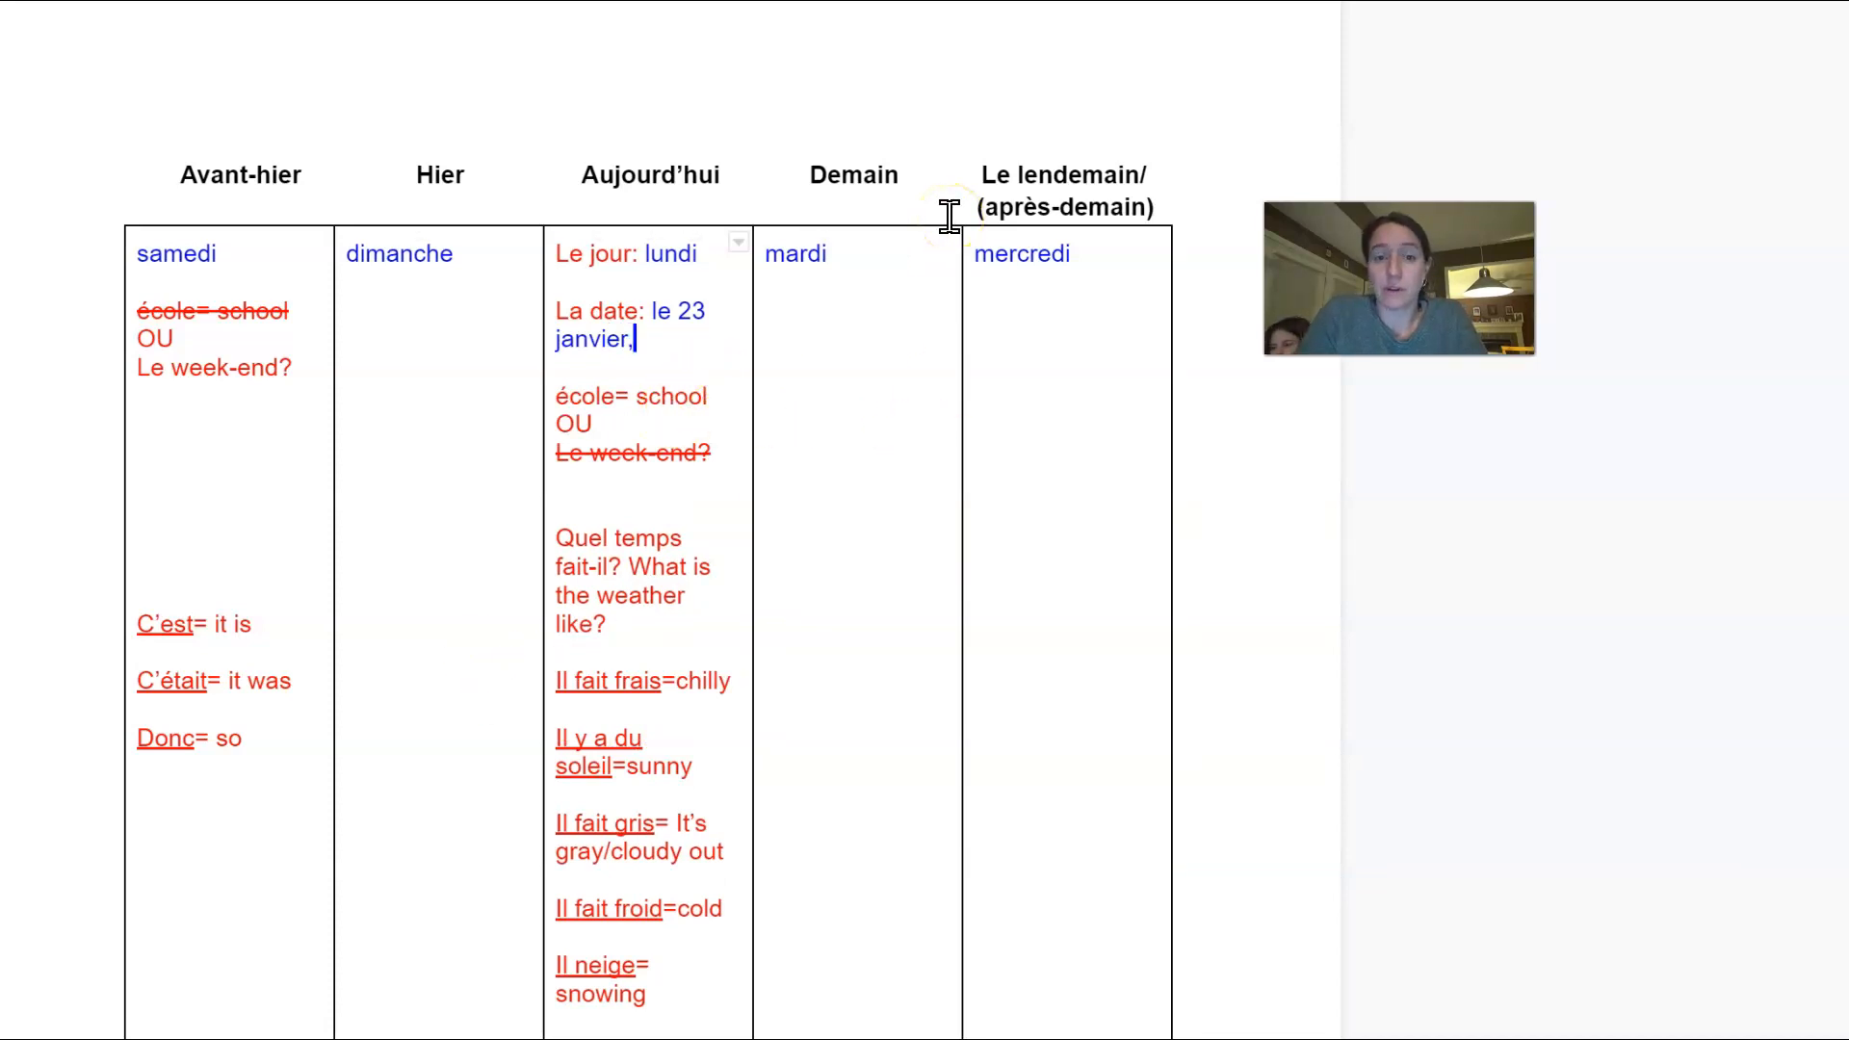
pyautogui.write('2')
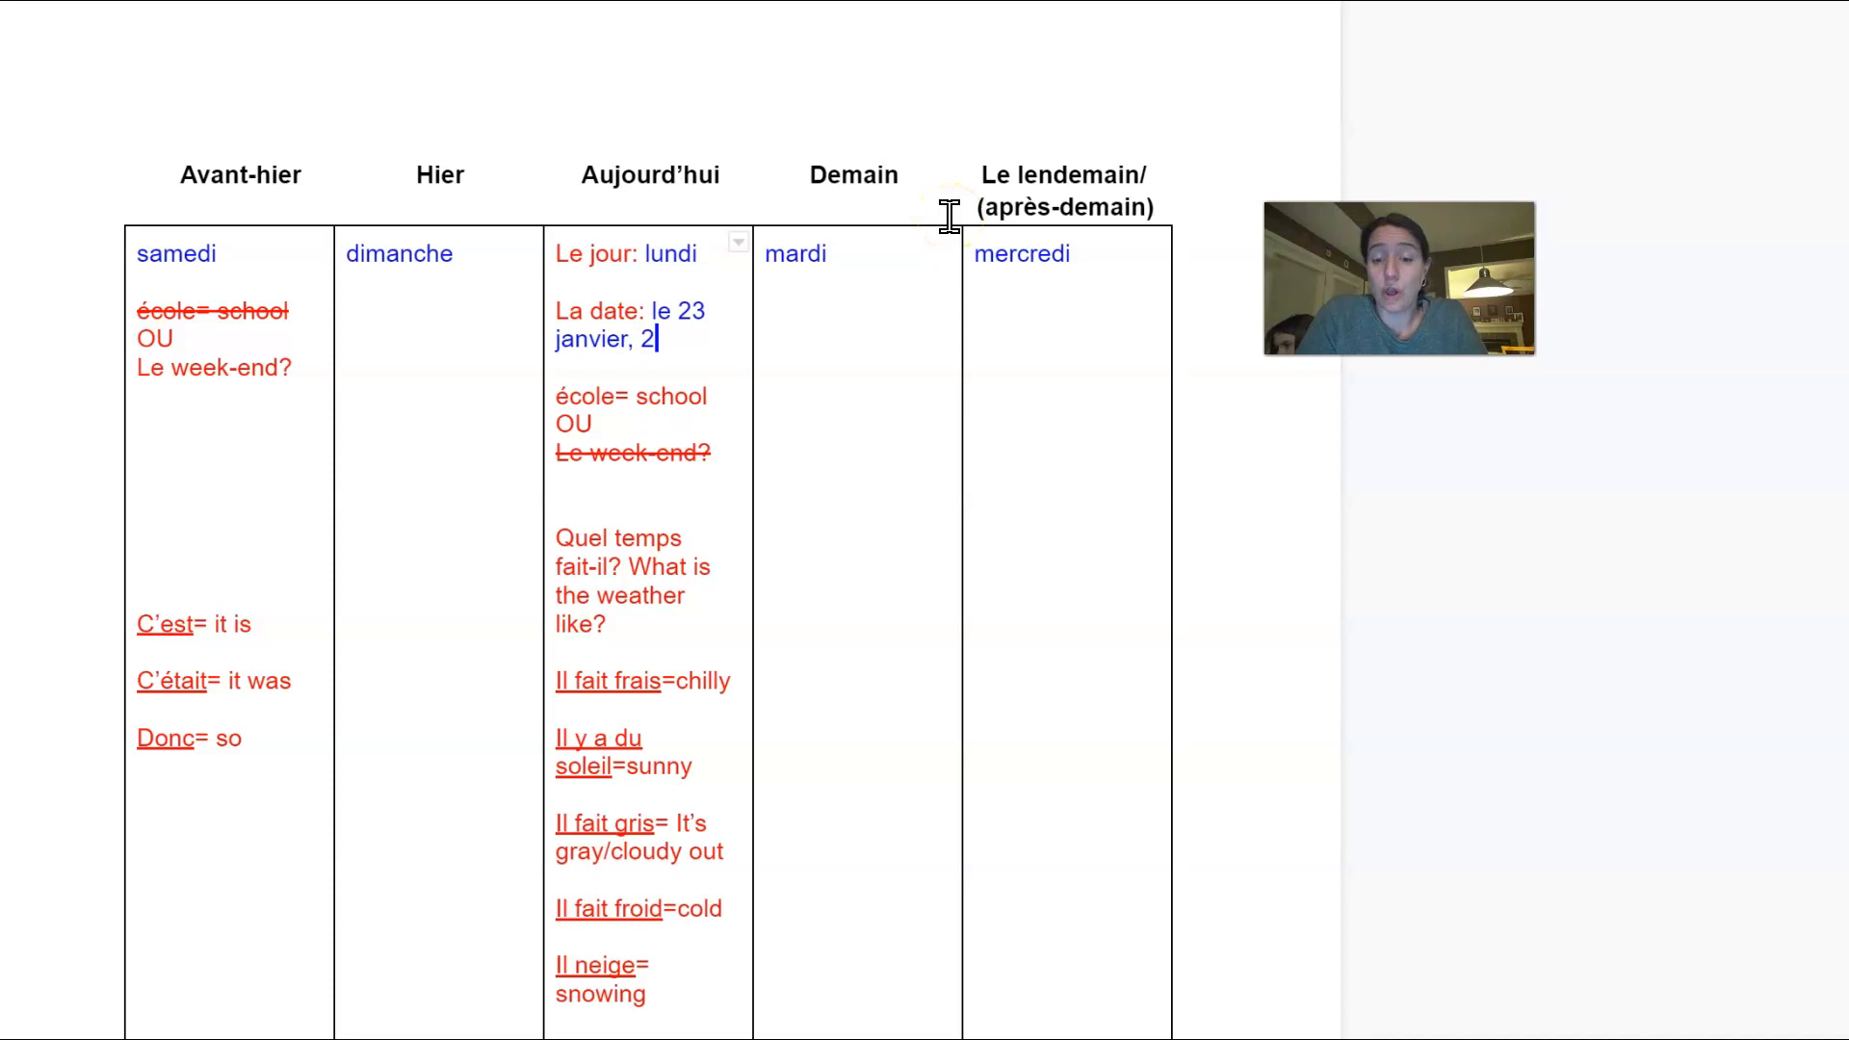
pyautogui.write('023')
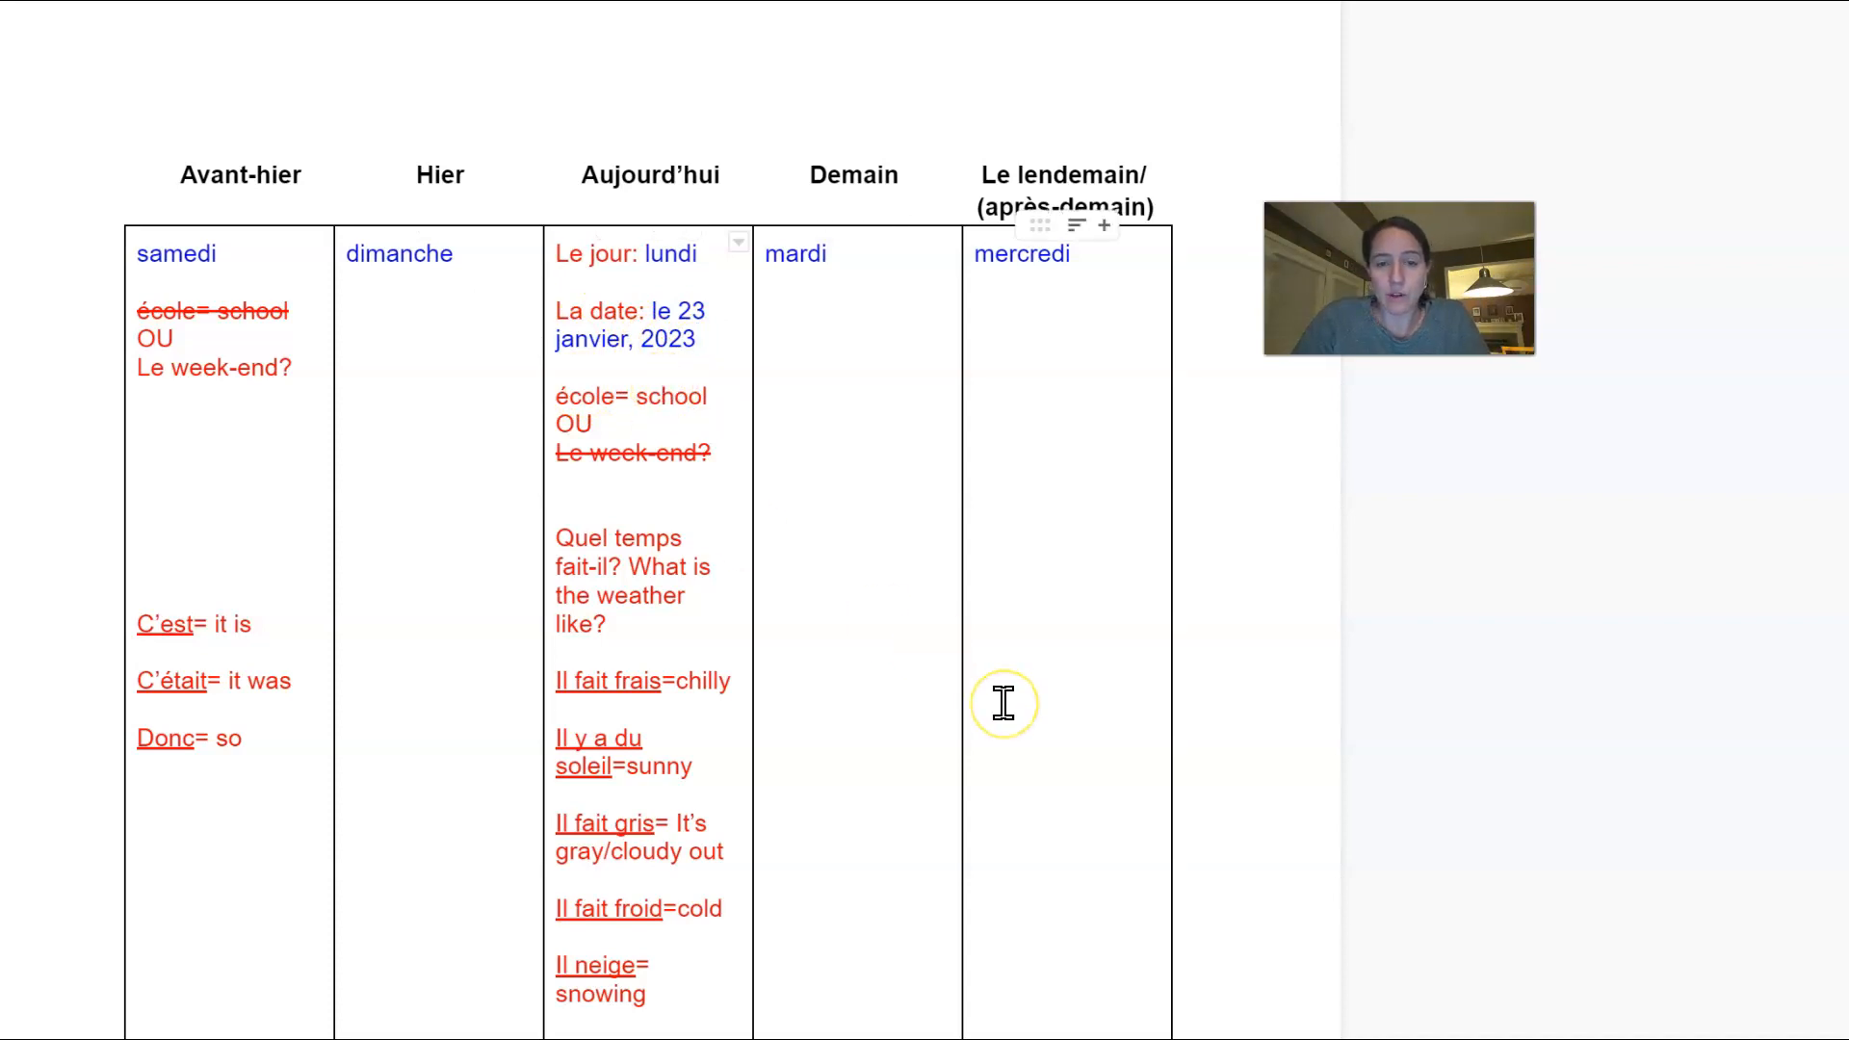
# Step: Correct the Super Bowl date to le 12 février and fill the blank with 20 jours
pyautogui.scroll(-3)
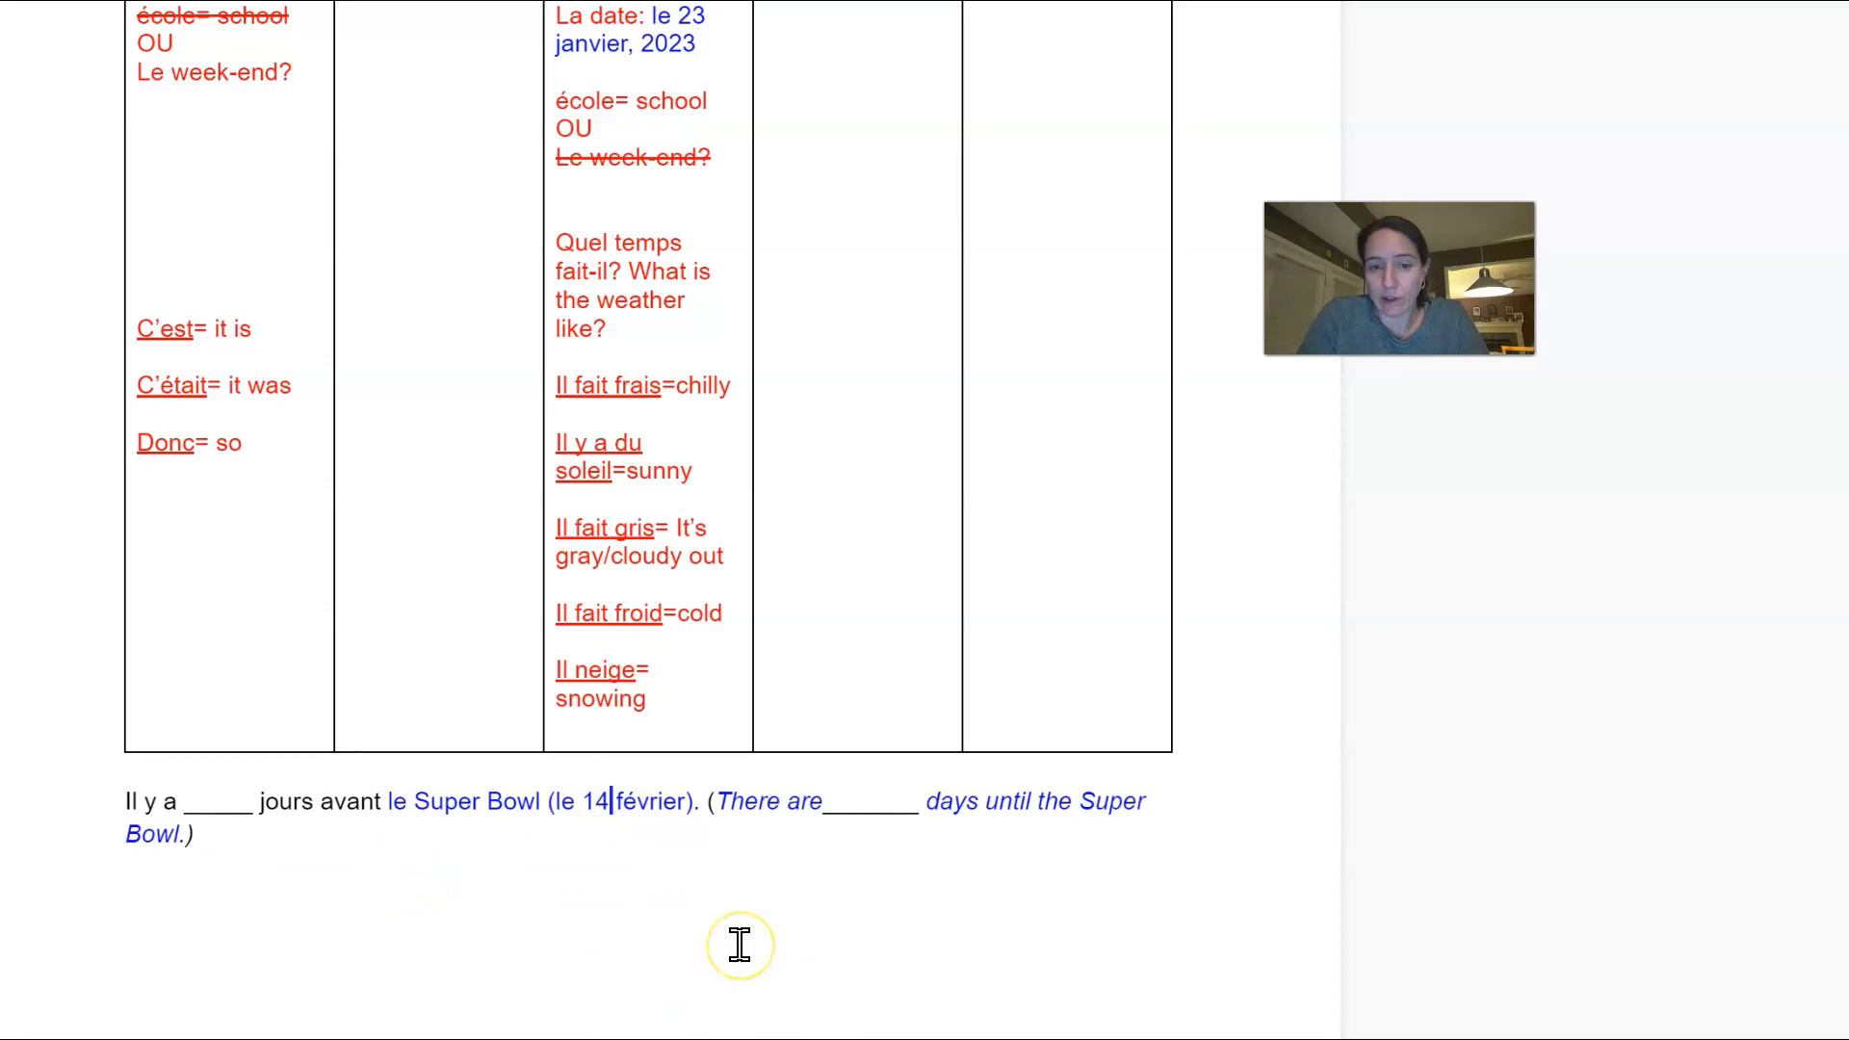
pyautogui.press('Backspace')
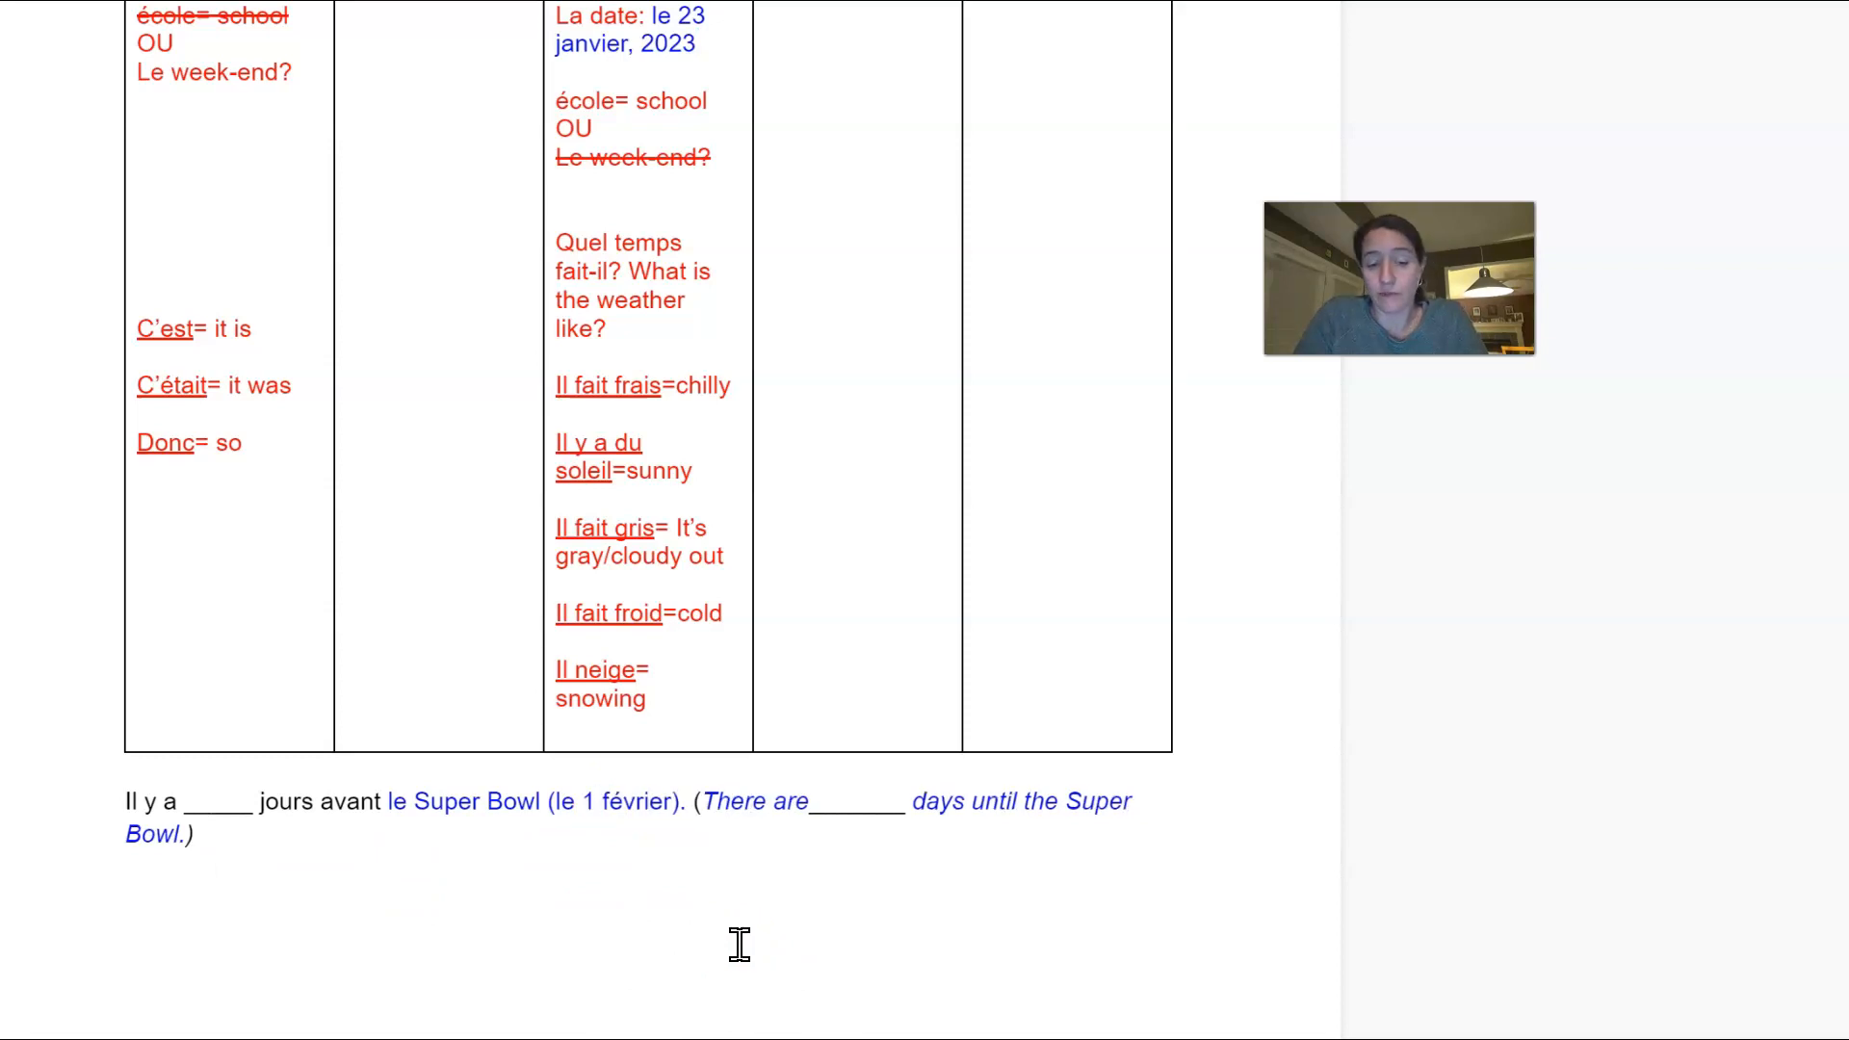
pyautogui.write('2')
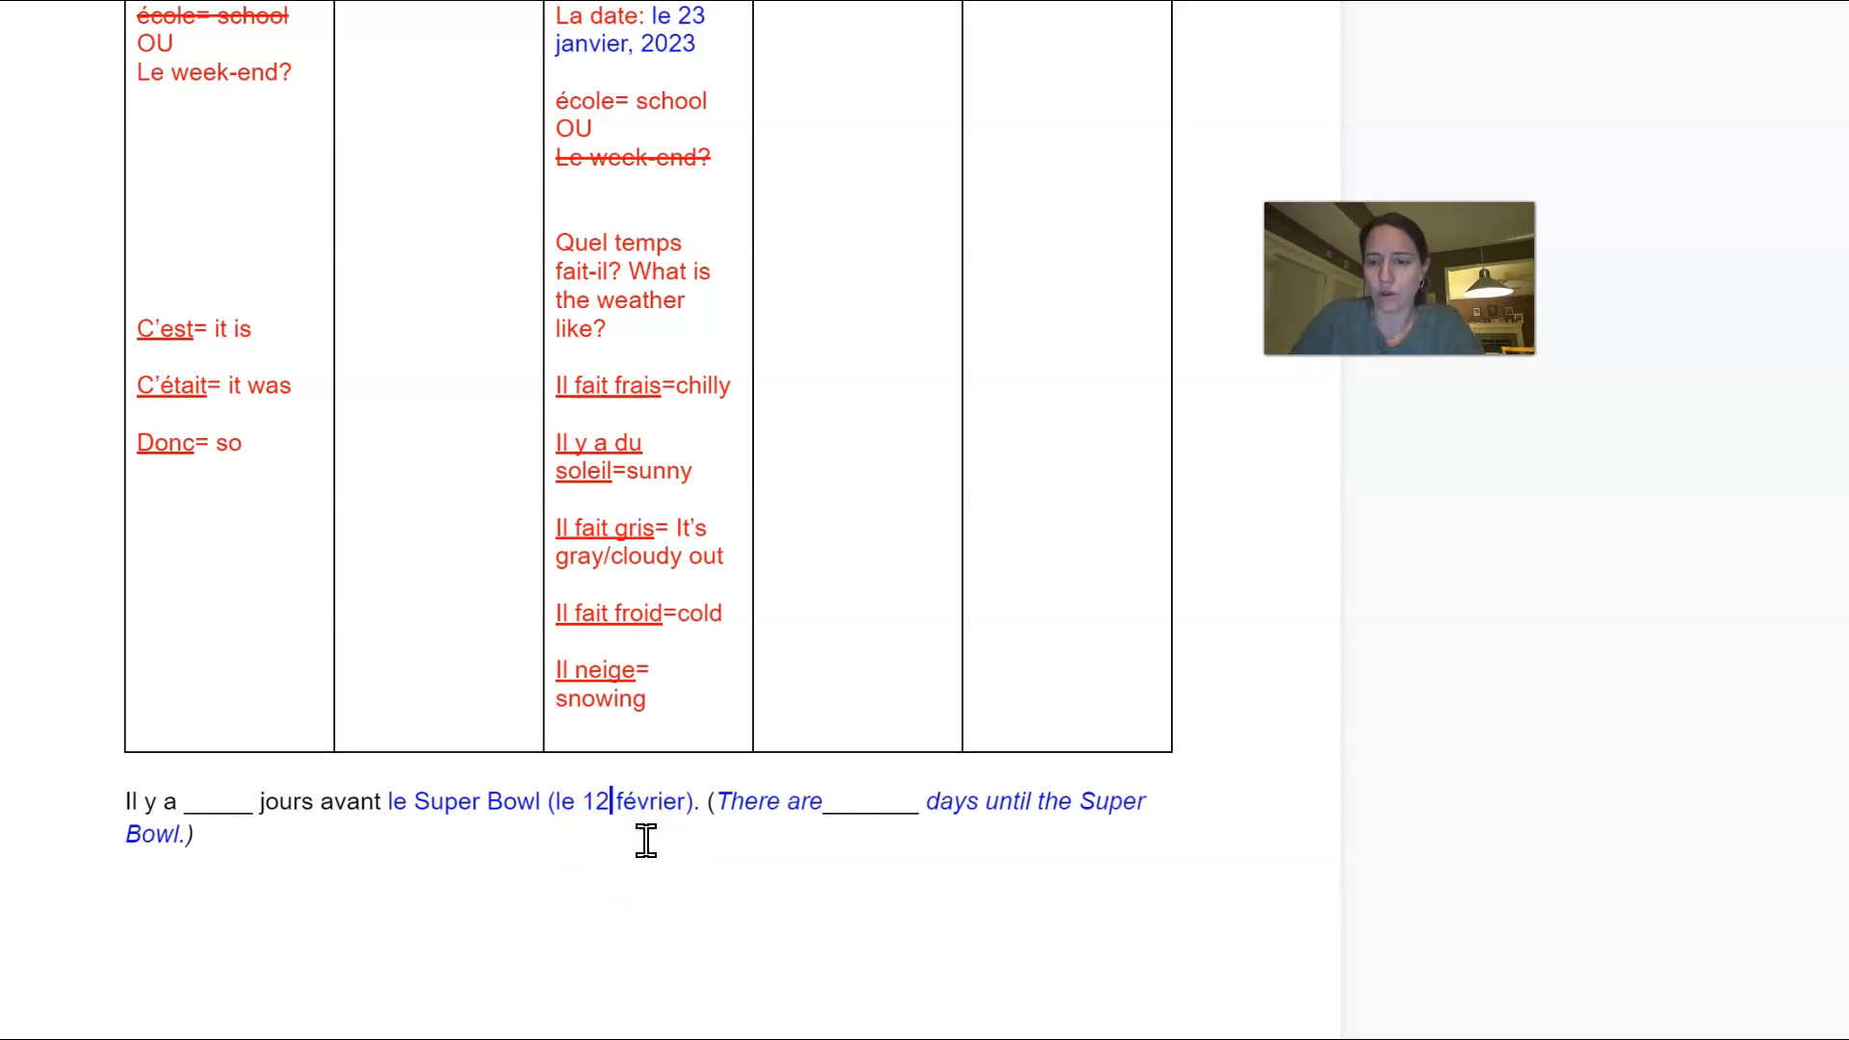
pyautogui.moveTo(437, 908)
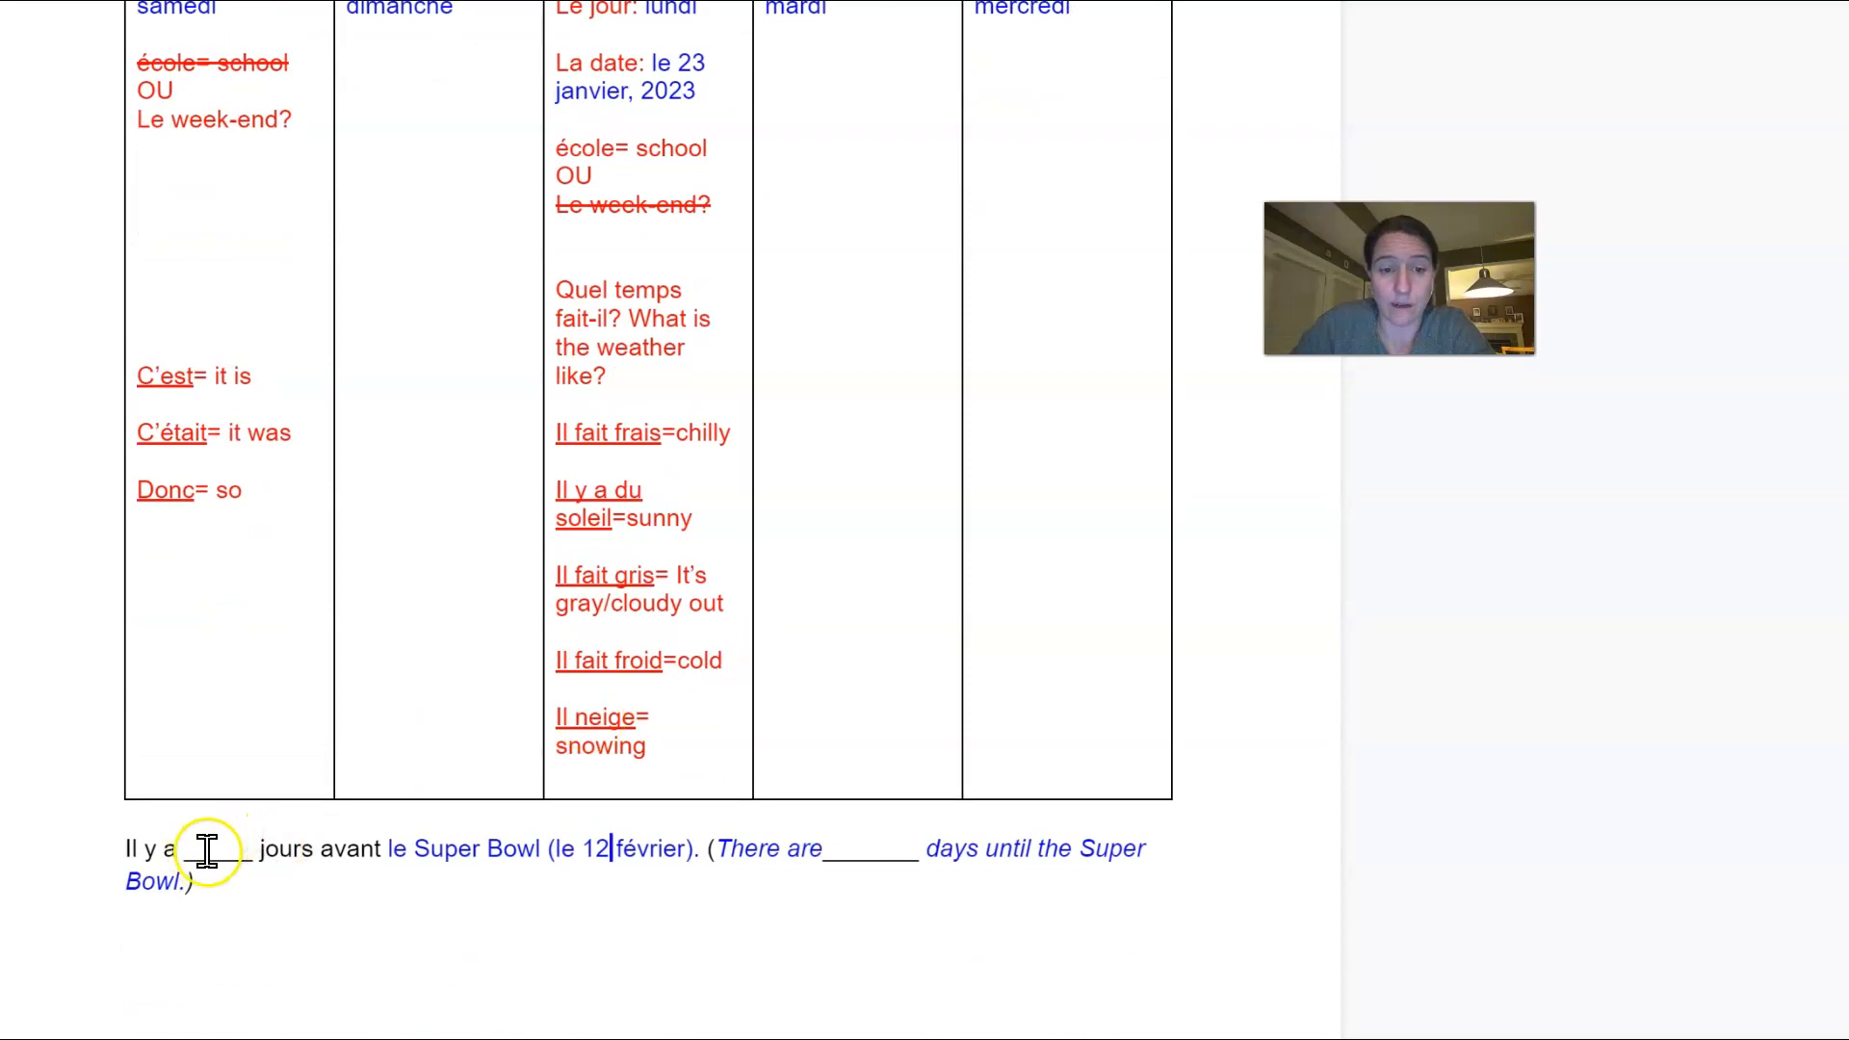
pyautogui.write('20')
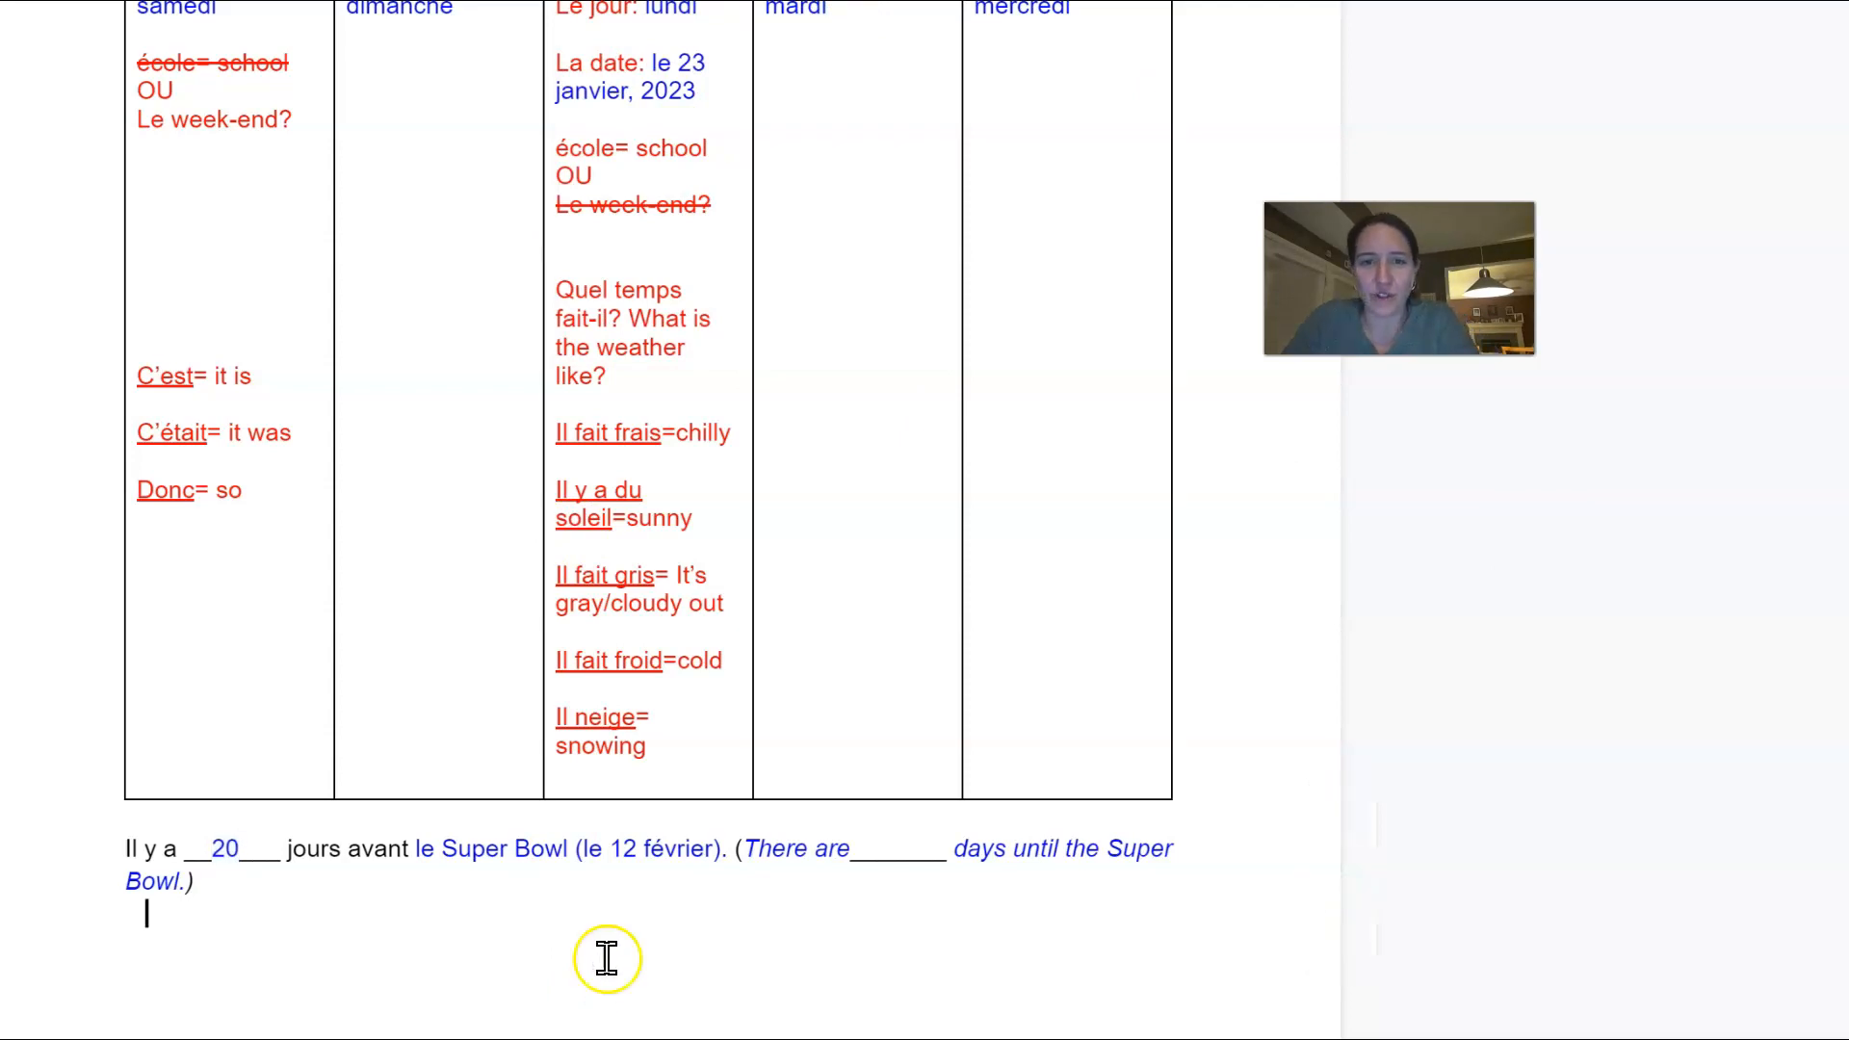
pyautogui.moveTo(643, 291)
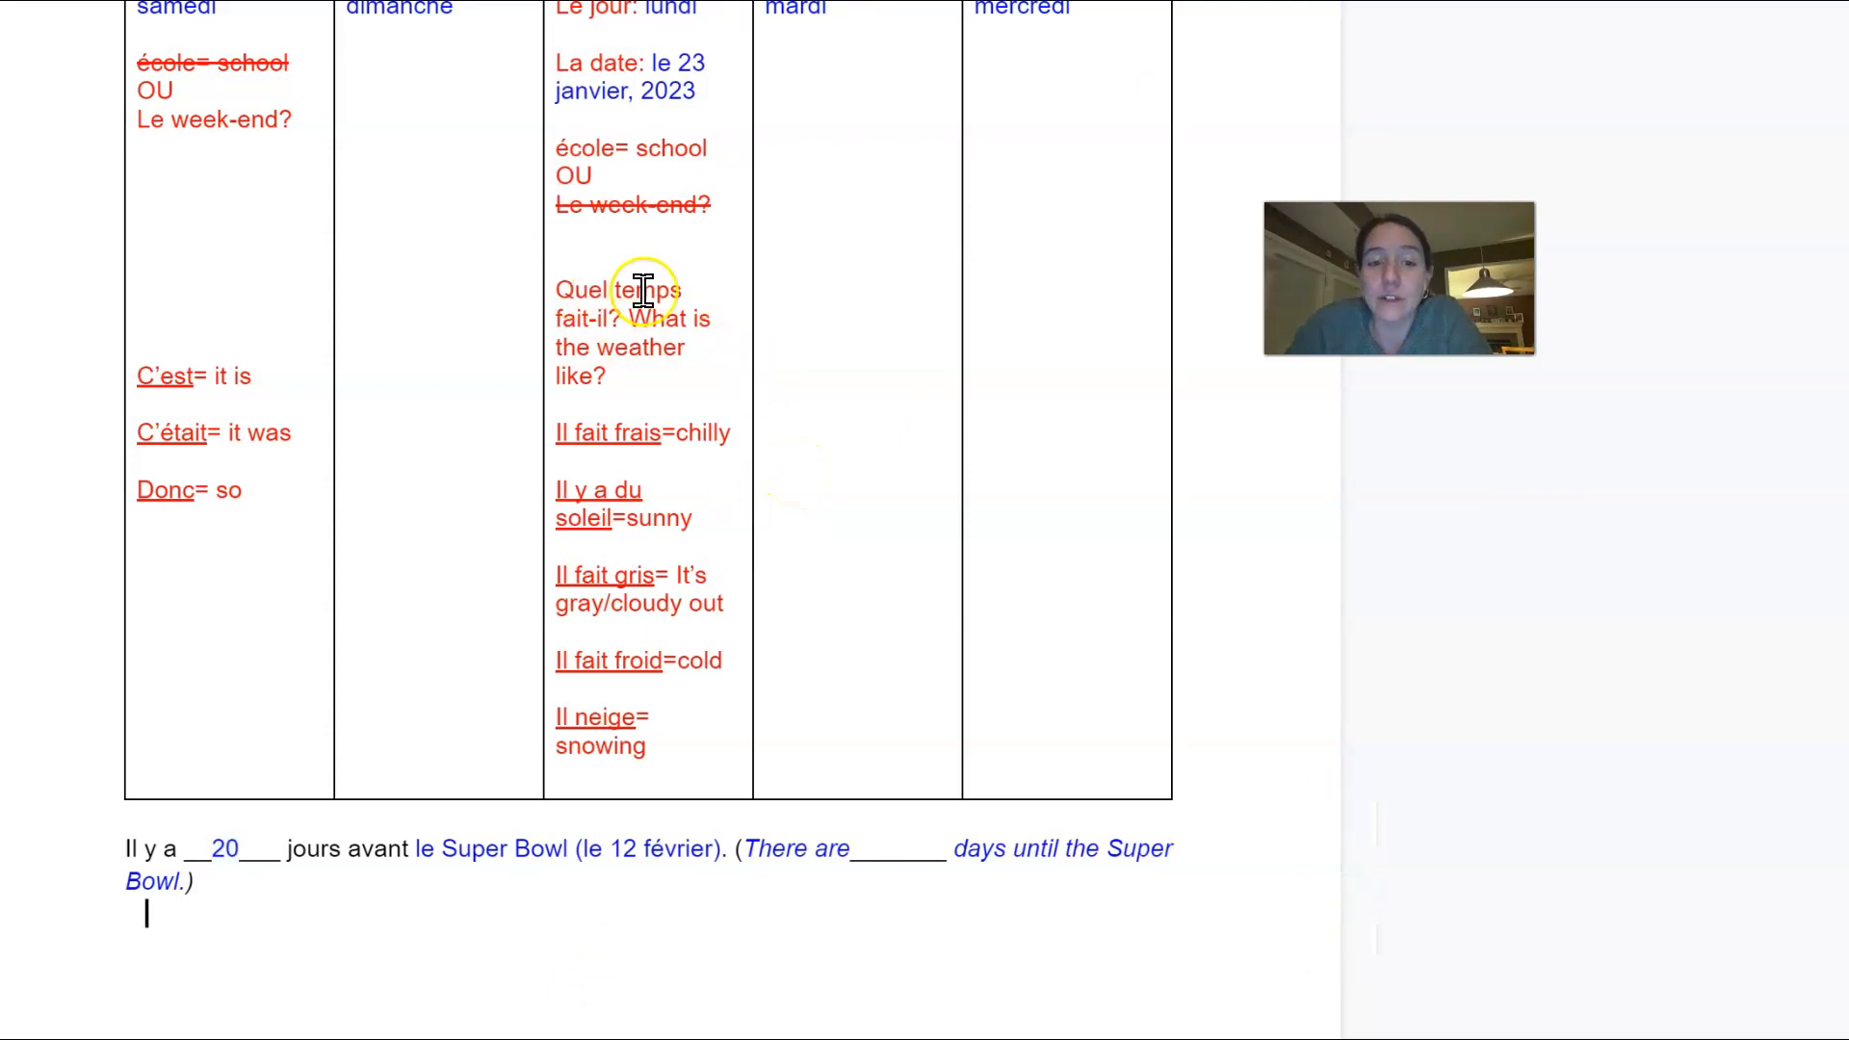
pyautogui.moveTo(659, 361)
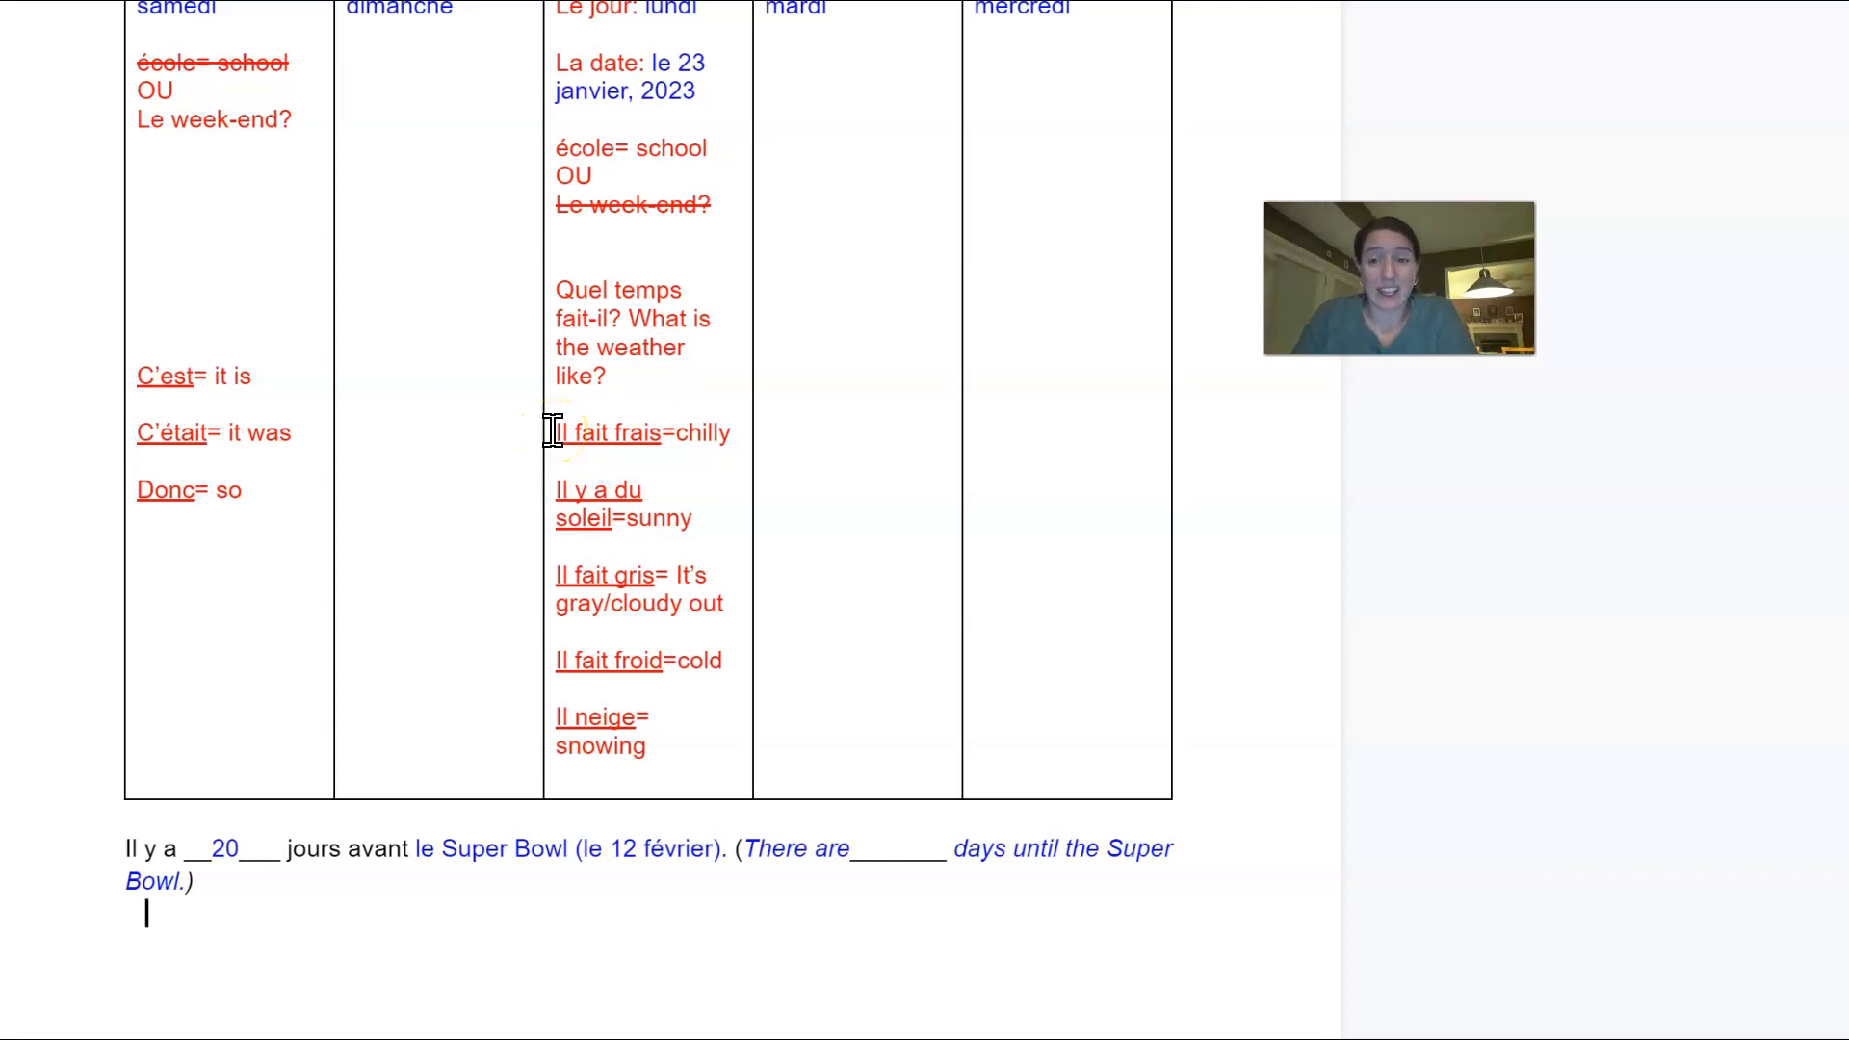
pyautogui.moveTo(658, 657)
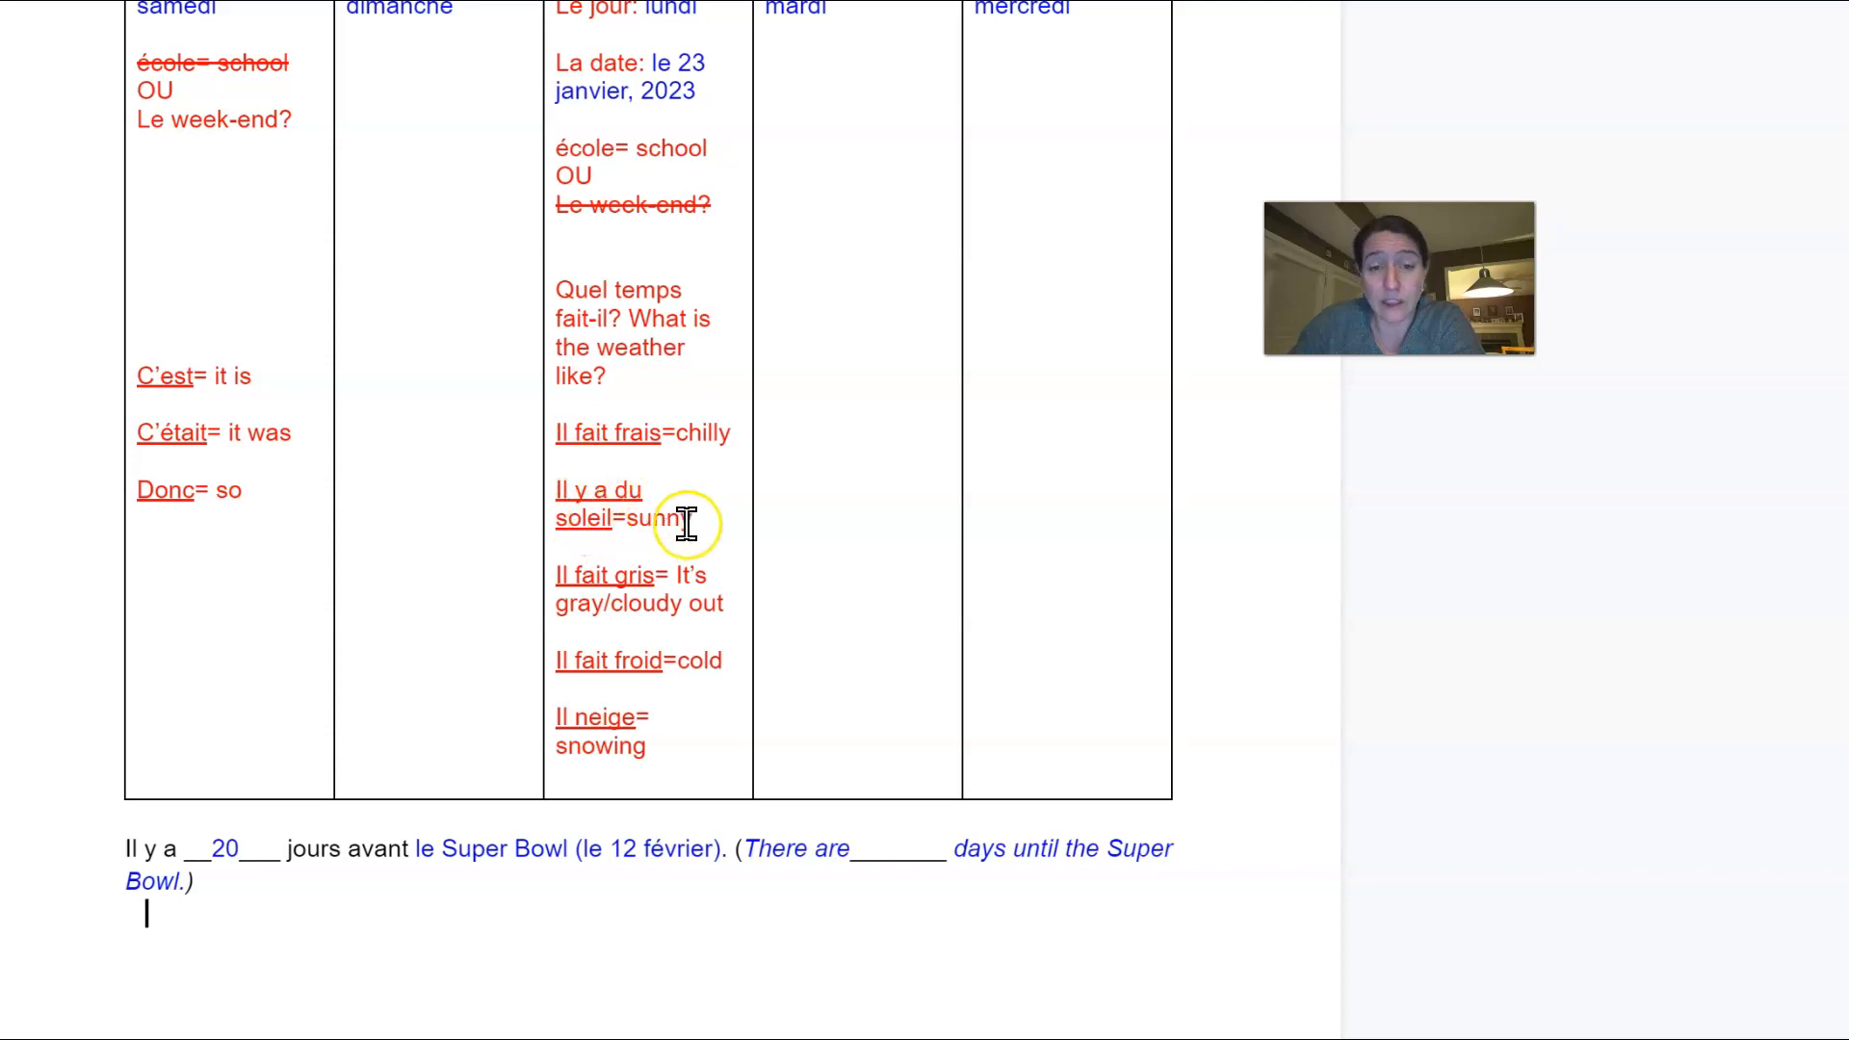
pyautogui.moveTo(696, 531)
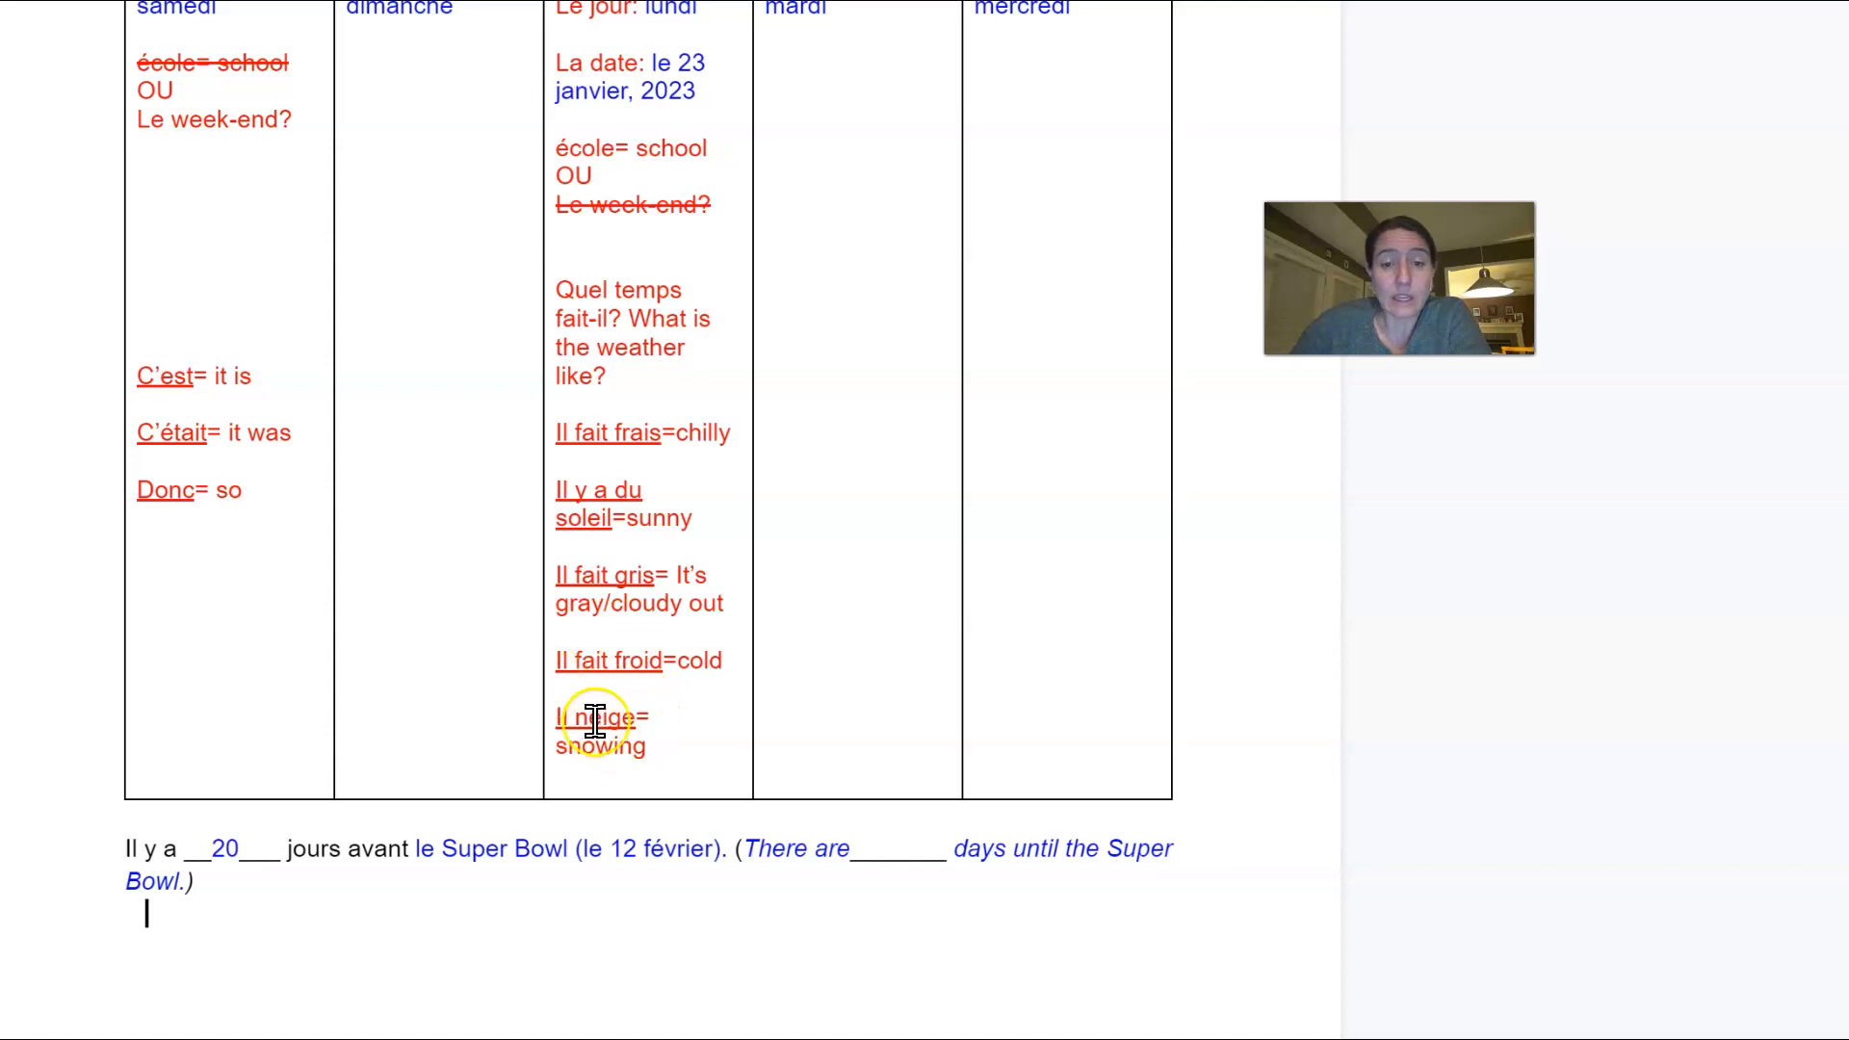
pyautogui.moveTo(659, 694)
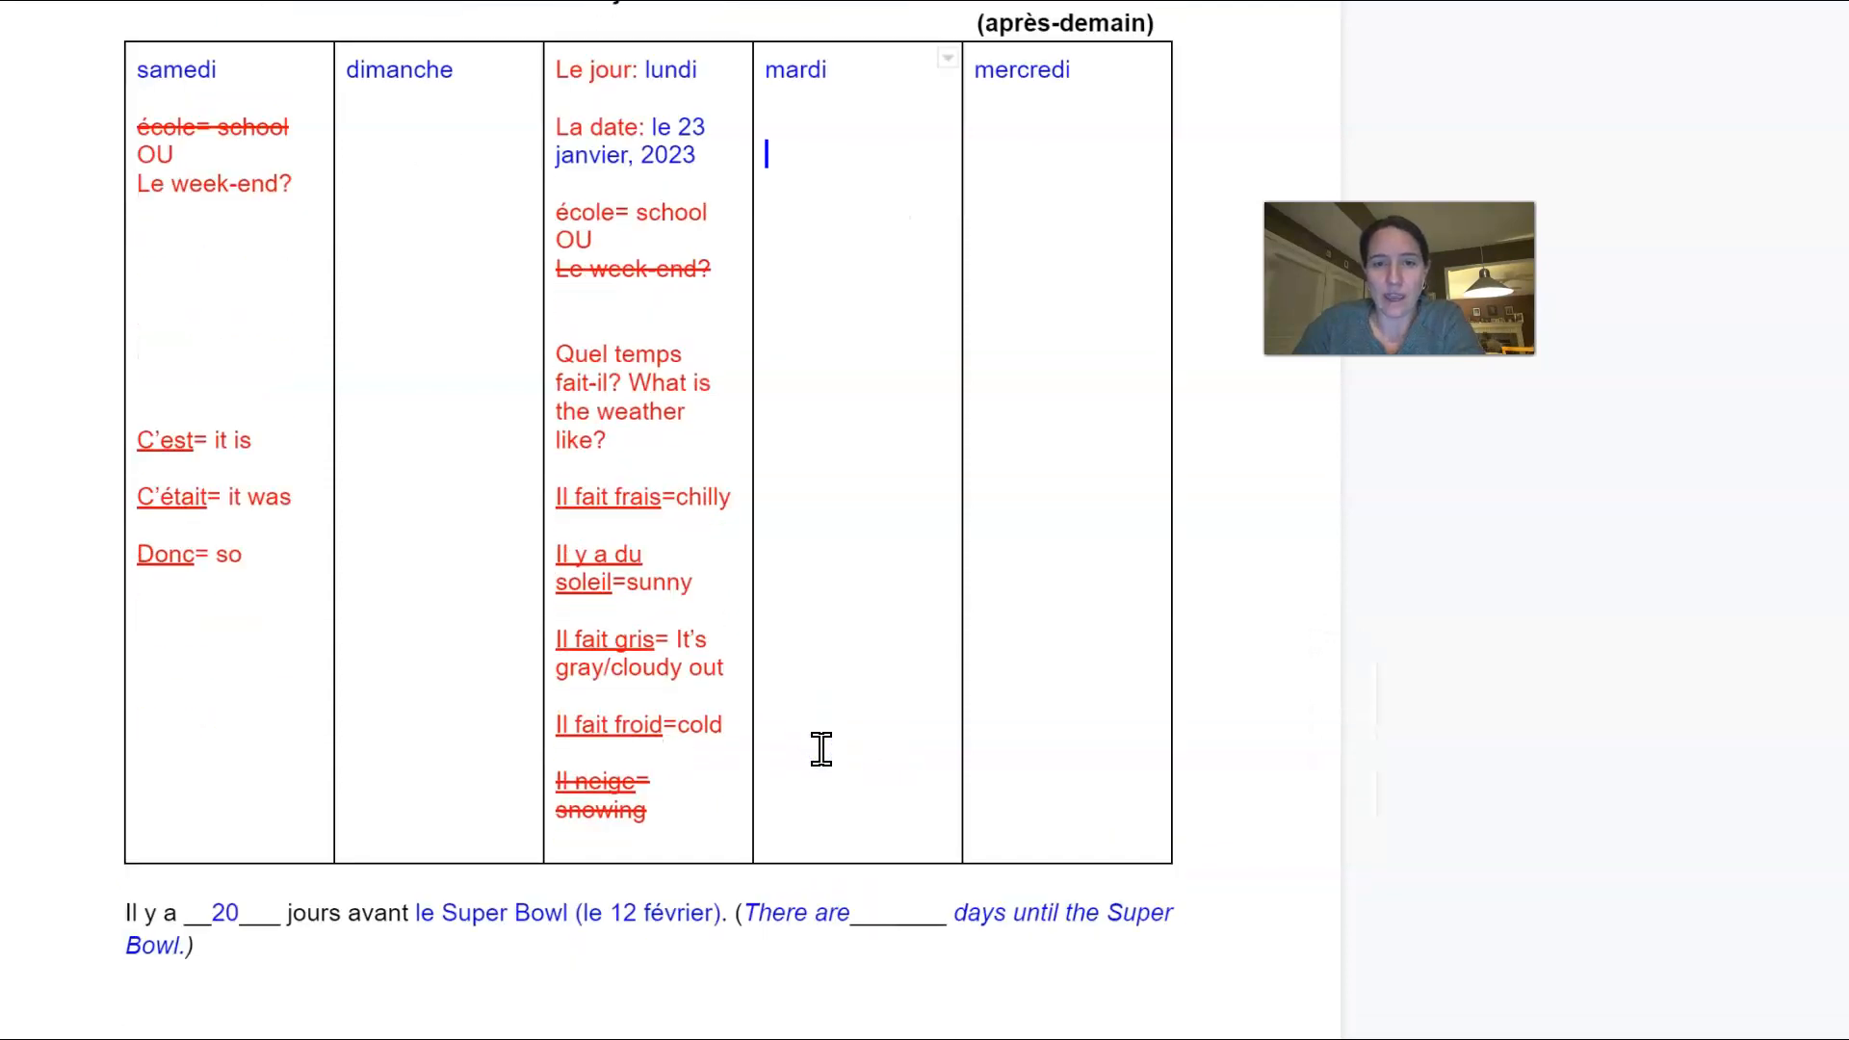
pyautogui.scroll(-3)
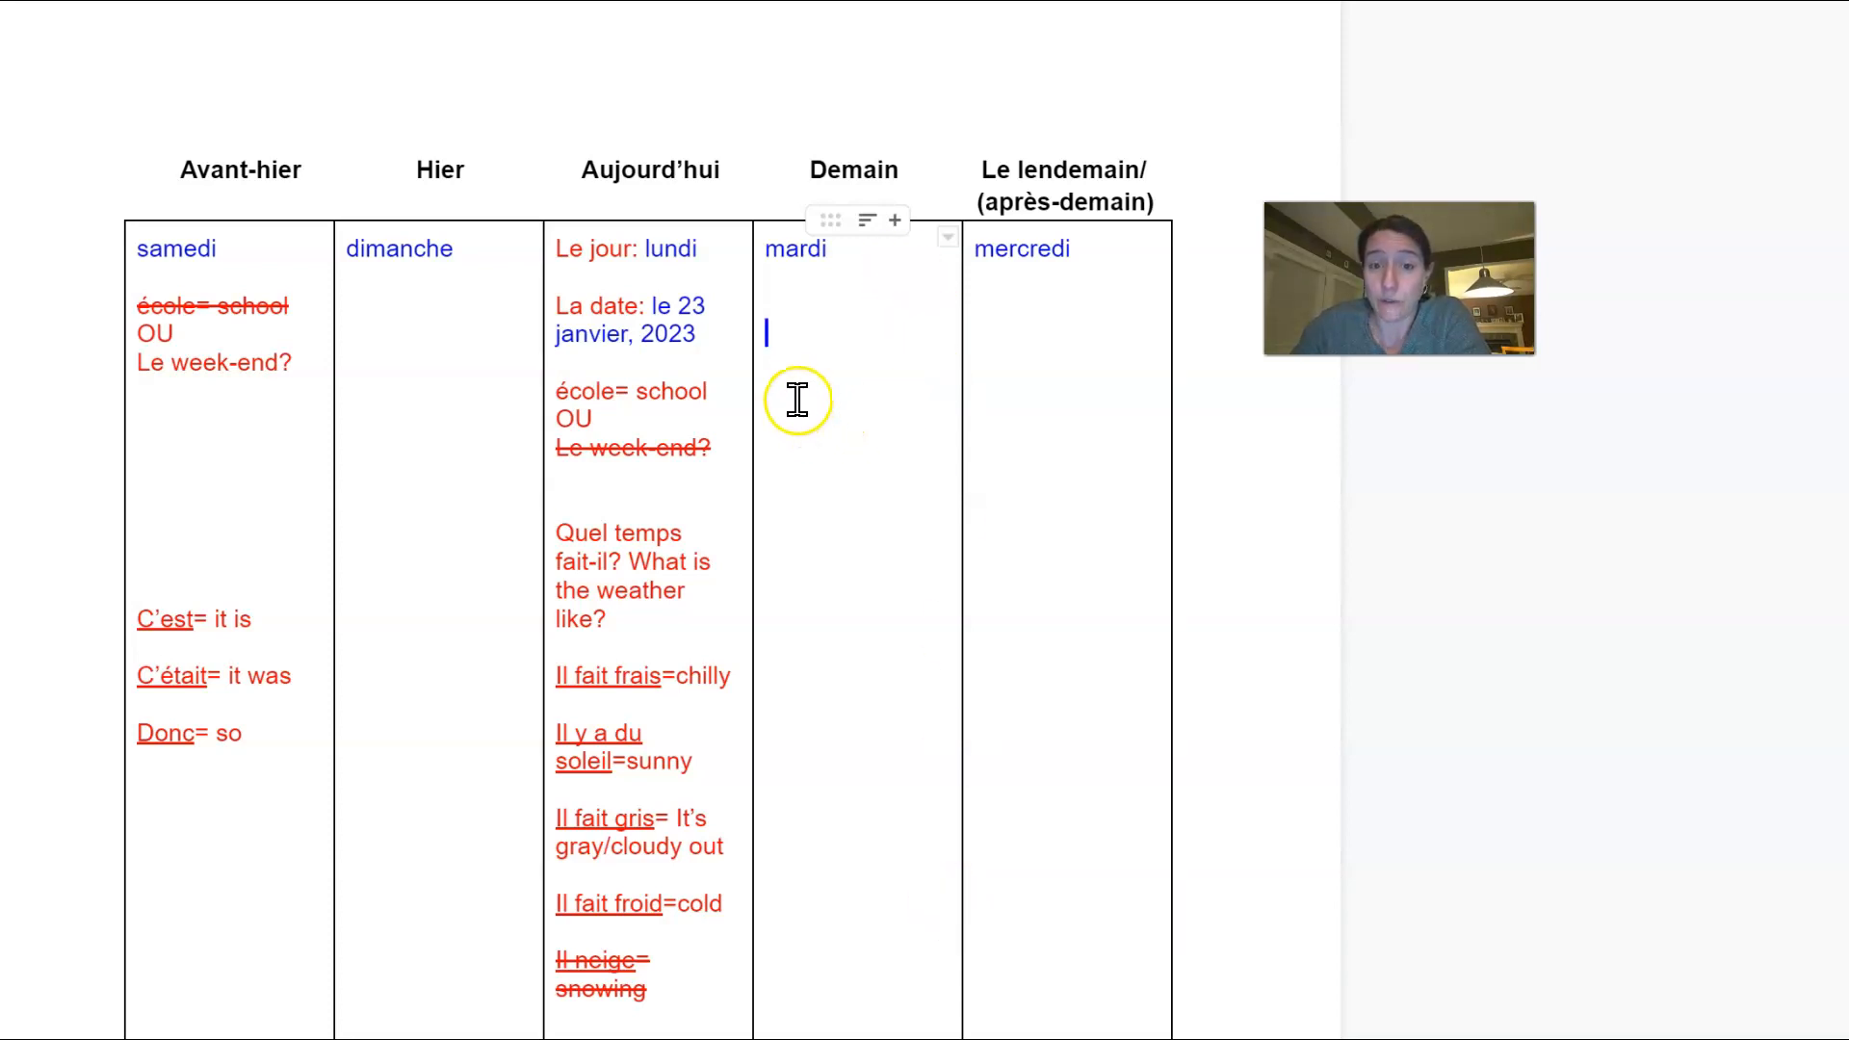
pyautogui.moveTo(673, 289)
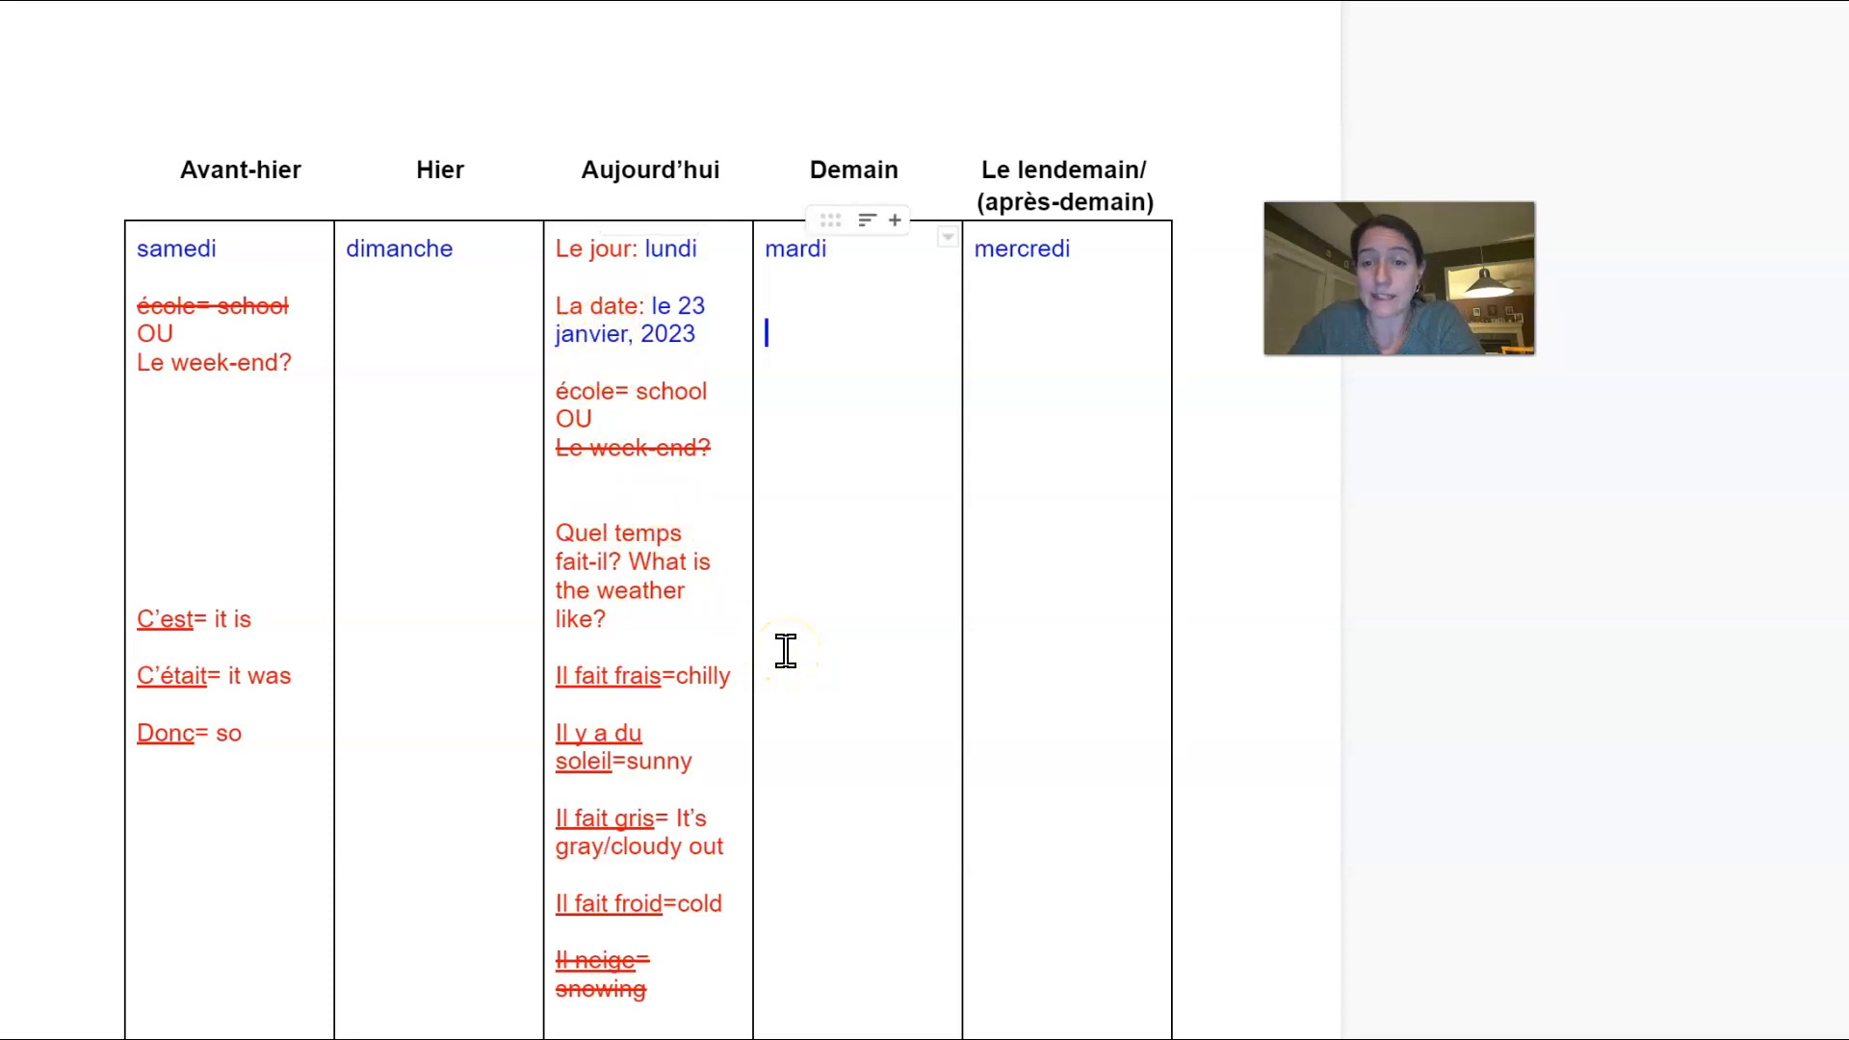
pyautogui.moveTo(418, 370)
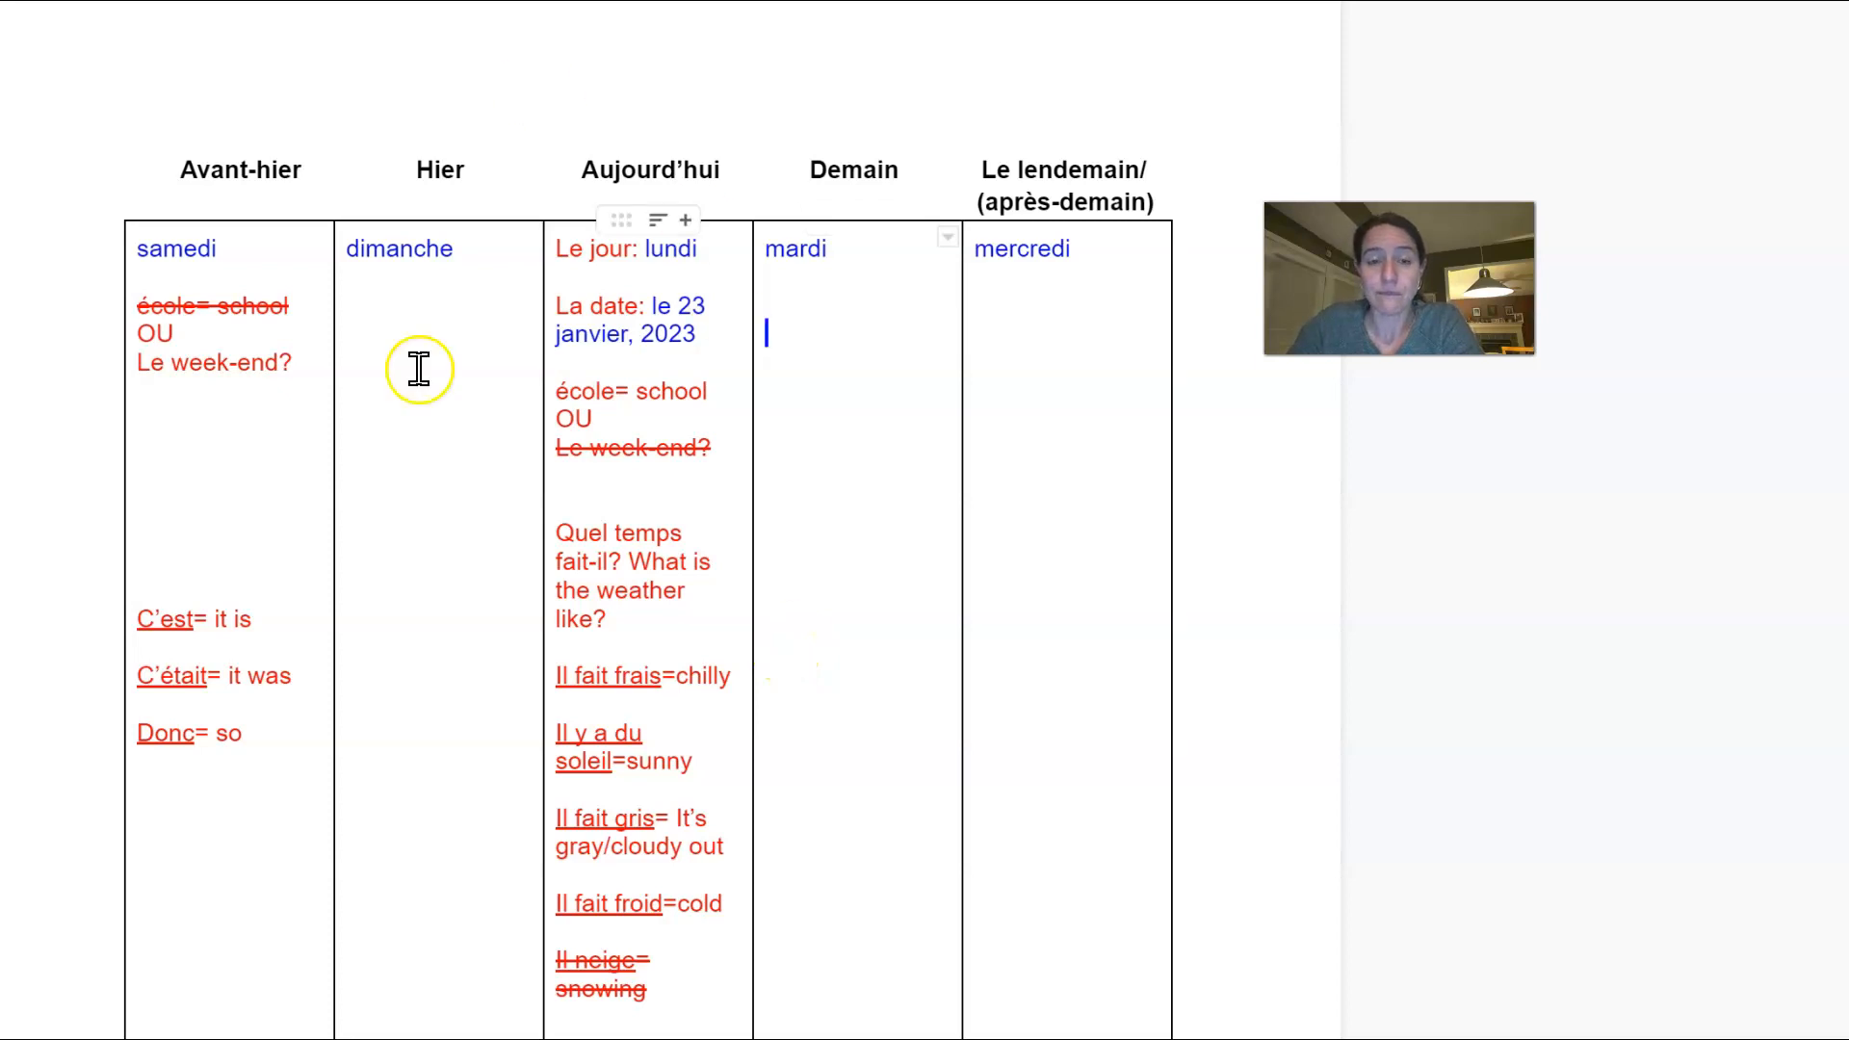
pyautogui.moveTo(674, 623)
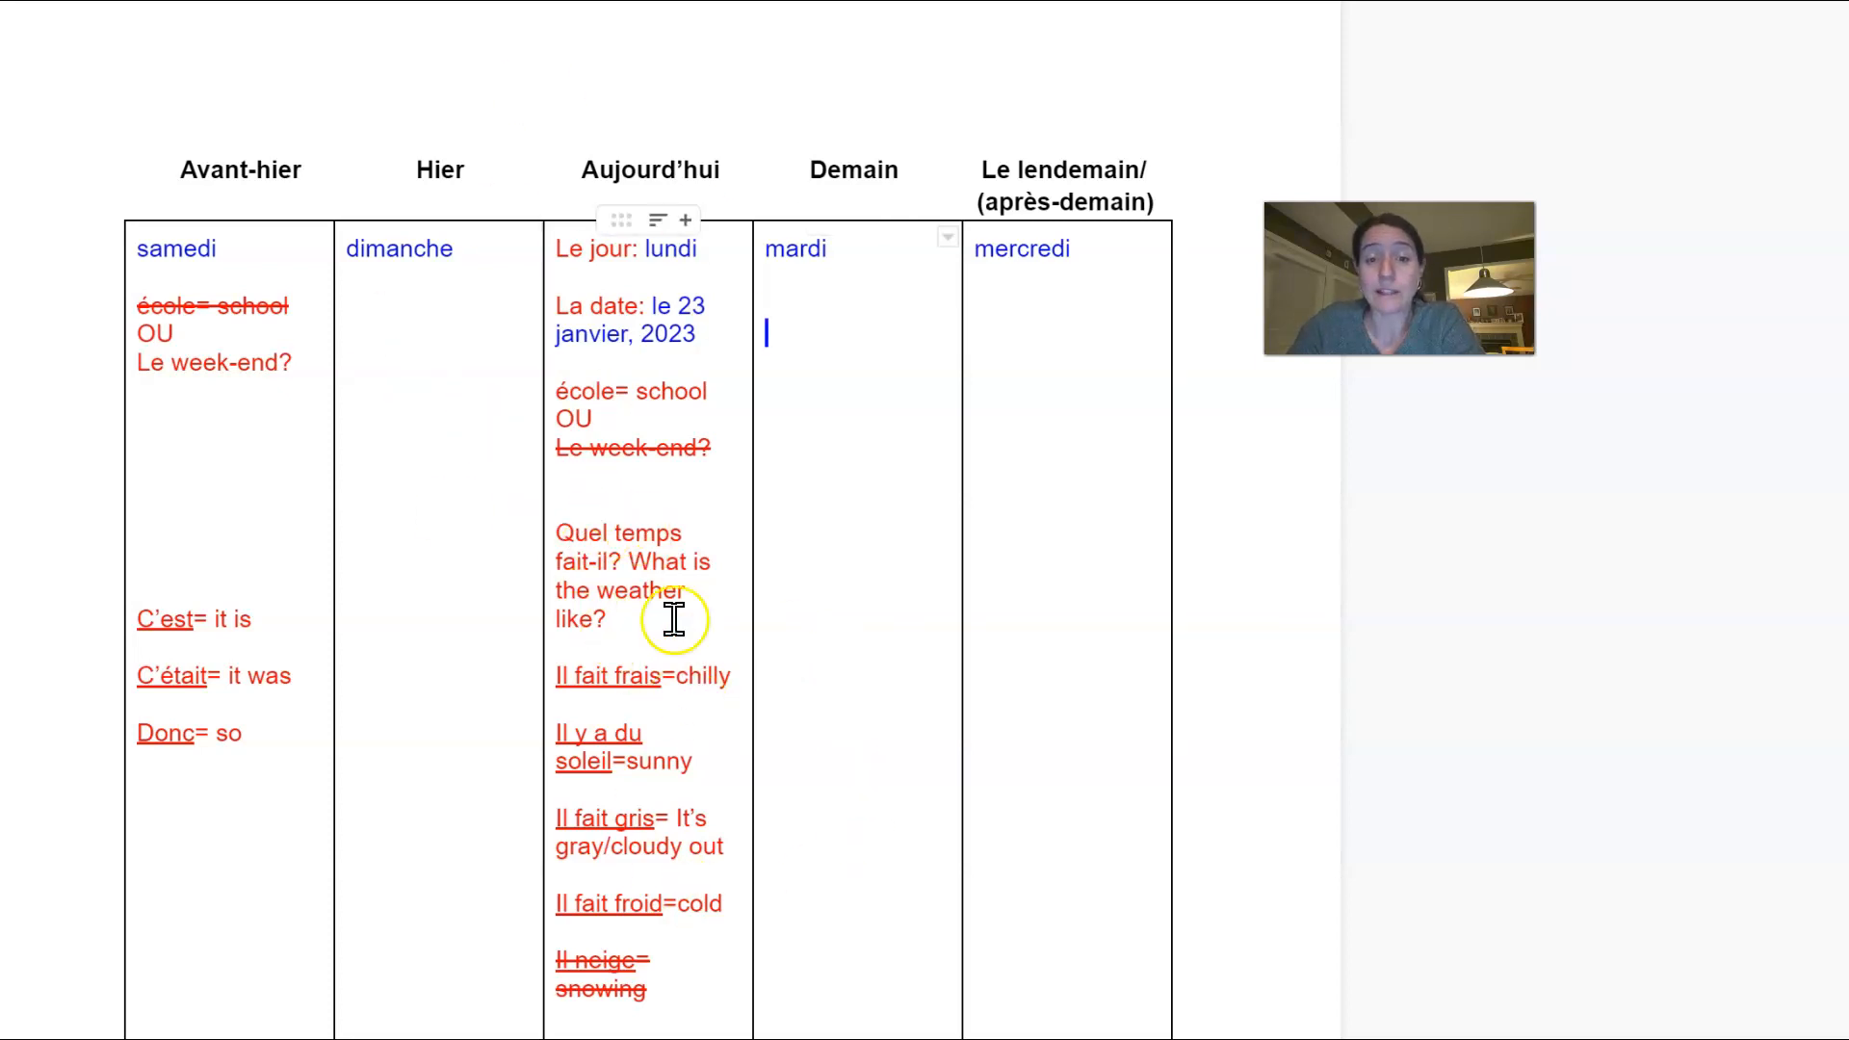
pyautogui.scroll(-3)
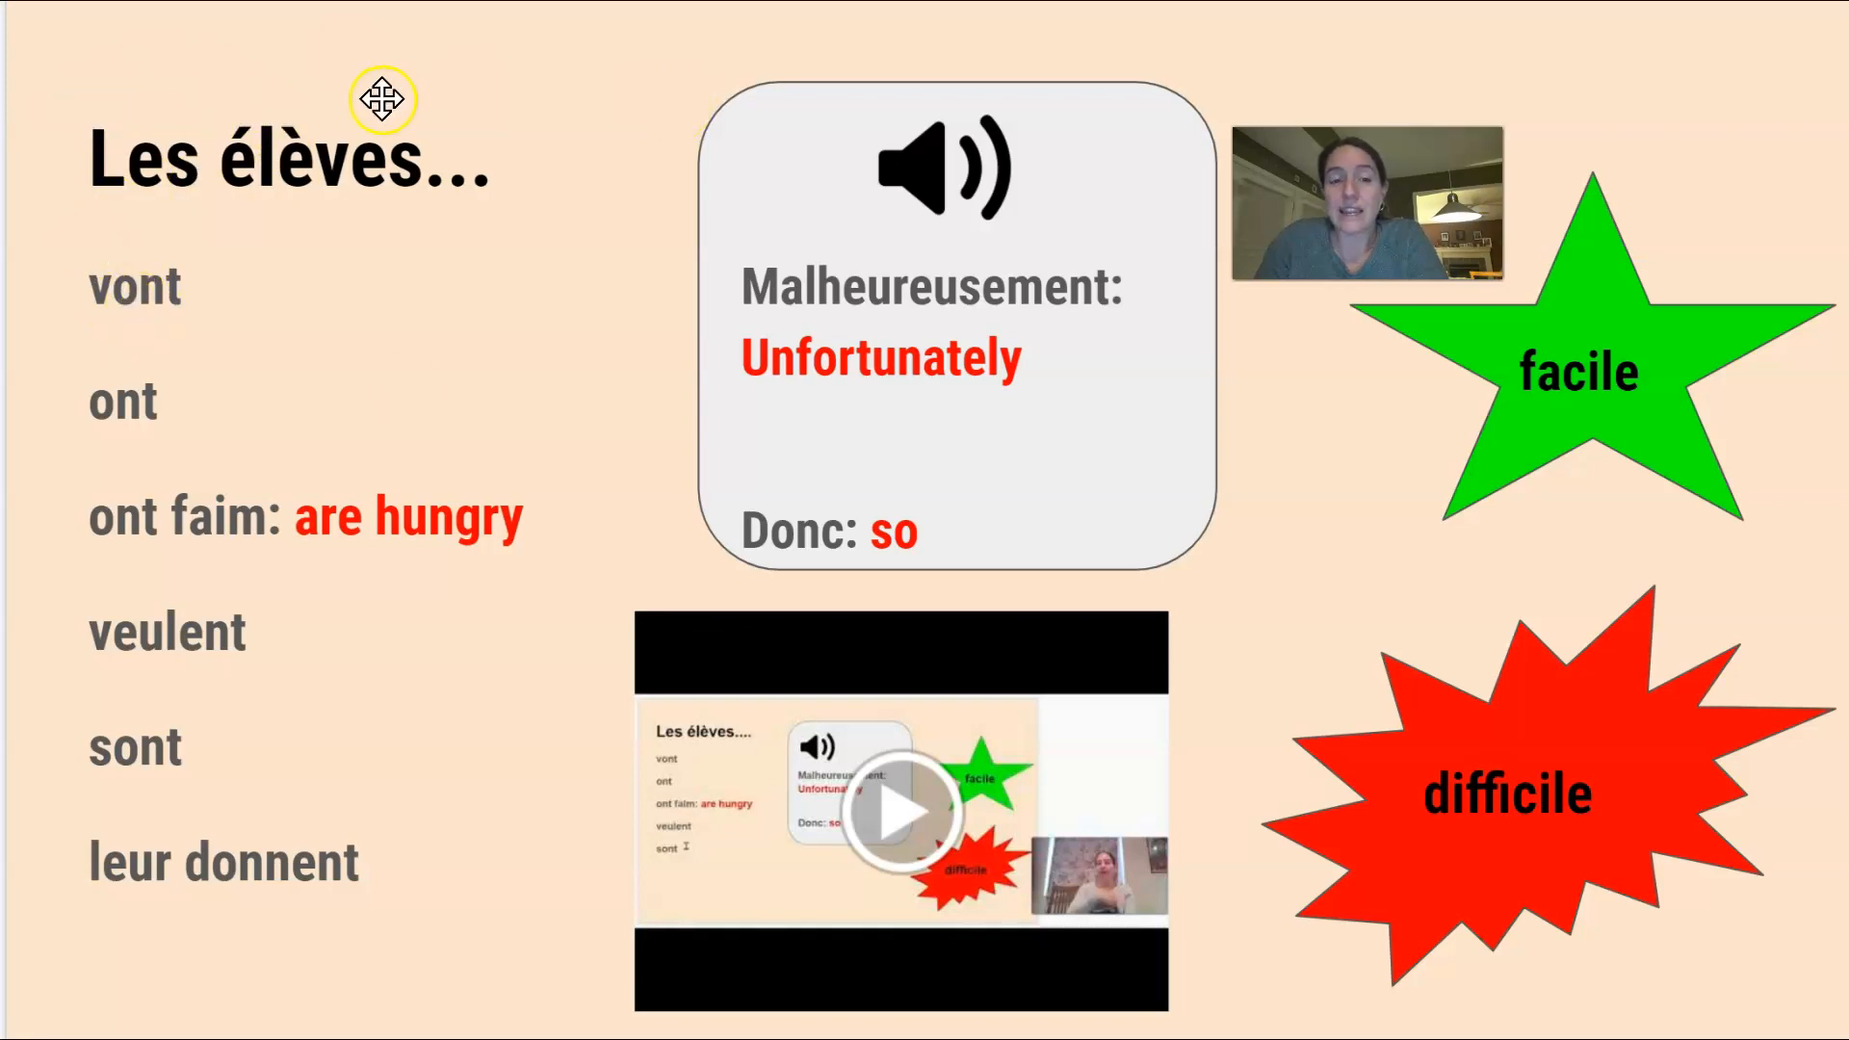
pyautogui.moveTo(520, 202)
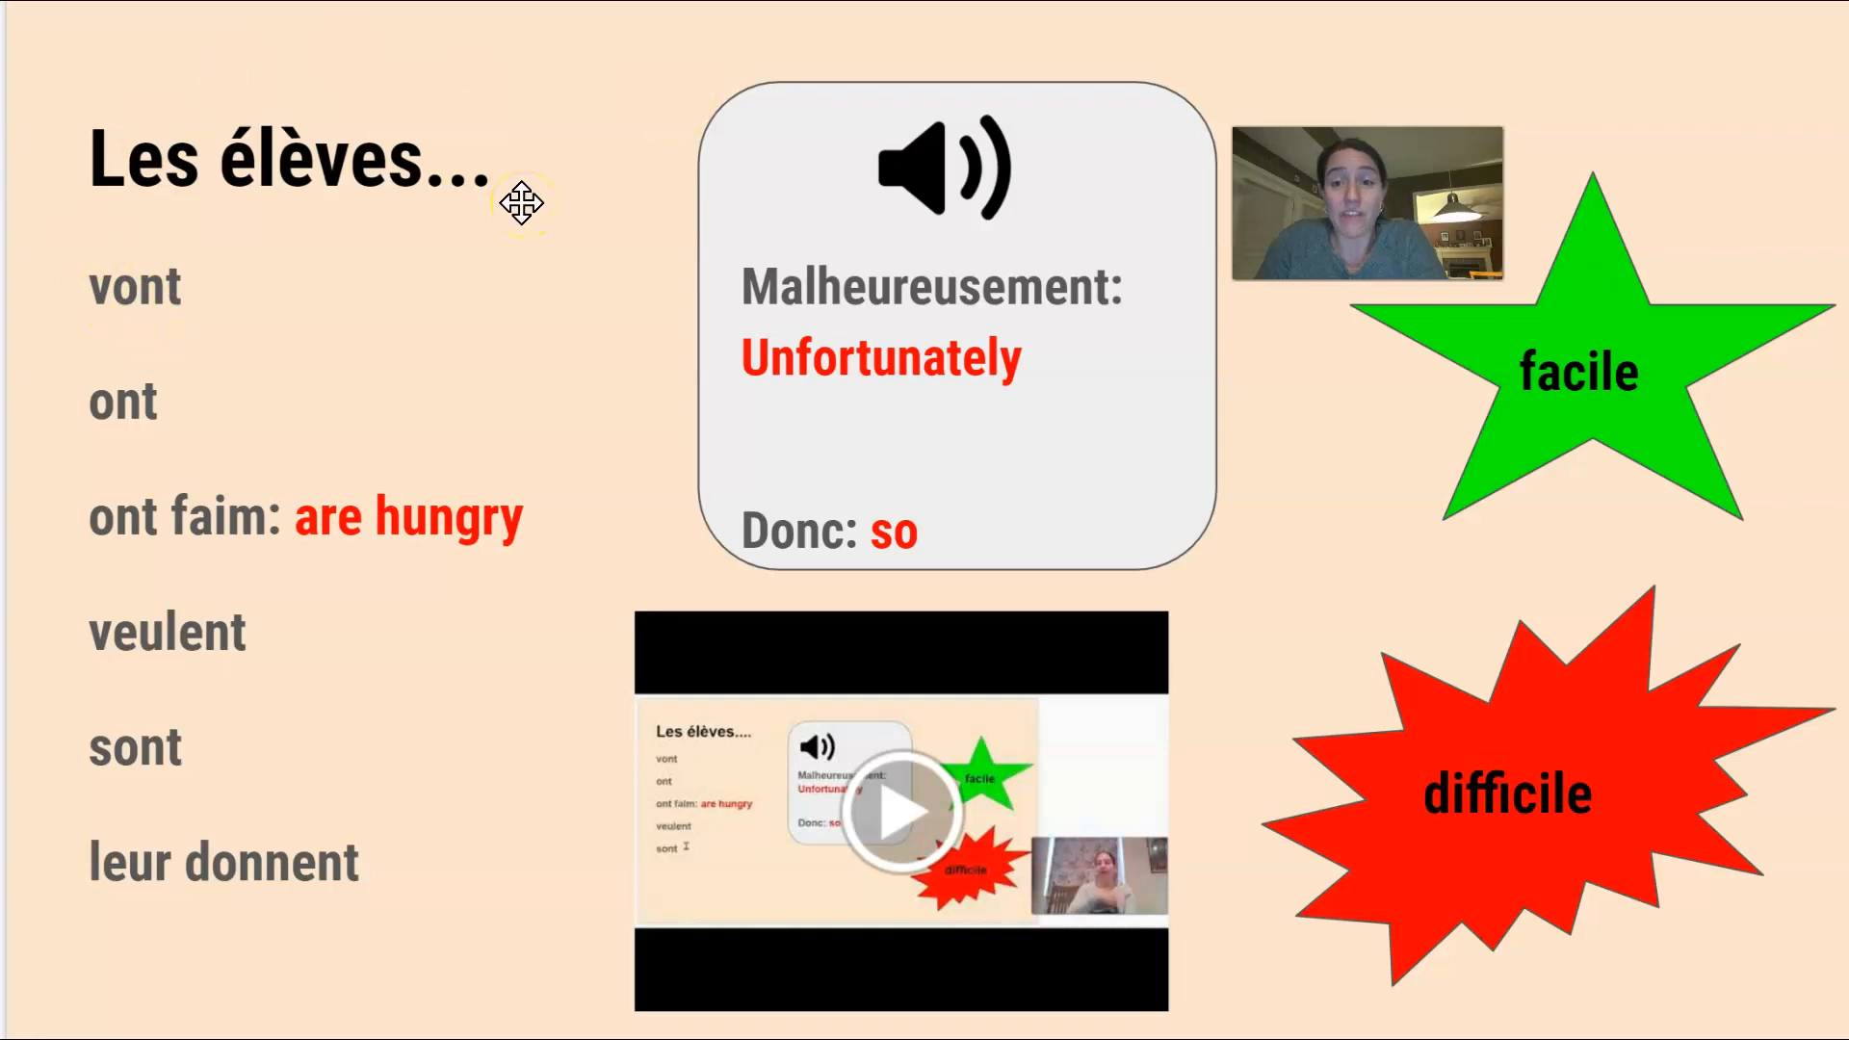
pyautogui.moveTo(619, 328)
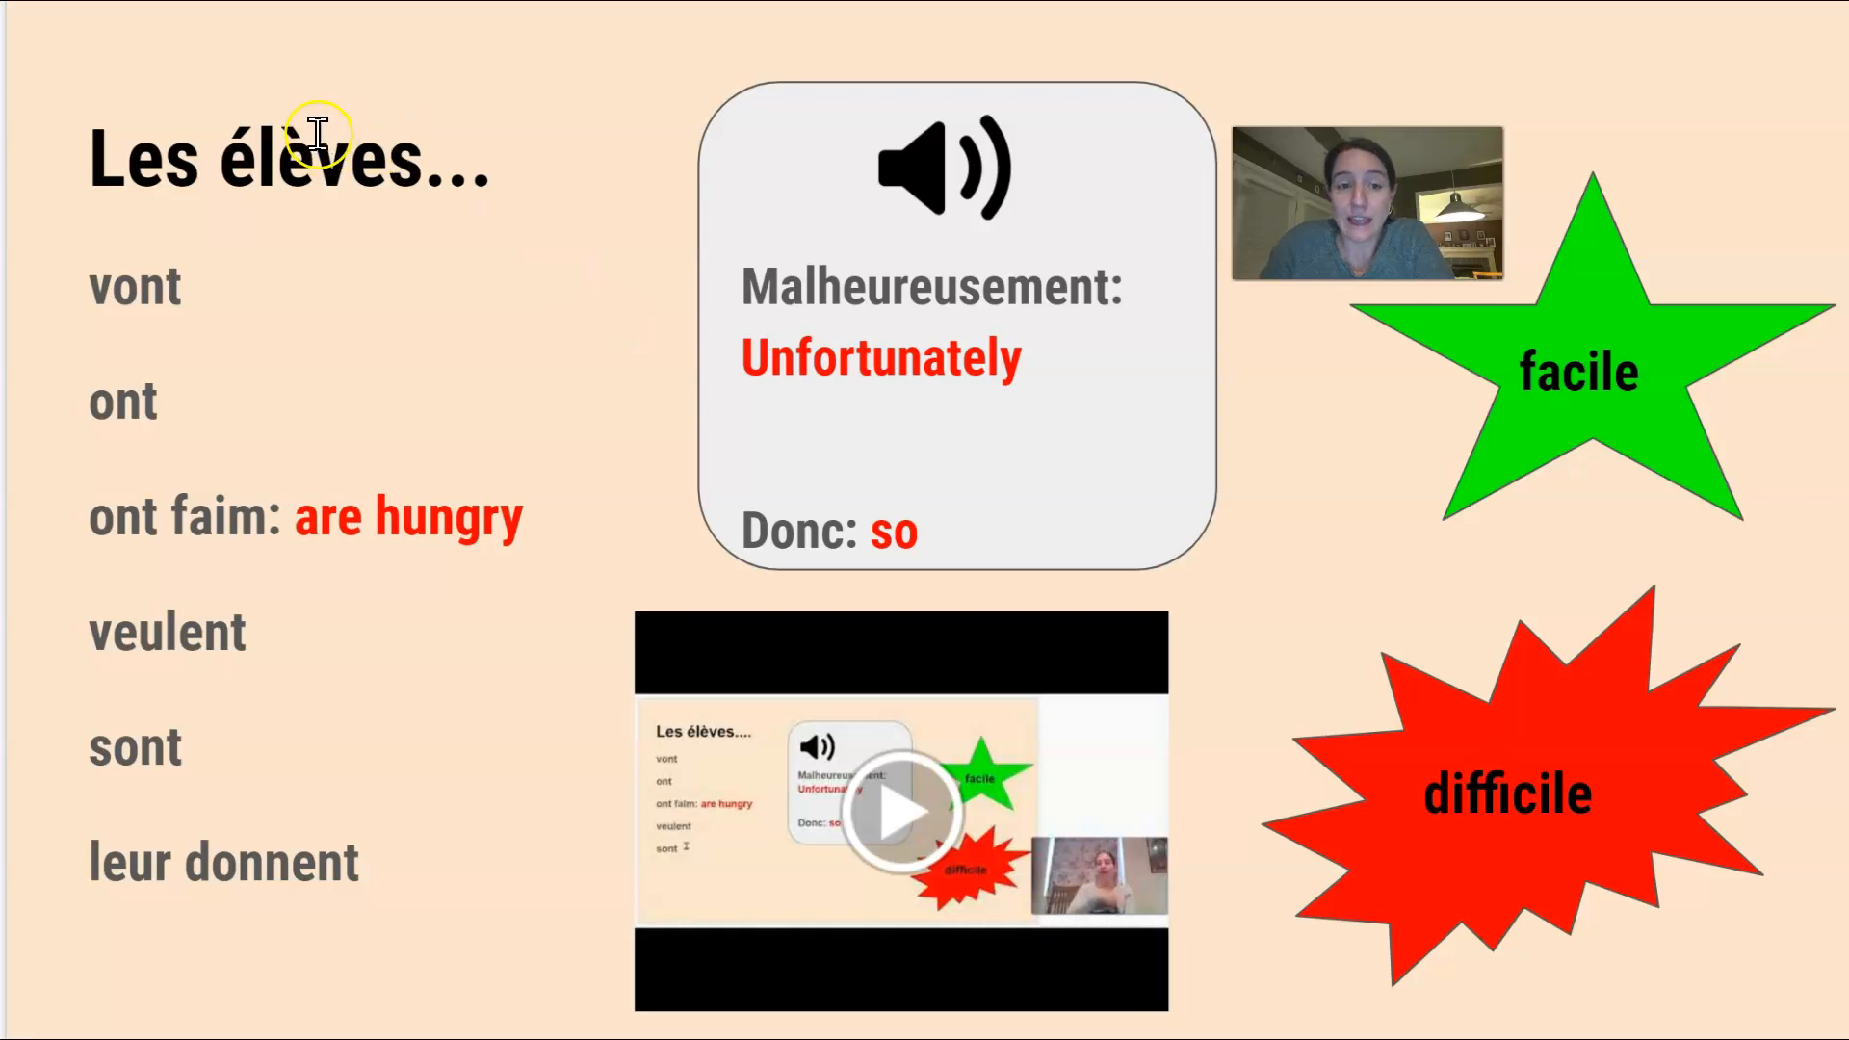
pyautogui.moveTo(518, 227)
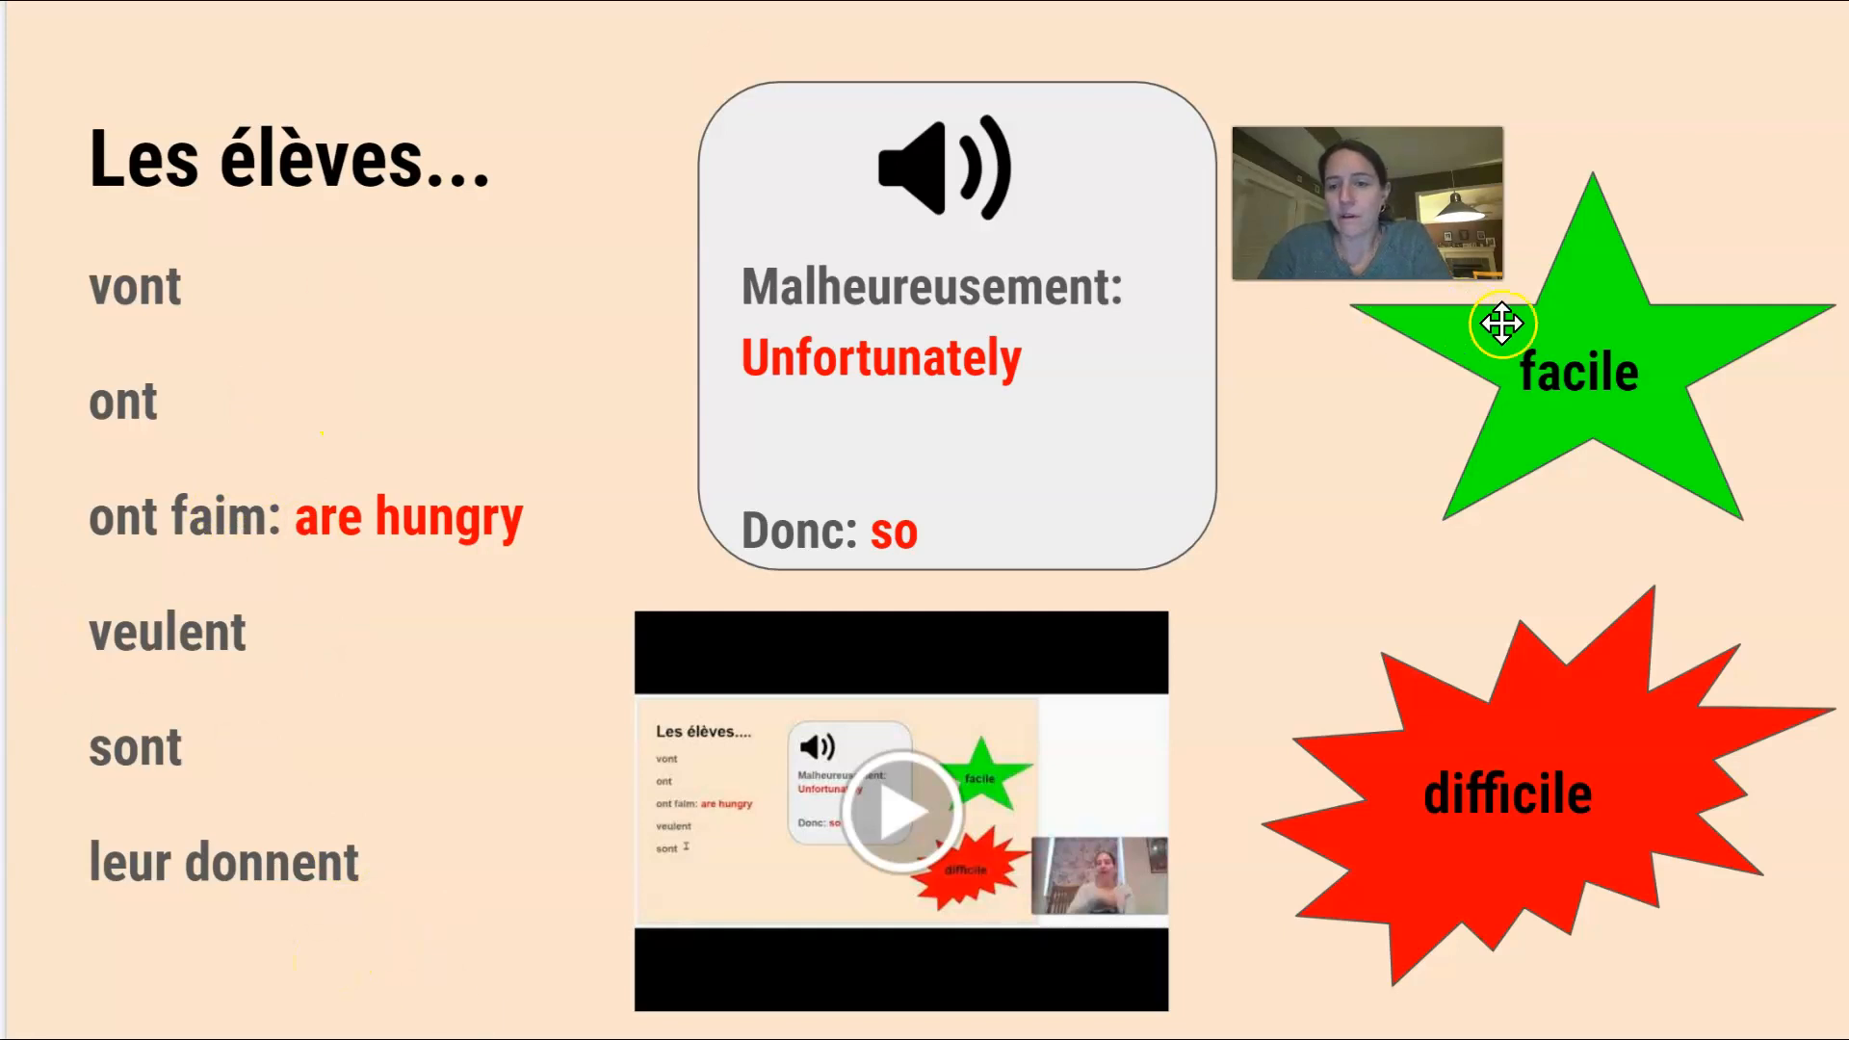
pyautogui.moveTo(1525, 768)
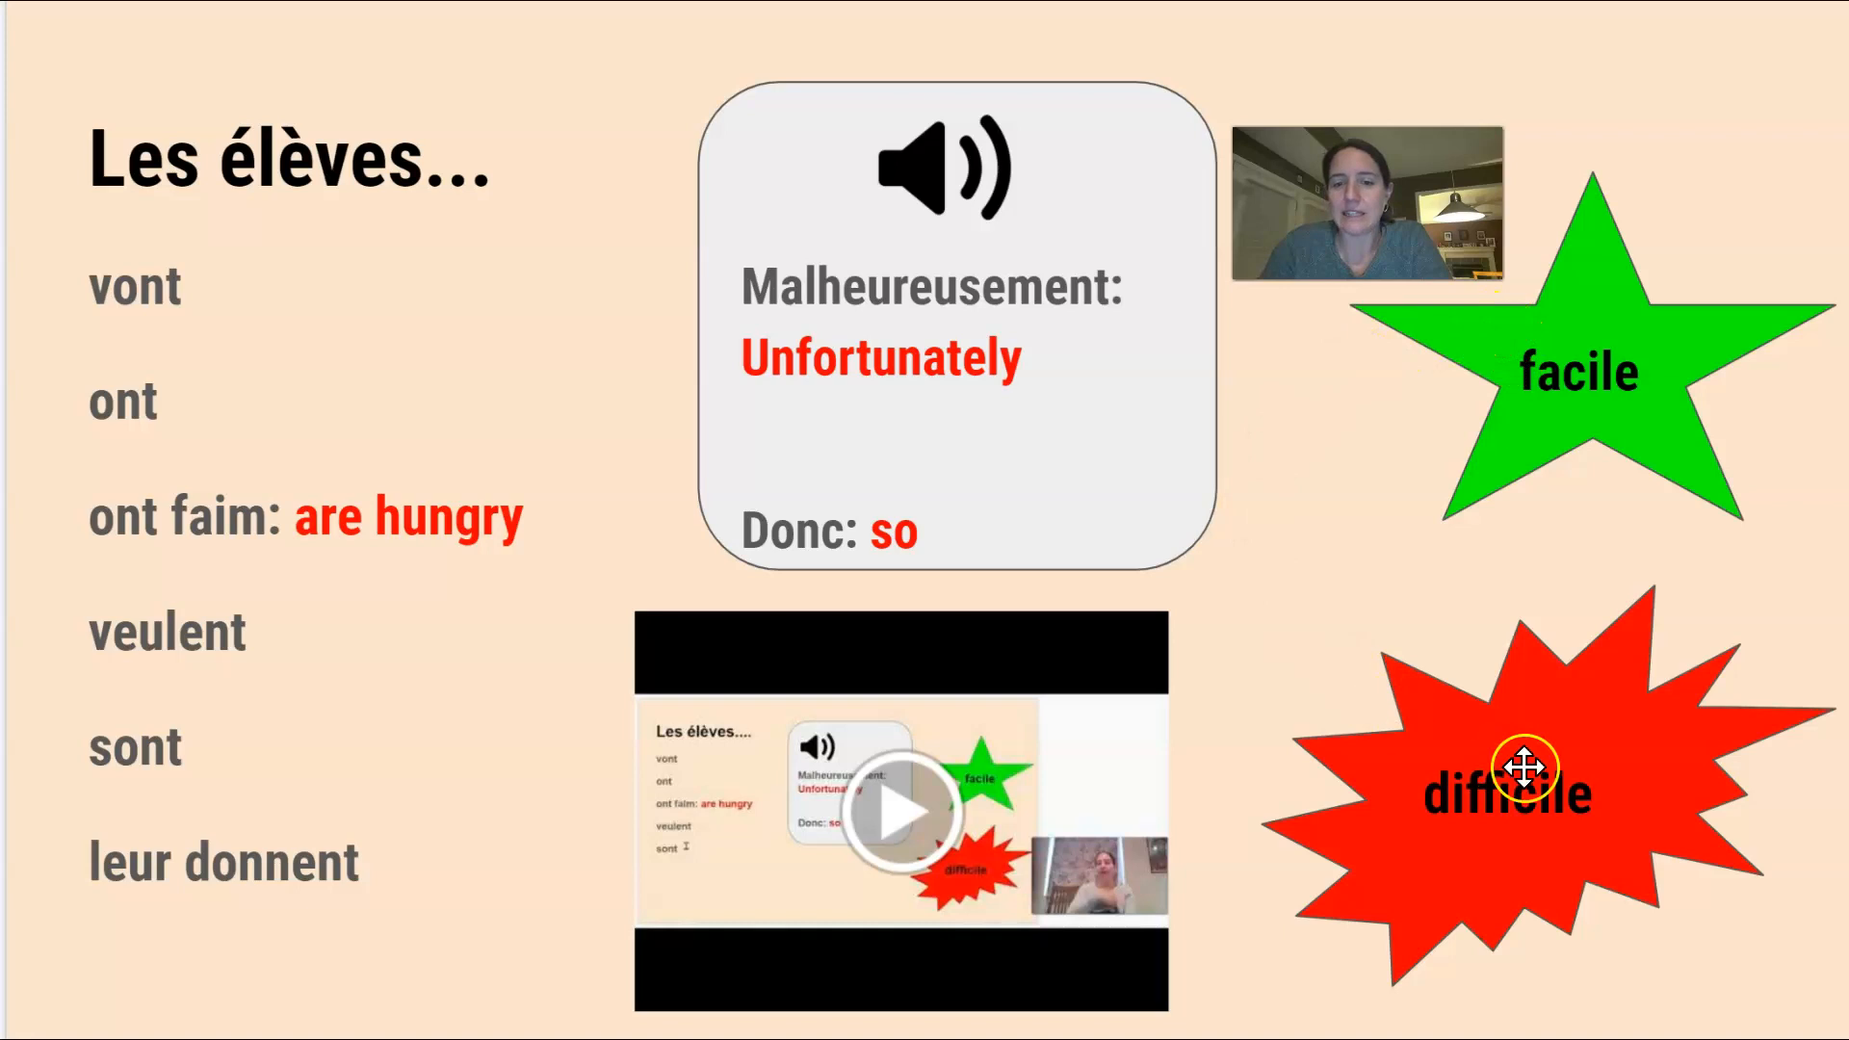
pyautogui.moveTo(1427, 676)
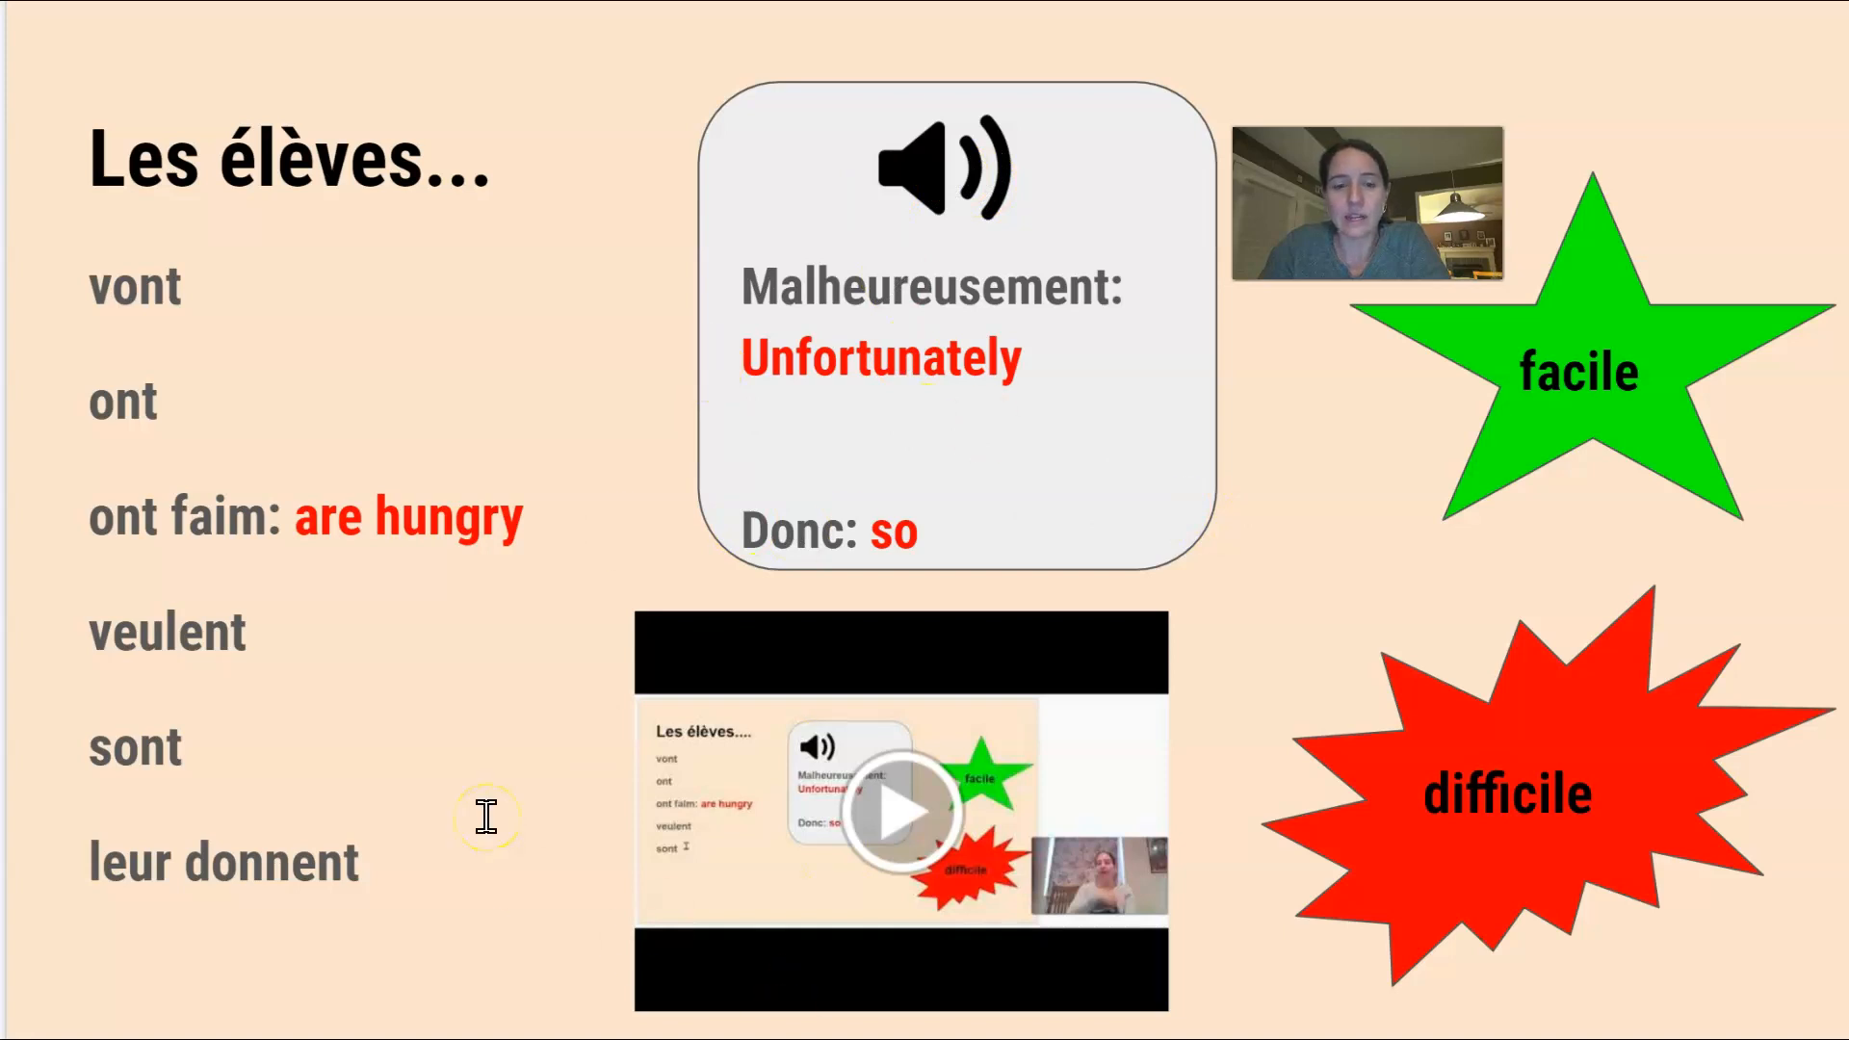
# Step: Advance to the KEY infographie slide on pets in France
pyautogui.press('right')
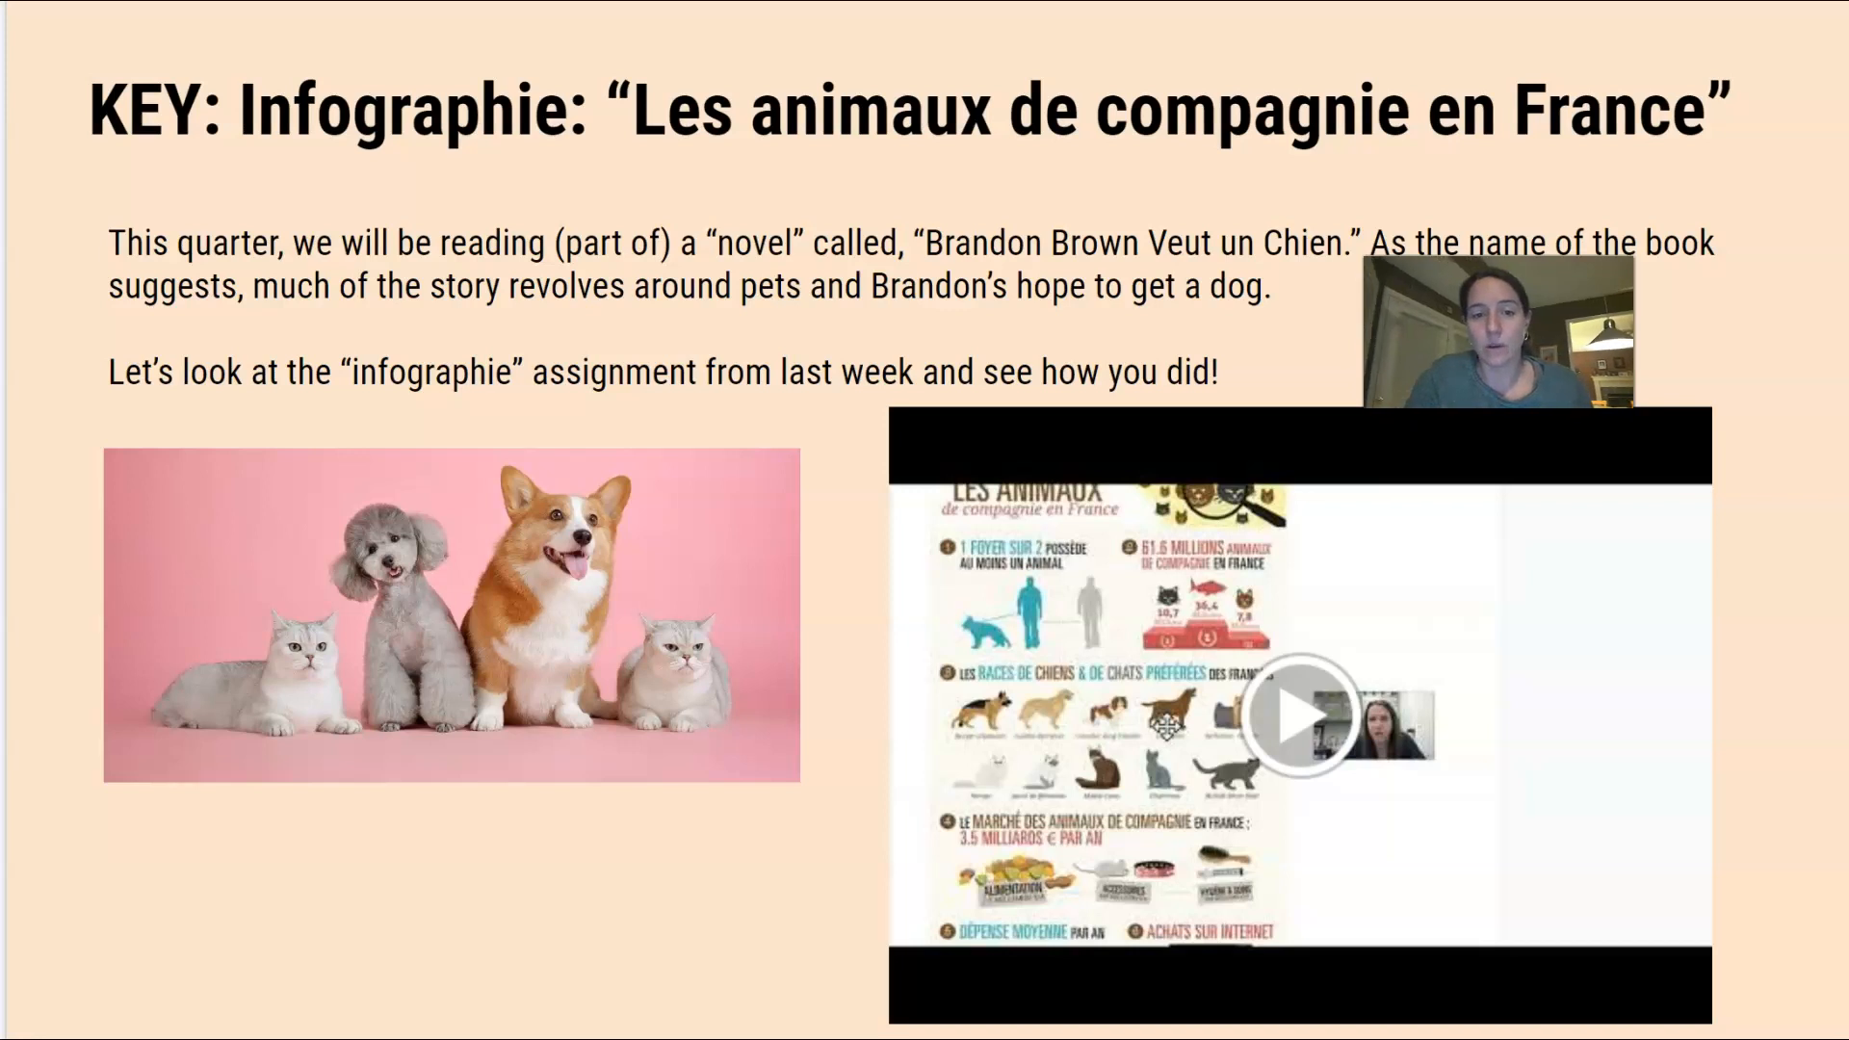
pyautogui.moveTo(1780, 666)
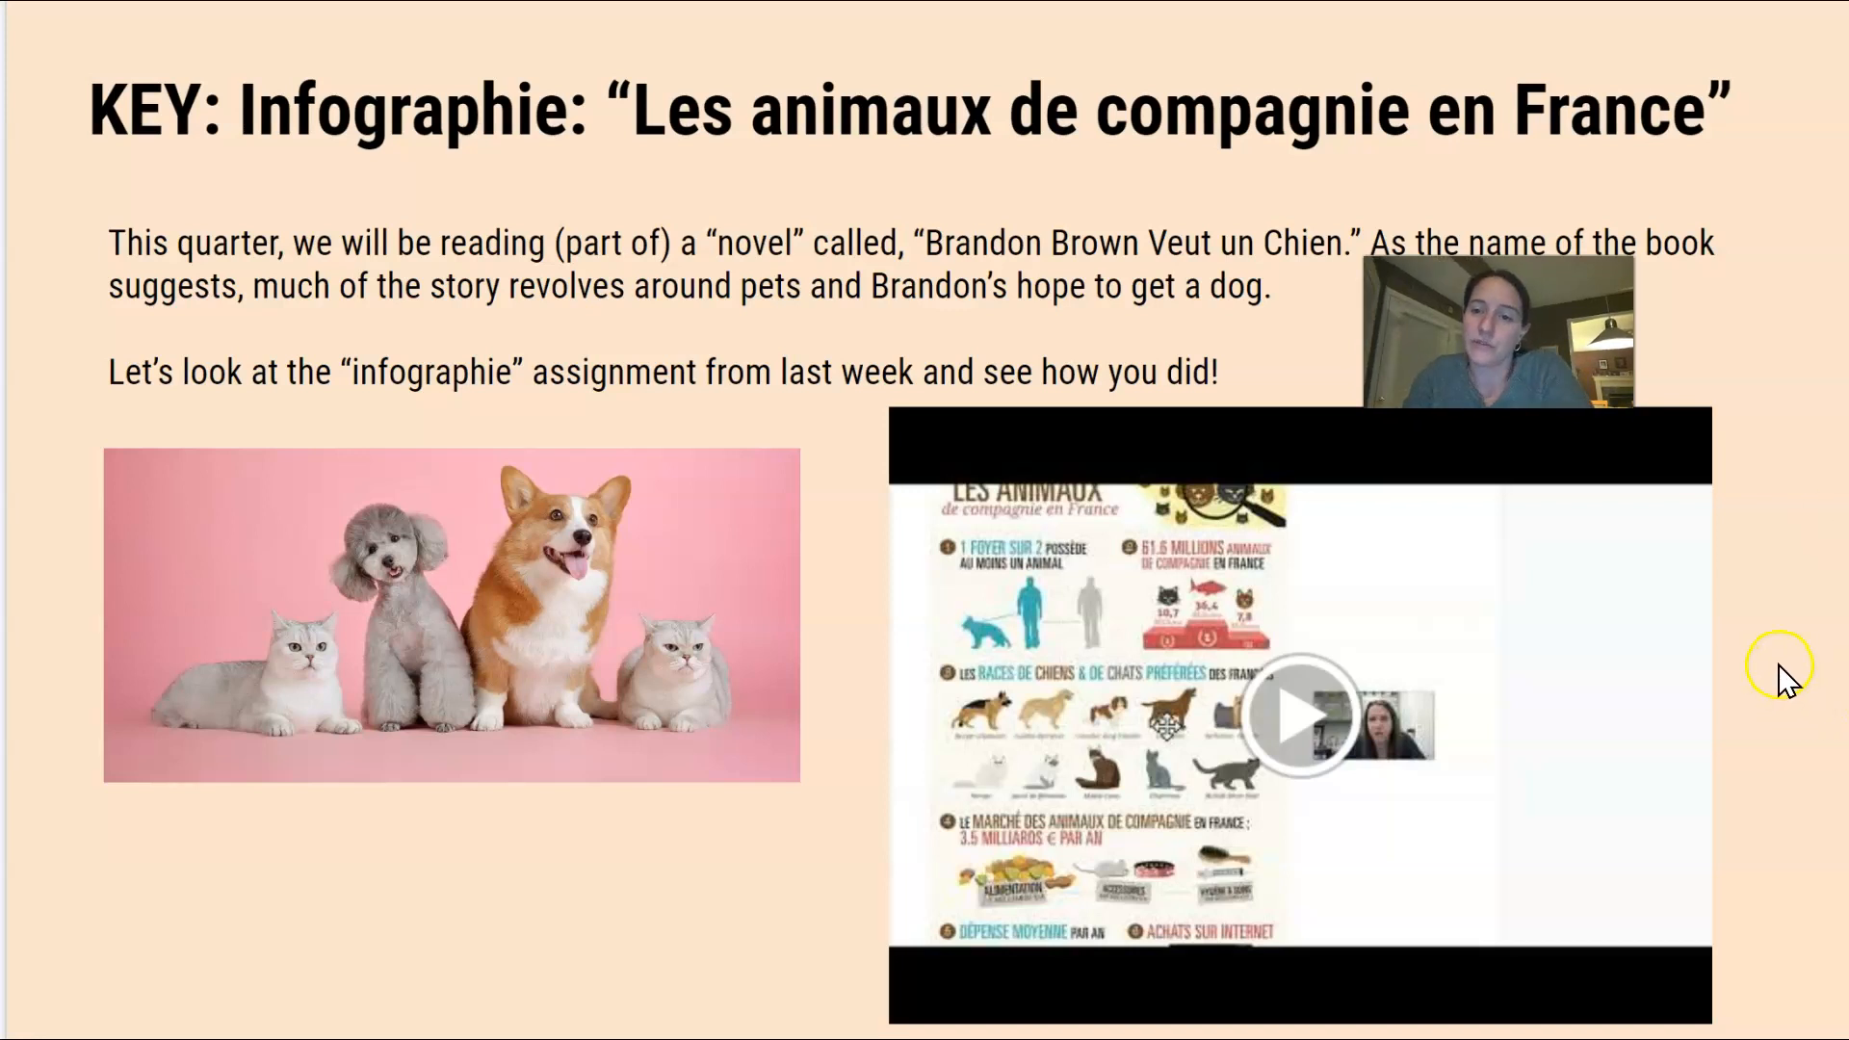